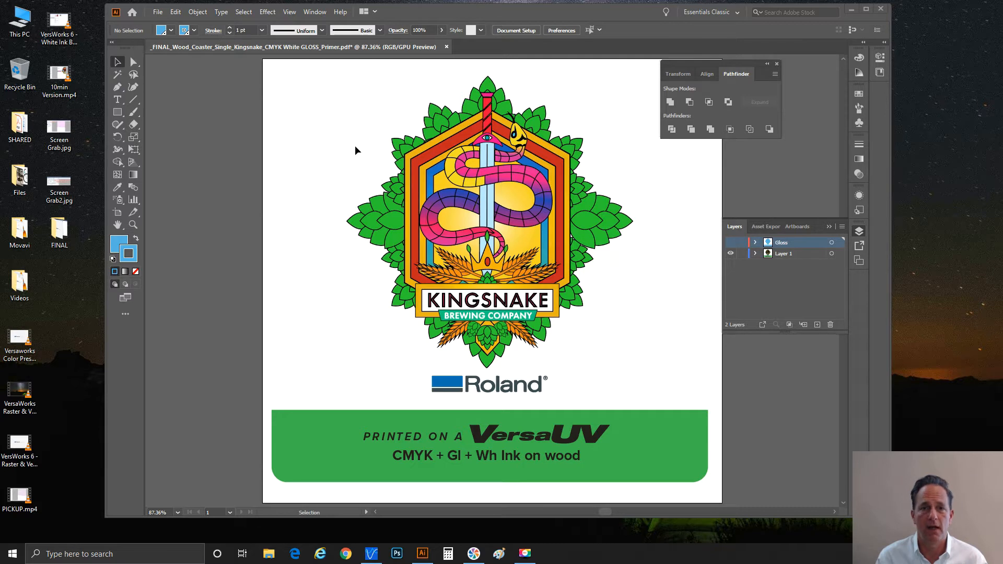
mouse_move(353, 159)
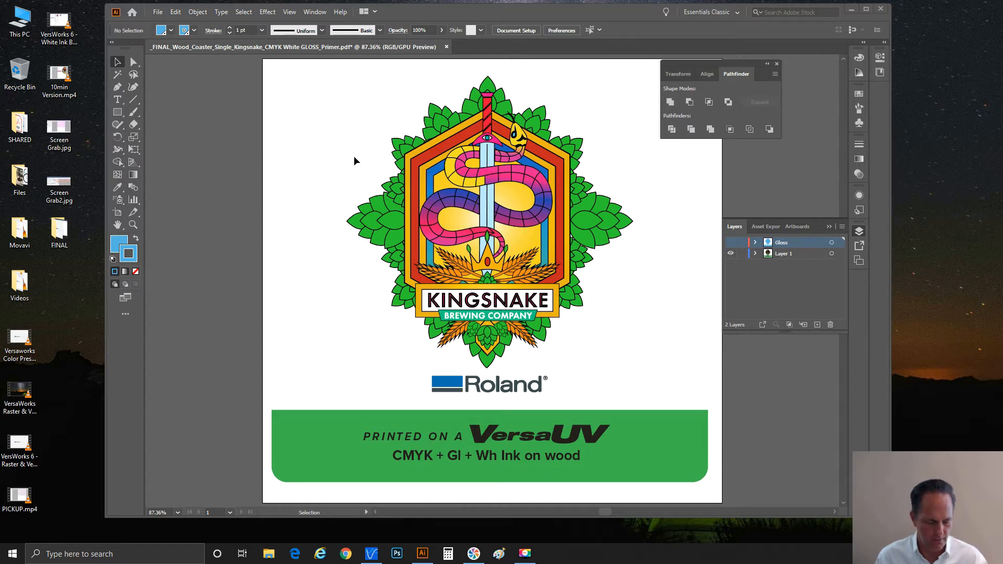
mouse_move(313, 134)
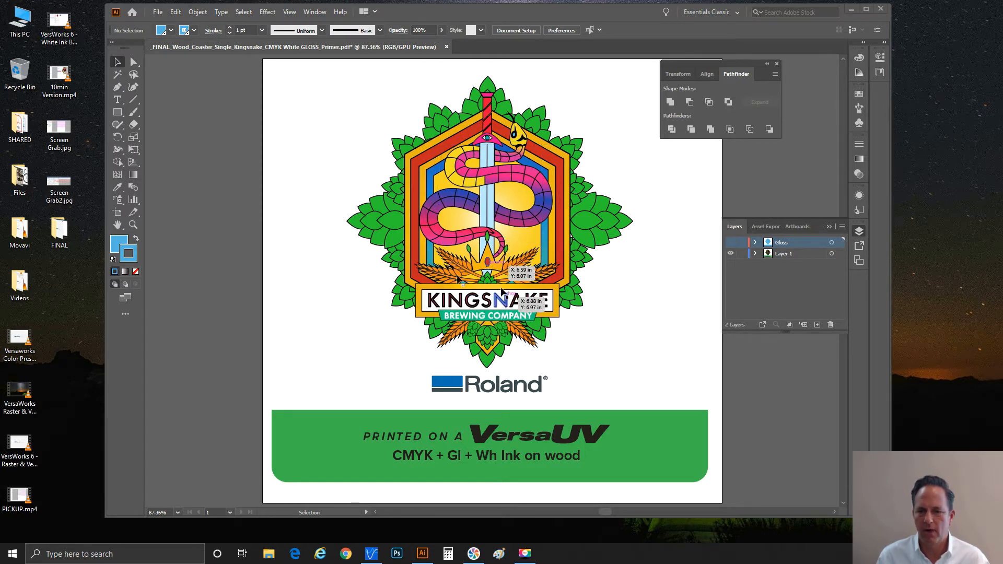
mouse_move(551, 349)
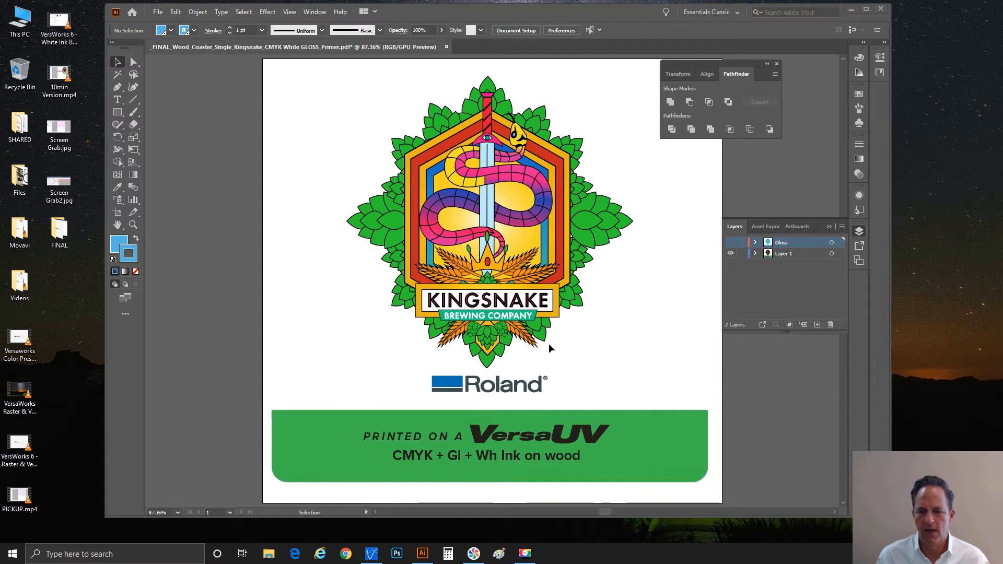
mouse_move(579, 277)
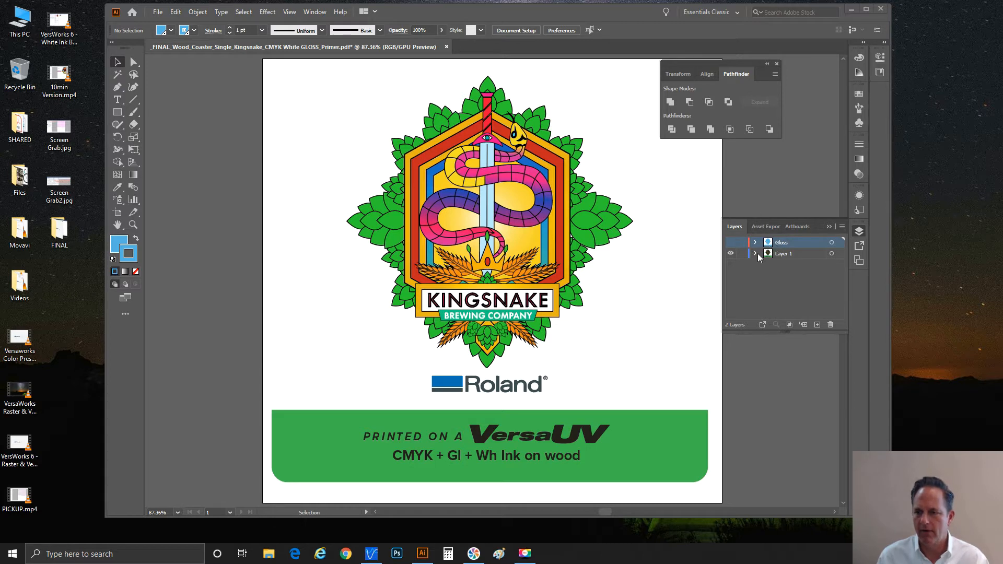
Toggle Layer 1's visibility off, on, then off so only the blue gloss shapes show
left_click(731, 242)
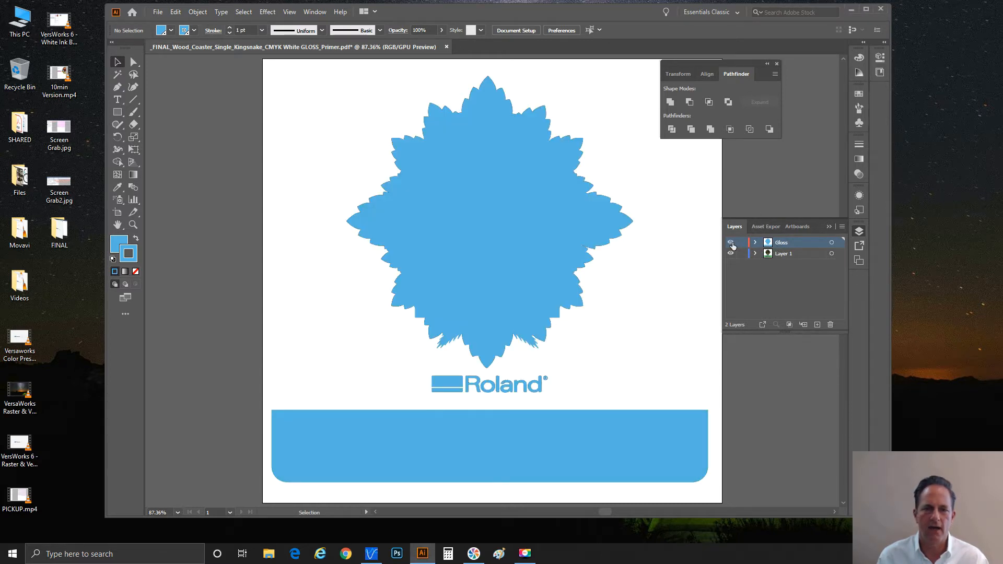
left_click(732, 245)
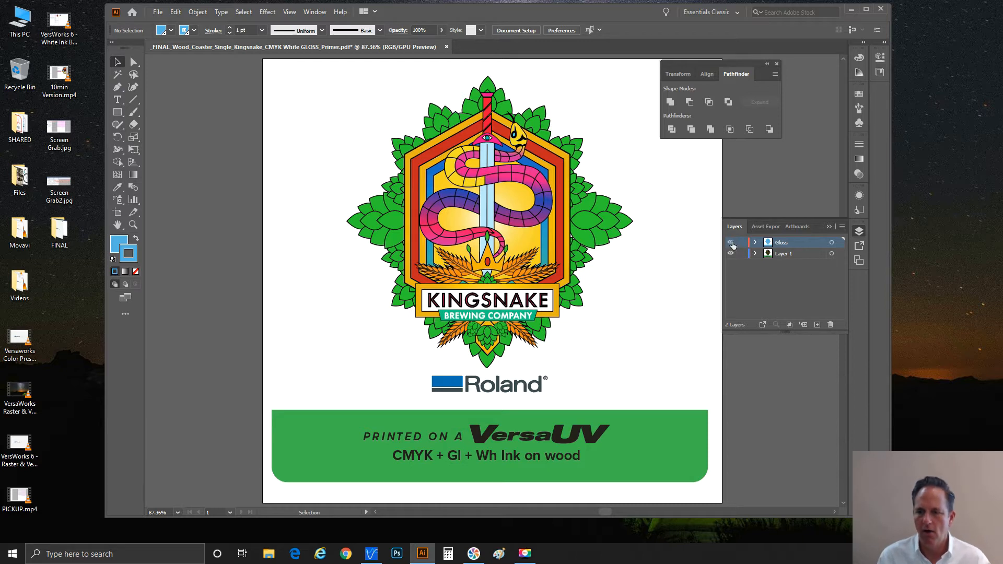
left_click(731, 253)
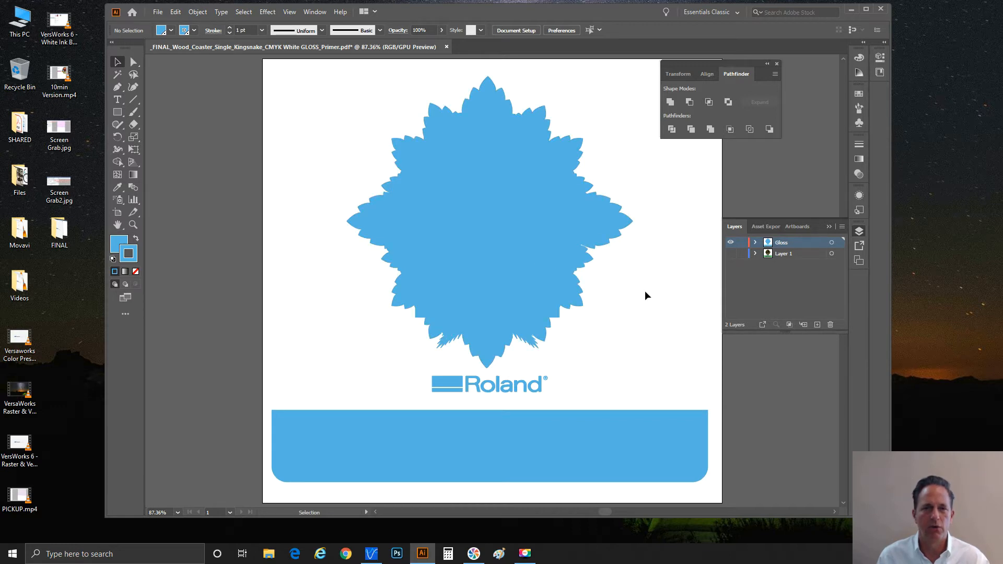
mouse_move(617, 291)
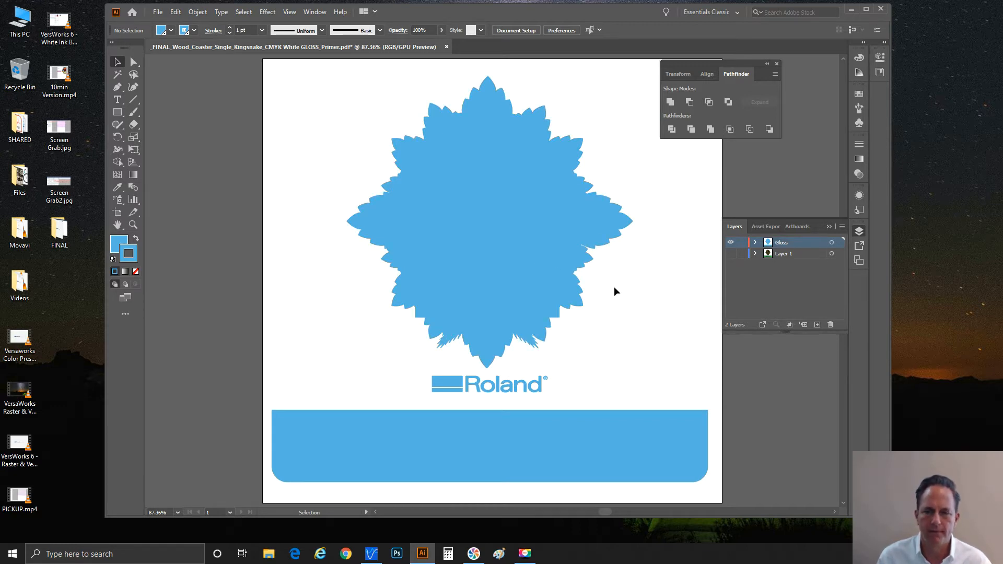
mouse_move(678, 221)
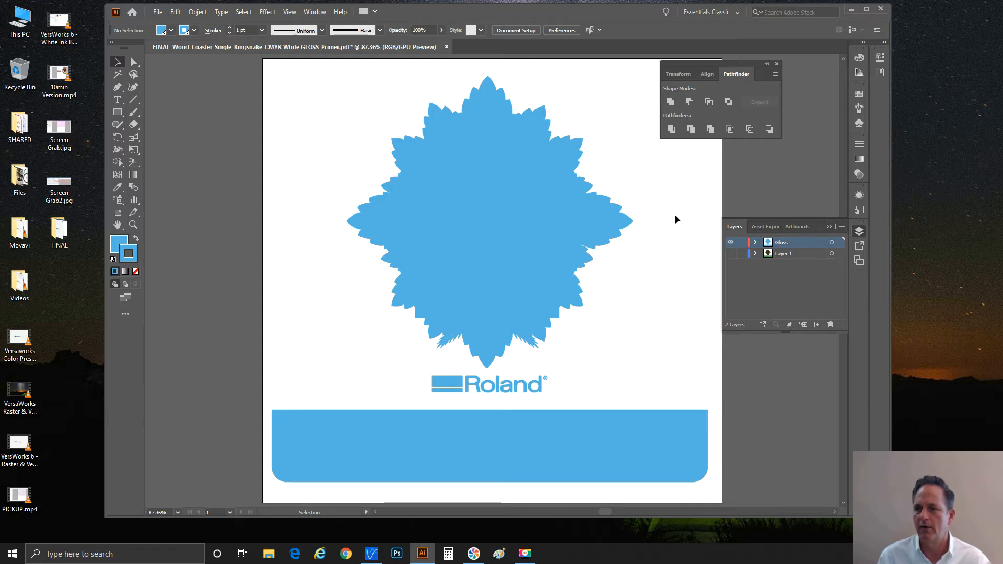
mouse_move(855, 98)
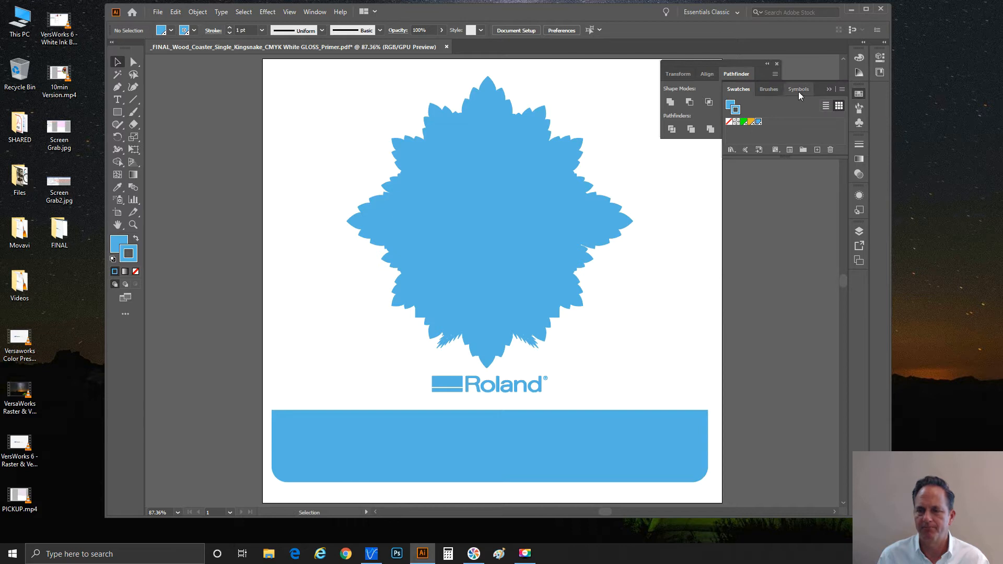
mouse_move(756, 123)
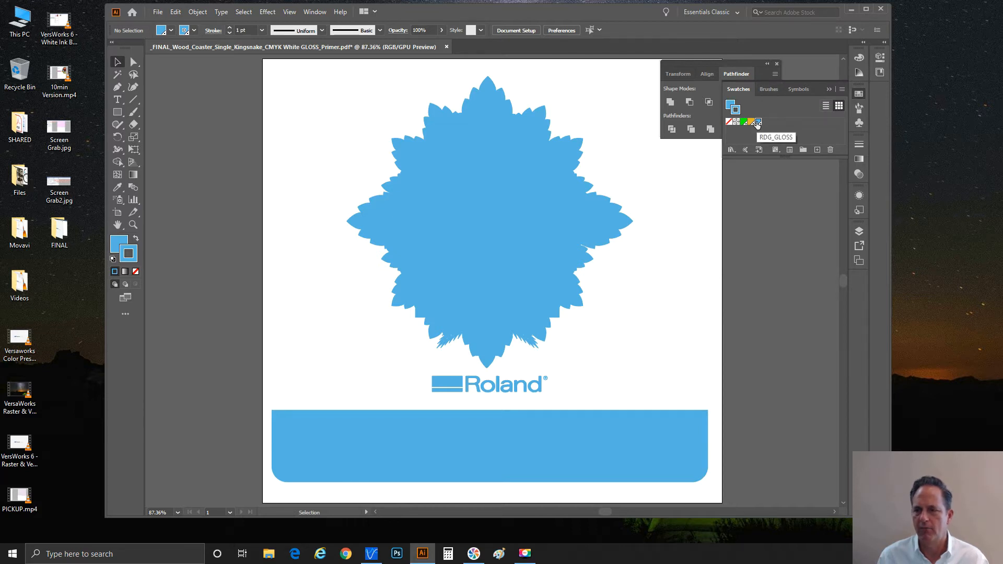
mouse_move(763, 129)
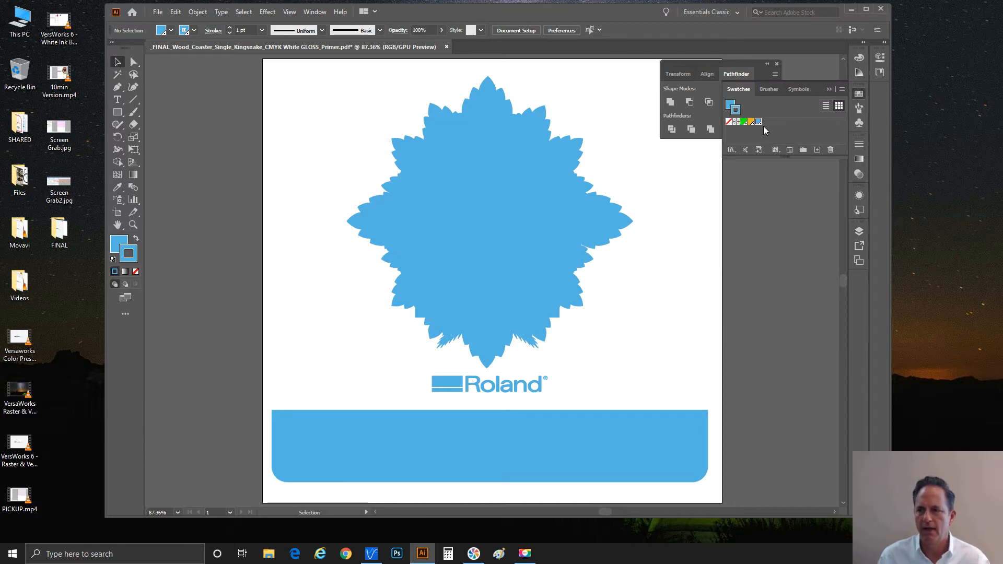
mouse_move(759, 122)
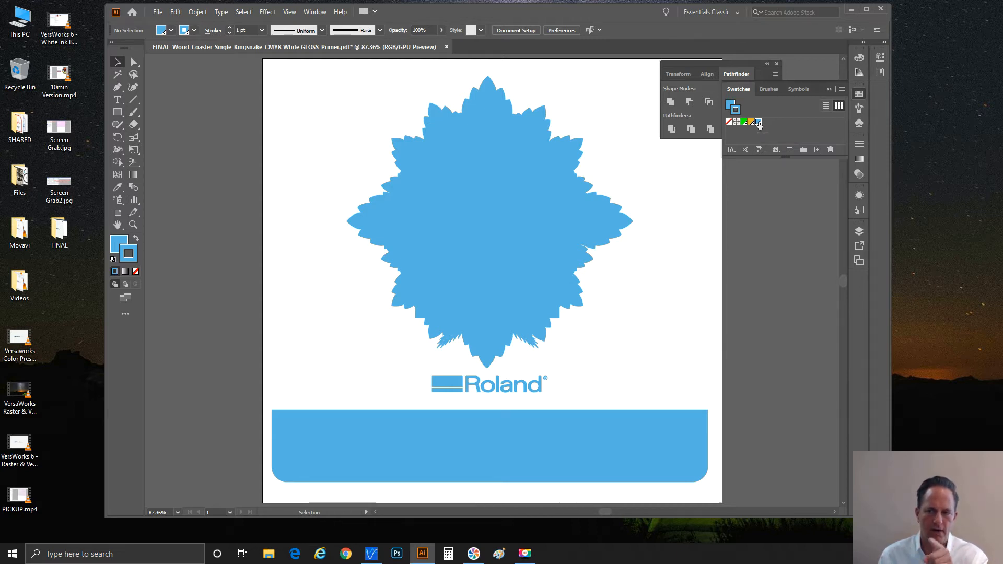
mouse_move(759, 123)
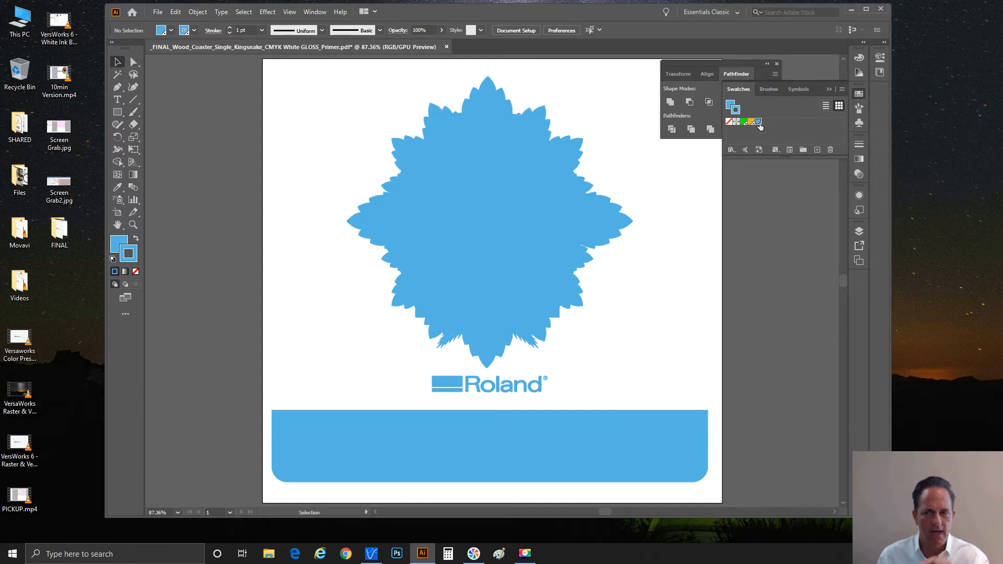
double_click(734, 122)
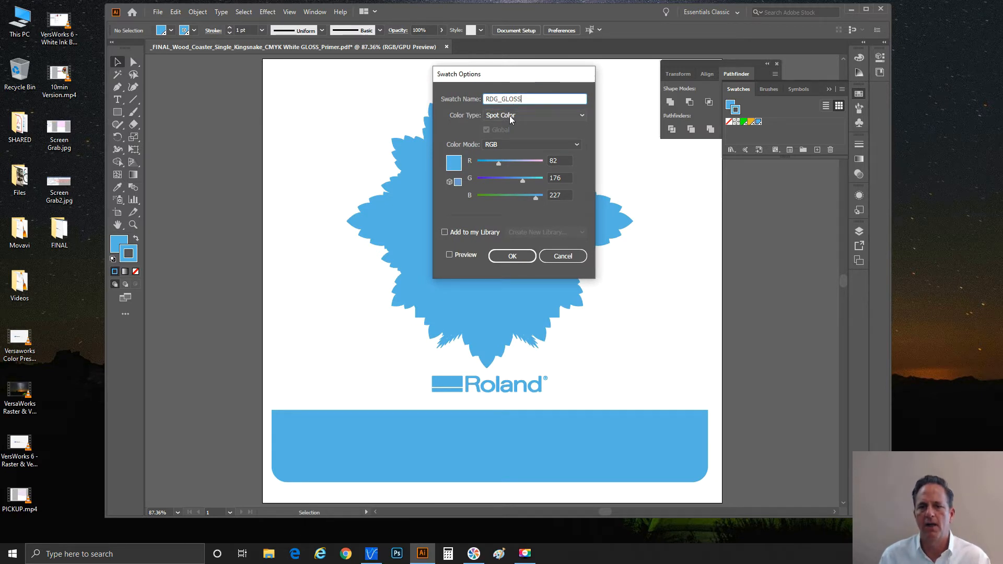
left_click(534, 115)
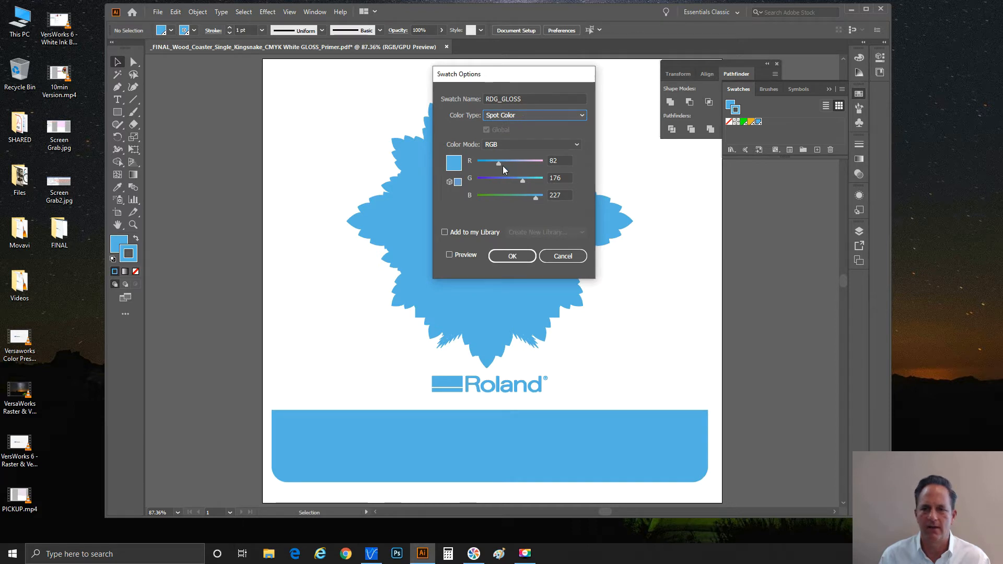
mouse_move(537, 193)
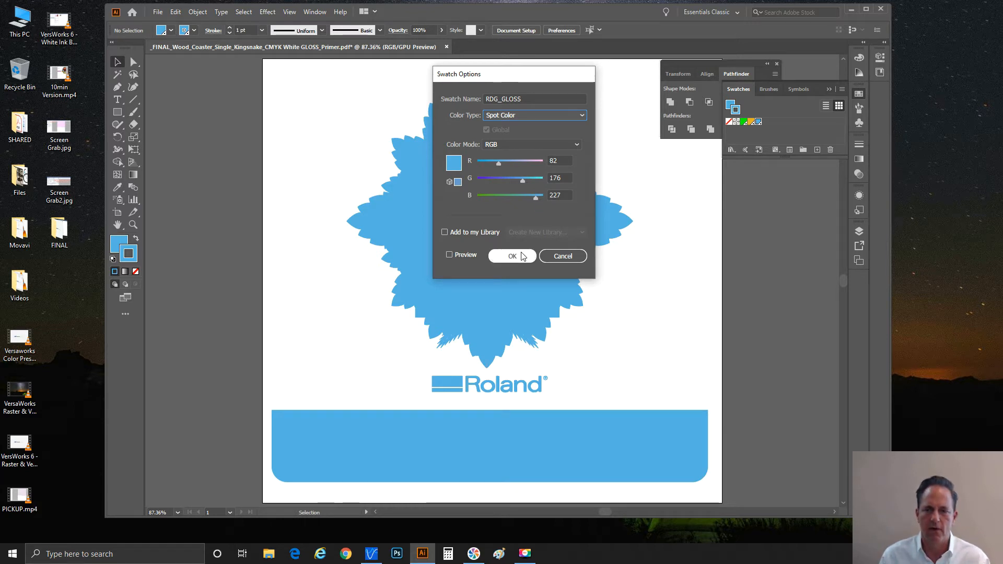
left_click(512, 256)
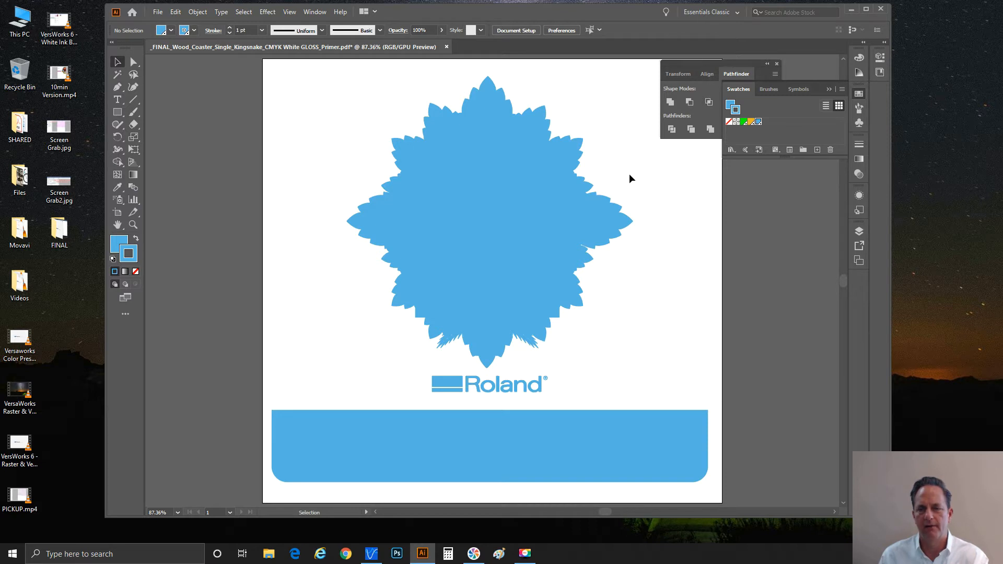
mouse_move(788, 196)
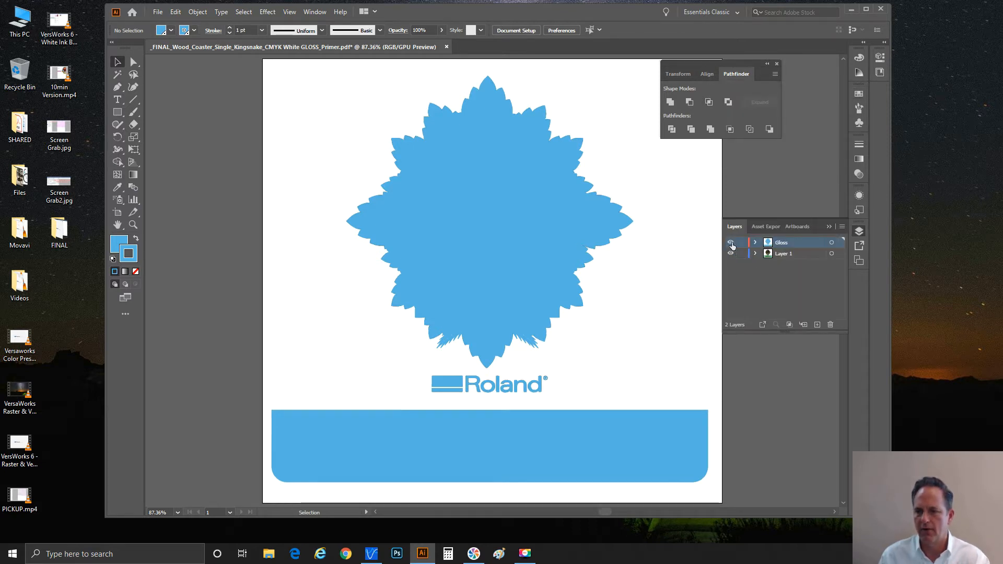
Toggle the Gloss and Layer 1 eye icons so the gloss shapes sit over the visible artwork
left_click(731, 253)
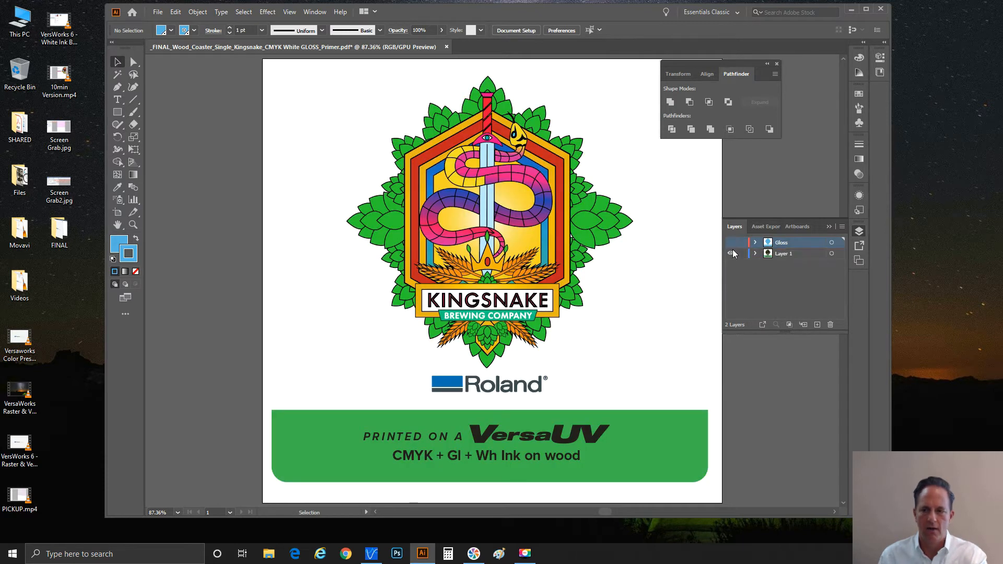
left_click(731, 253)
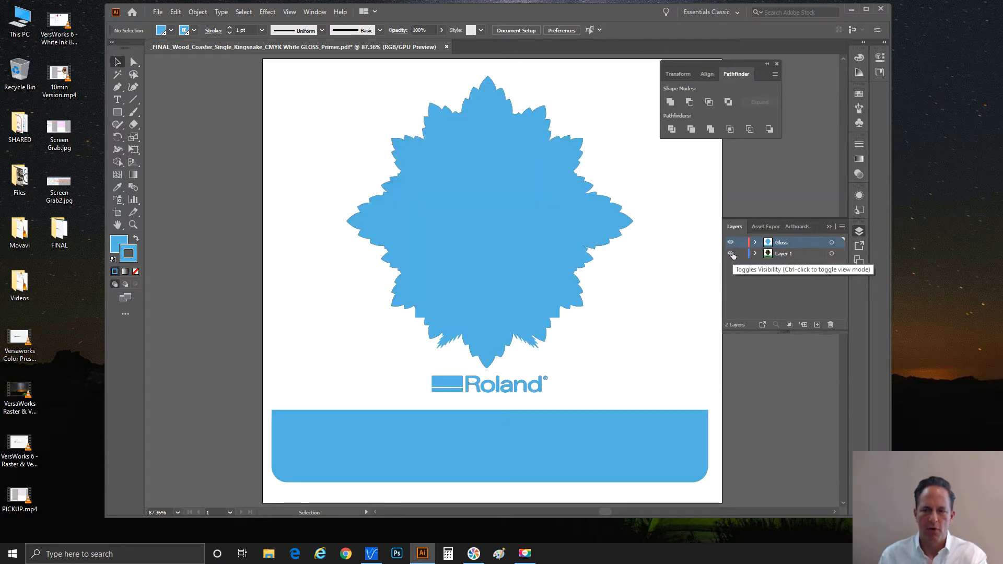
left_click(730, 253)
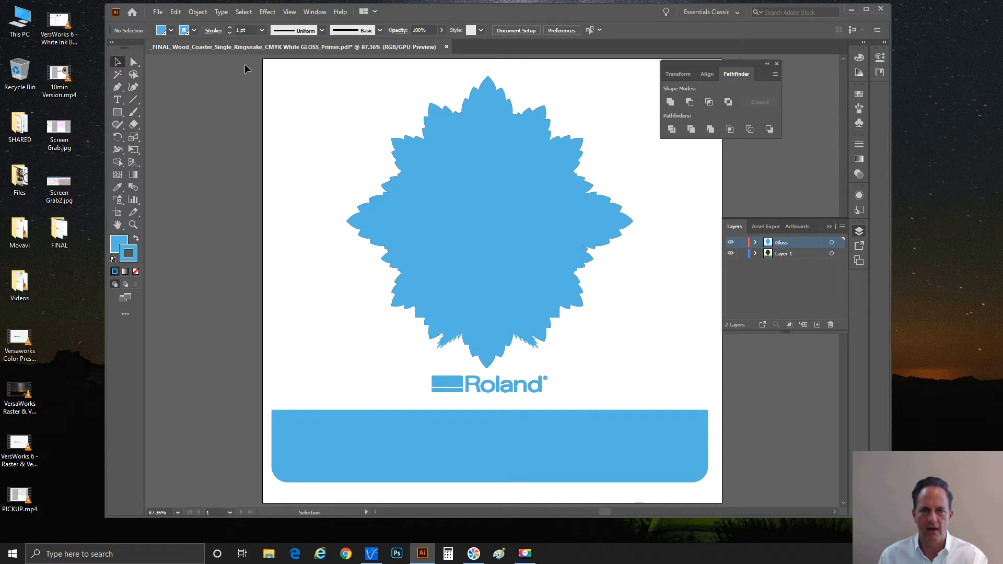
mouse_move(255, 70)
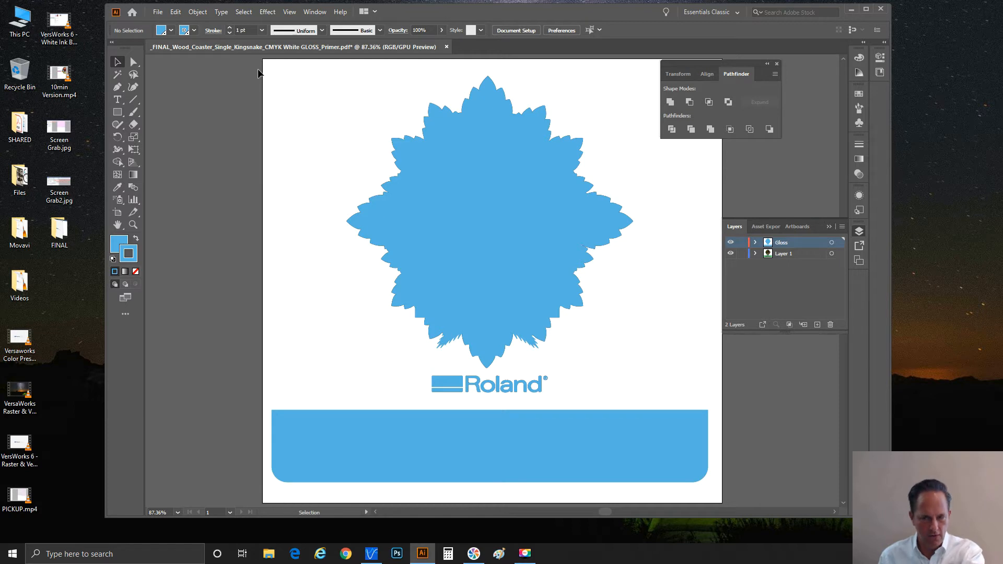
mouse_move(296, 113)
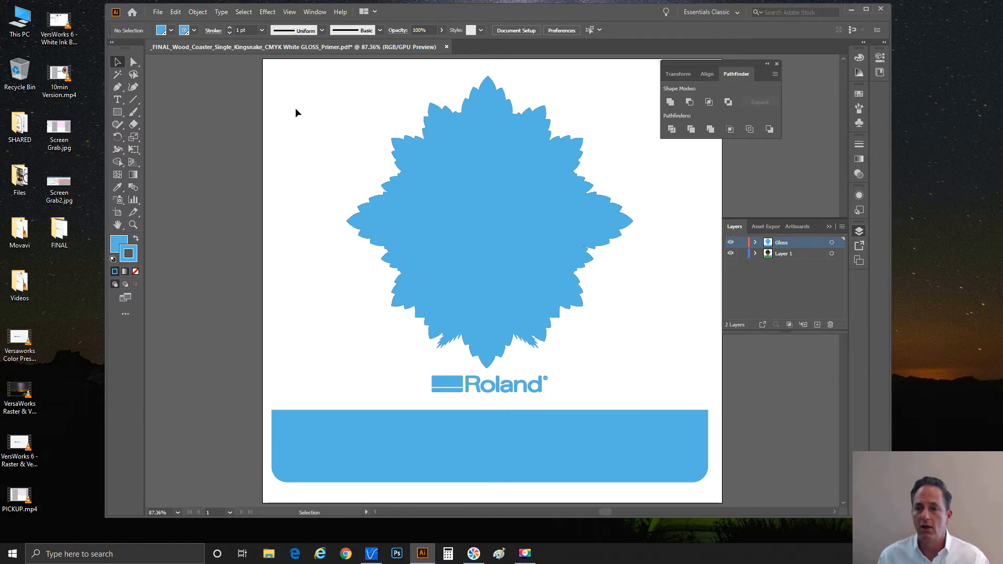
Select the starburst gloss shape and view its colour, leaving RDG_GLOSS at 100% tint
left_click(489, 179)
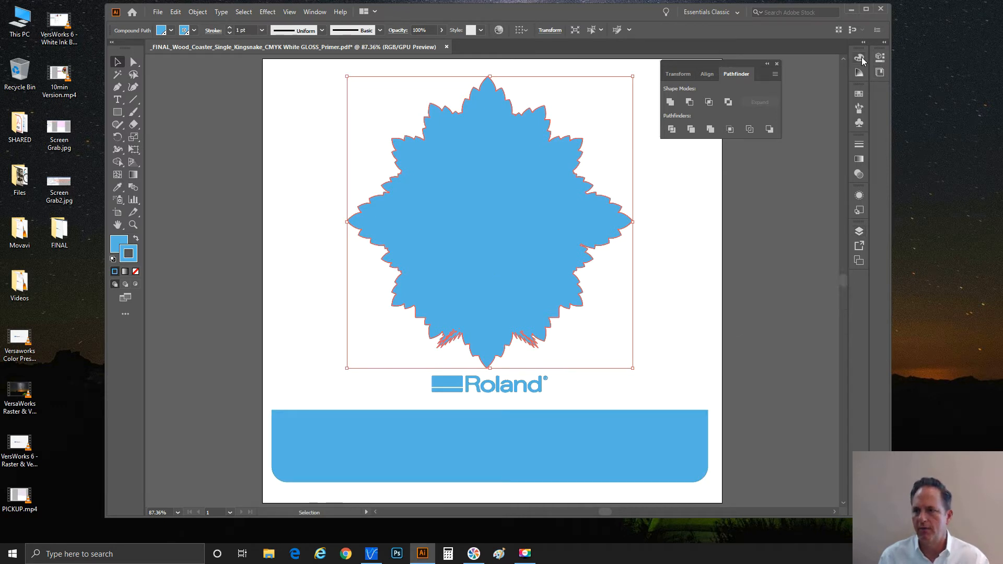
left_click(859, 57)
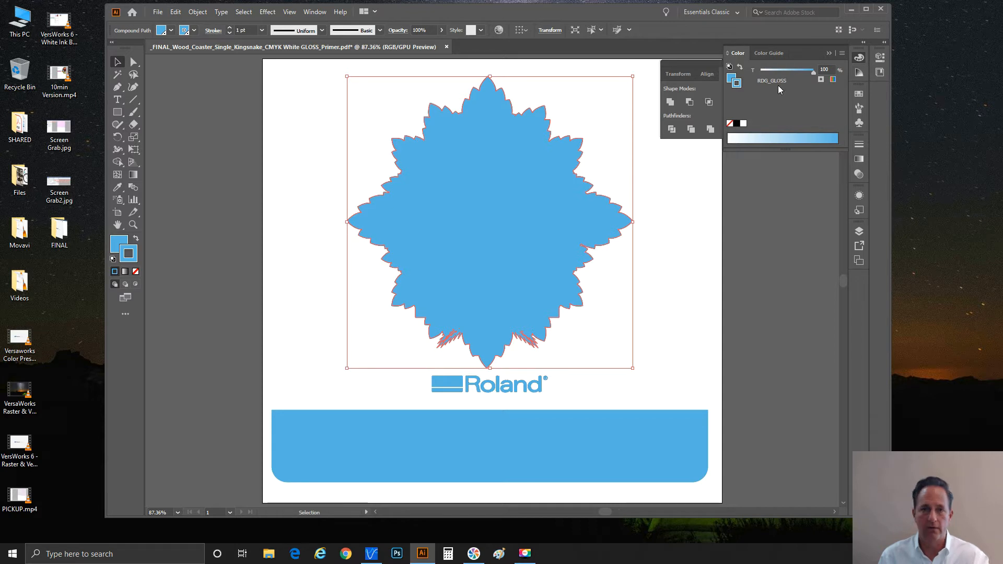
mouse_move(775, 86)
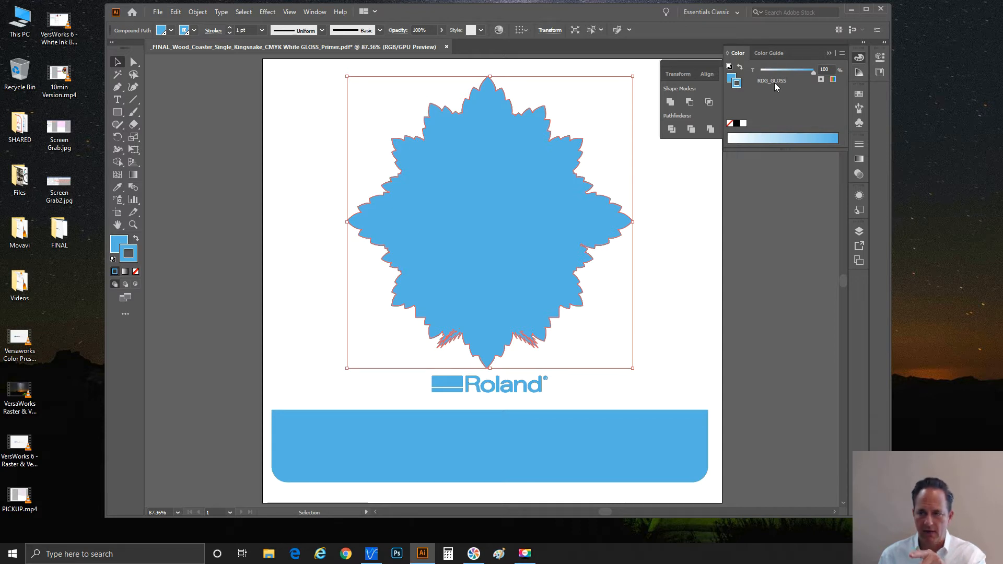
mouse_move(814, 79)
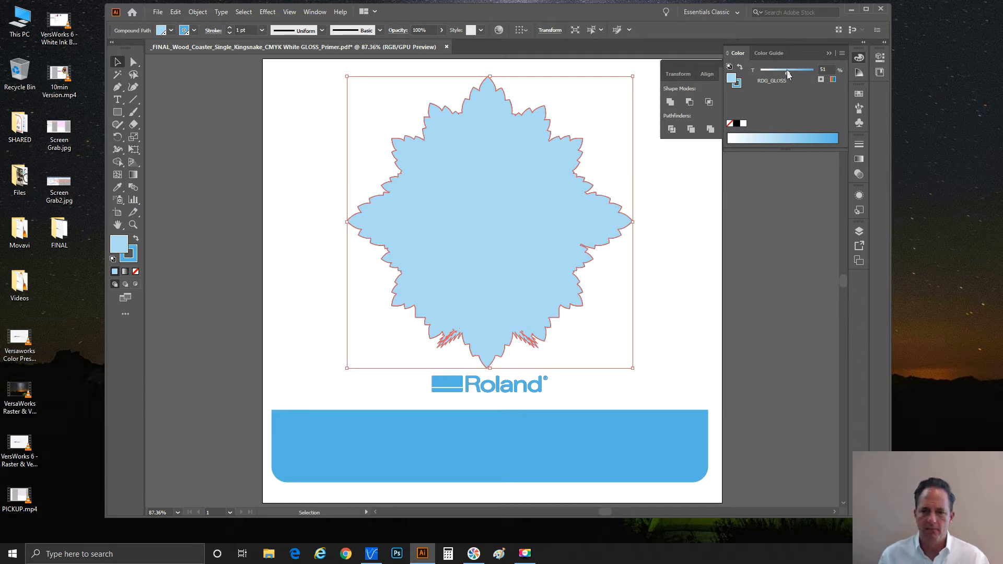
mouse_move(786, 76)
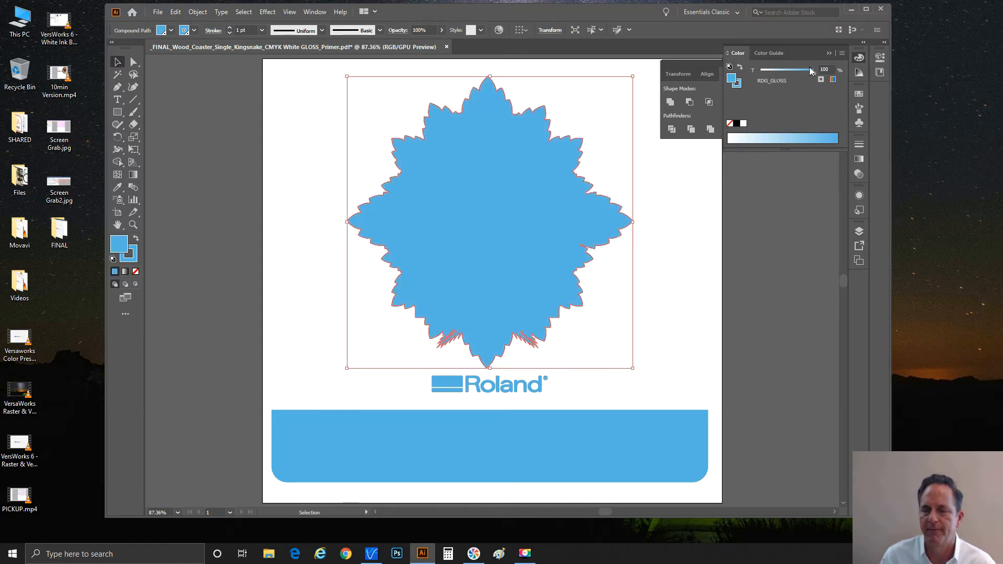
mouse_move(808, 90)
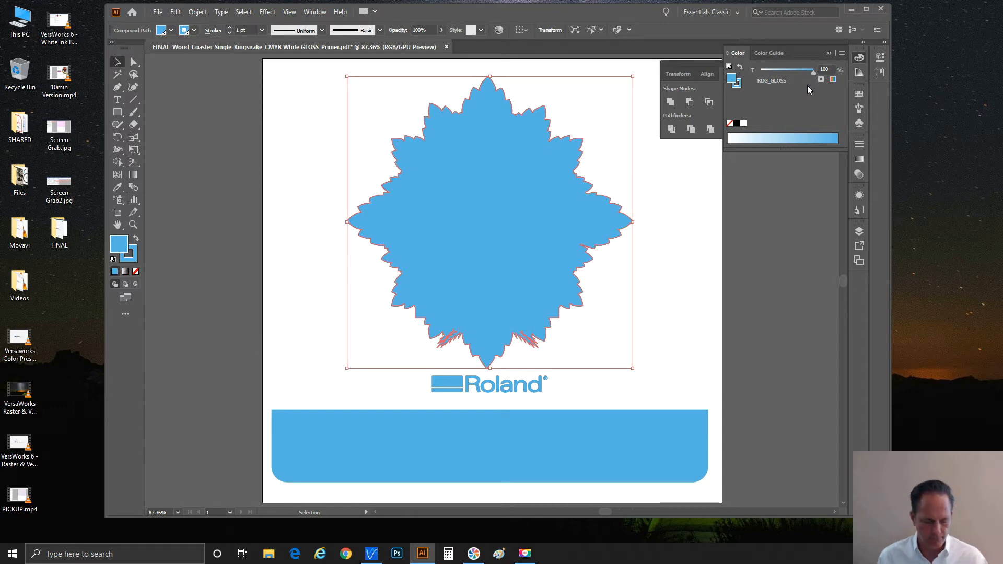
left_click(687, 232)
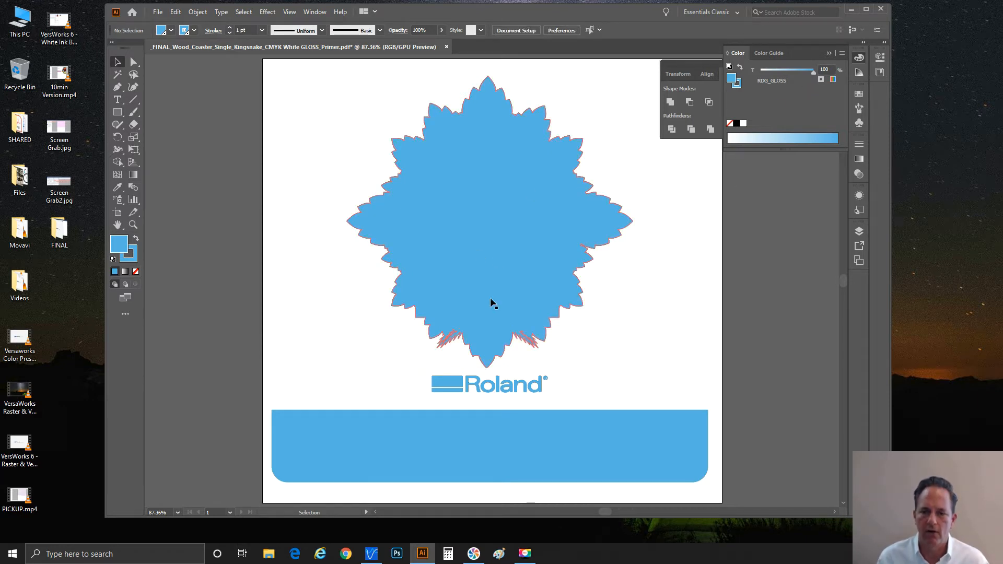
mouse_move(566, 260)
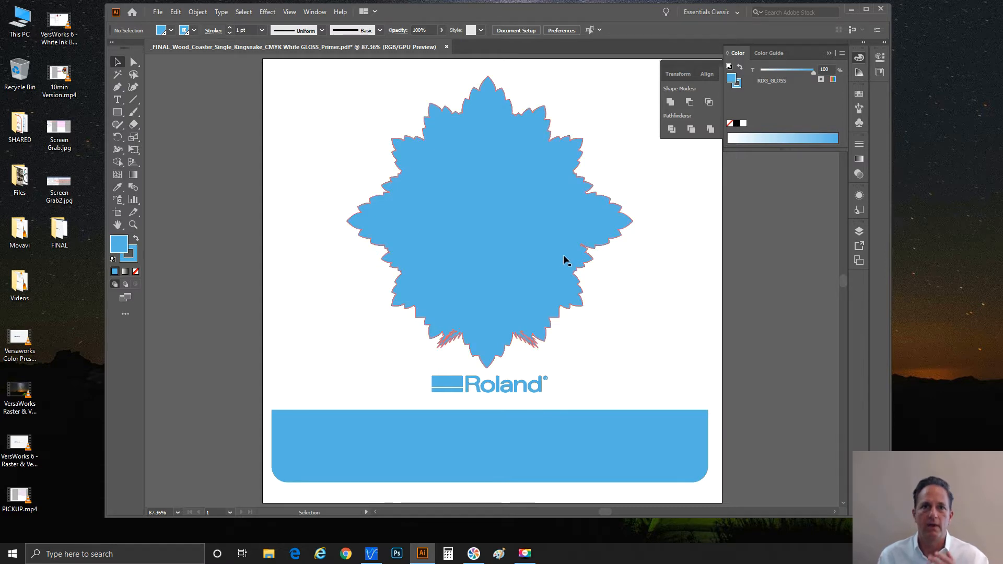
mouse_move(563, 266)
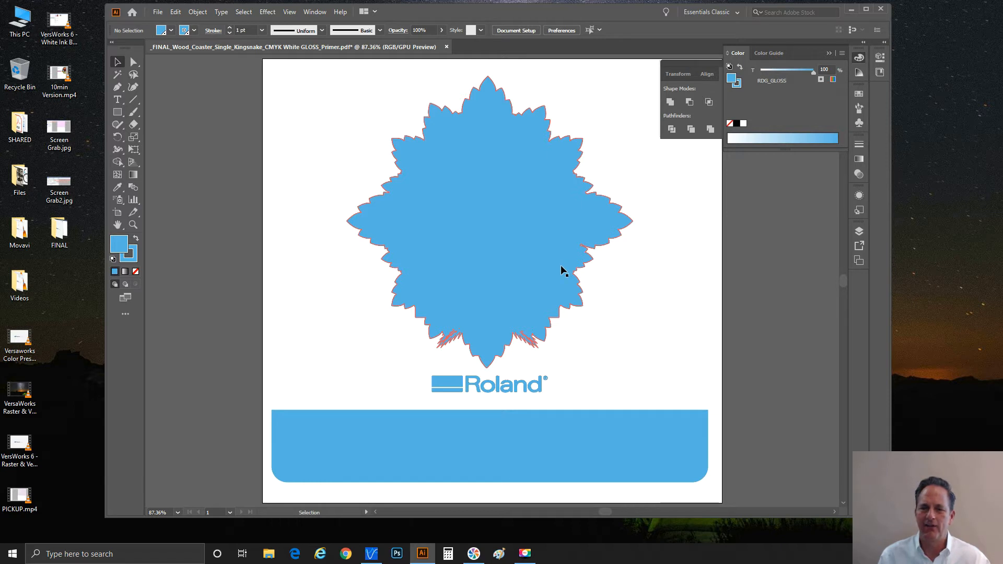
mouse_move(565, 271)
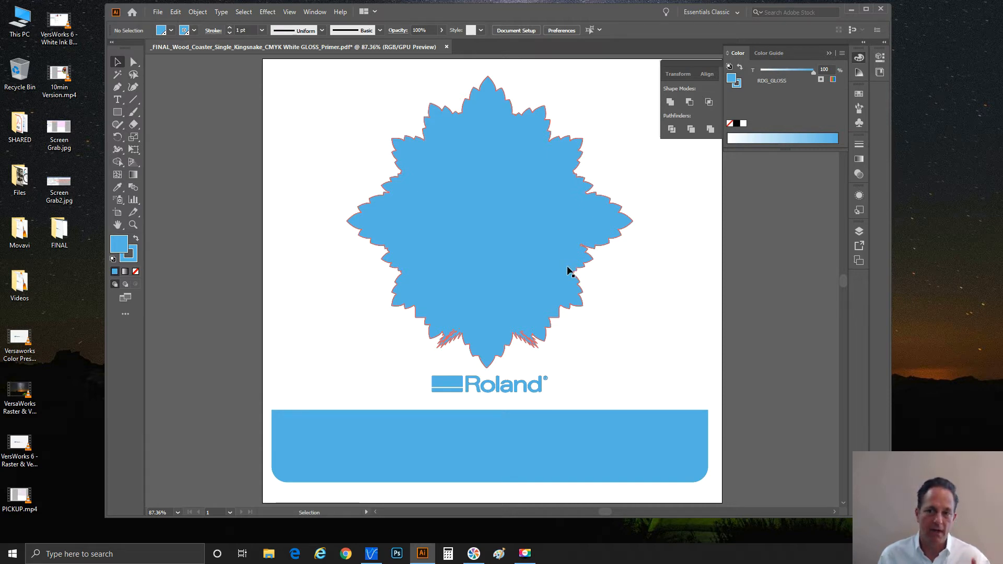
mouse_move(573, 274)
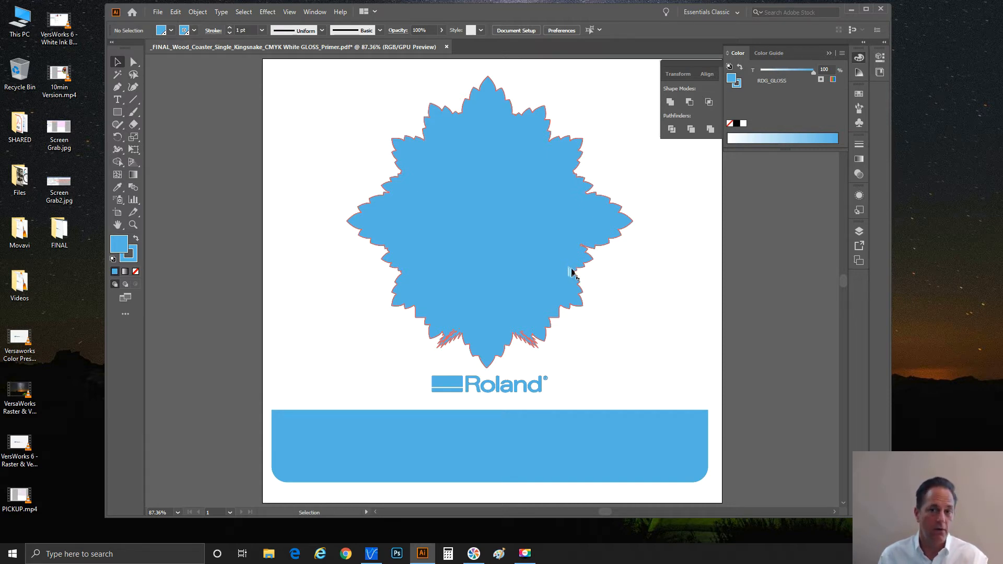
mouse_move(574, 275)
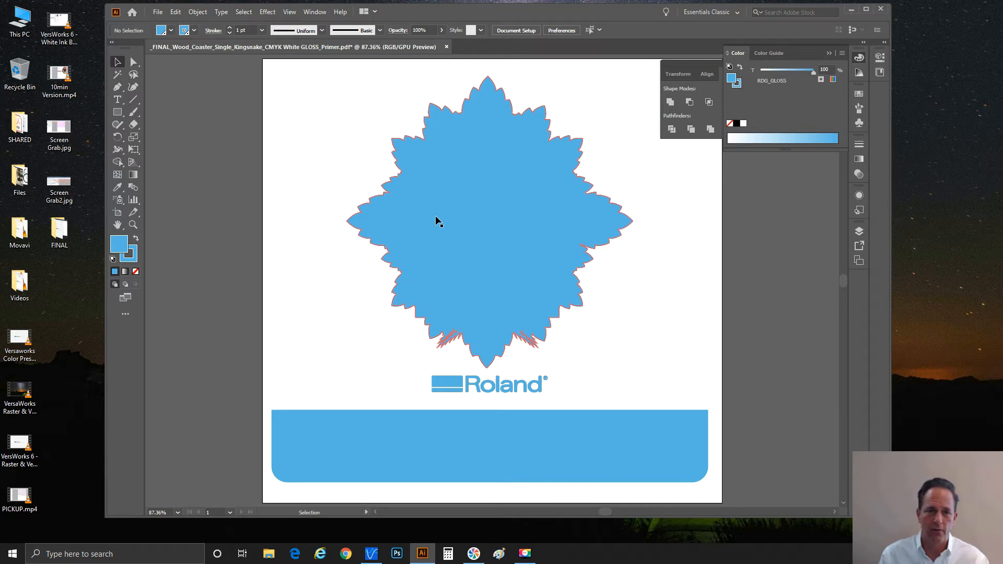
mouse_move(437, 223)
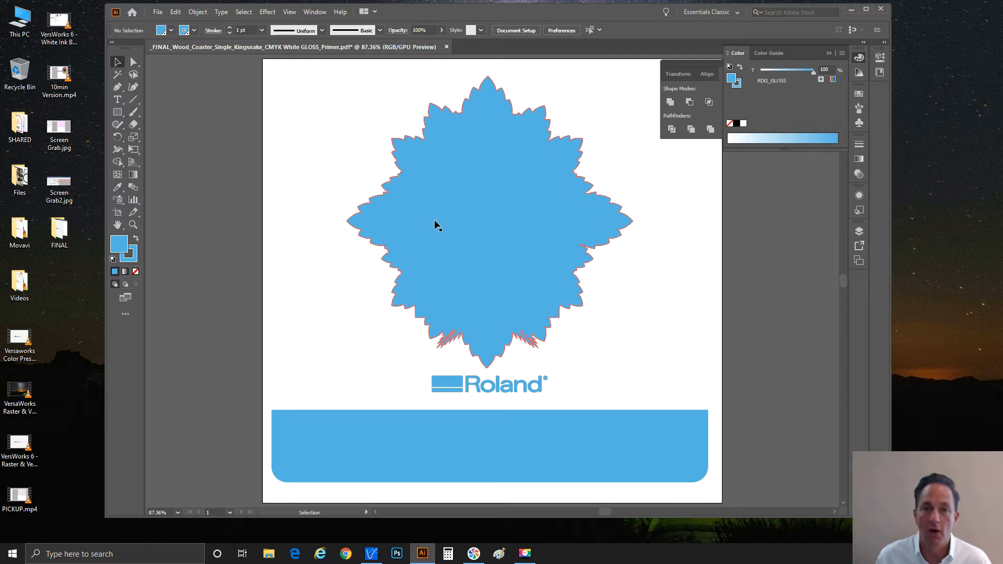
mouse_move(488, 170)
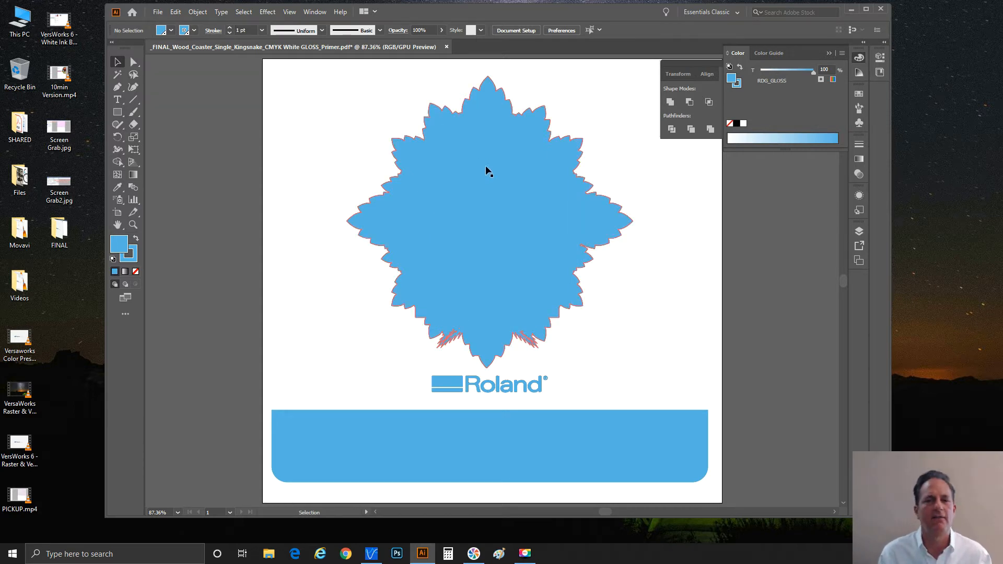
mouse_move(503, 180)
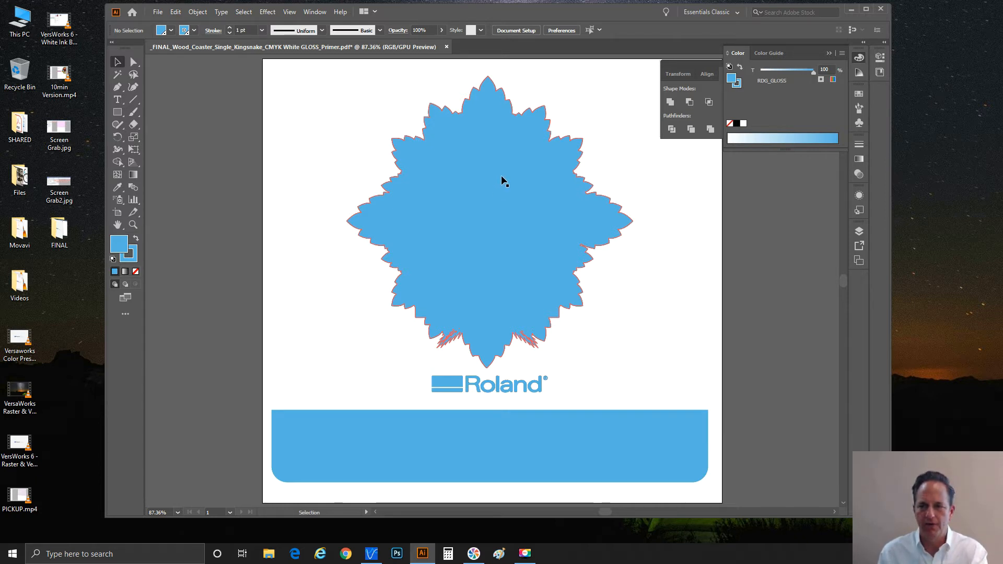
mouse_move(527, 179)
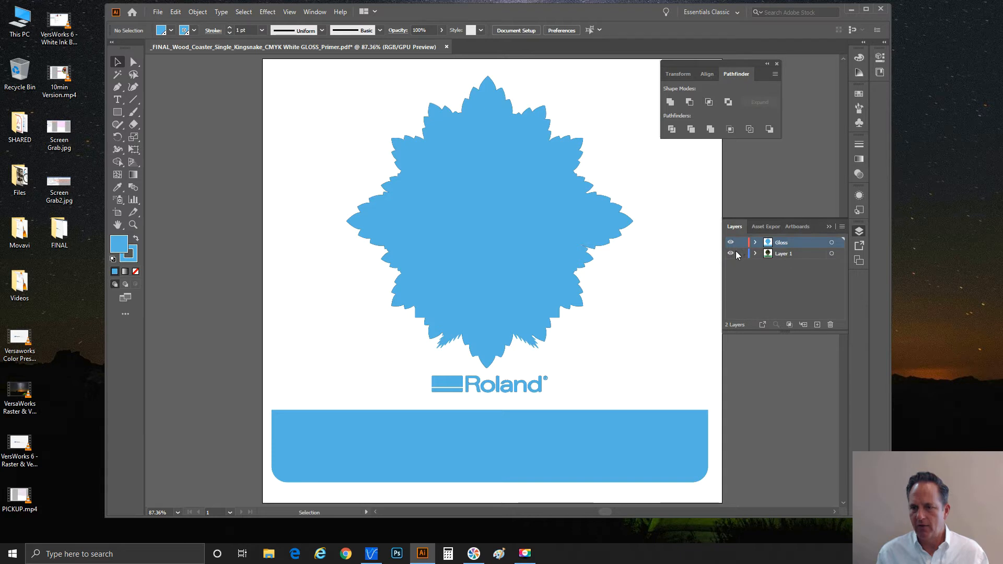
Hide Layer 1 and select all of the visible Gloss artwork with Ctrl+A
left_click(730, 253)
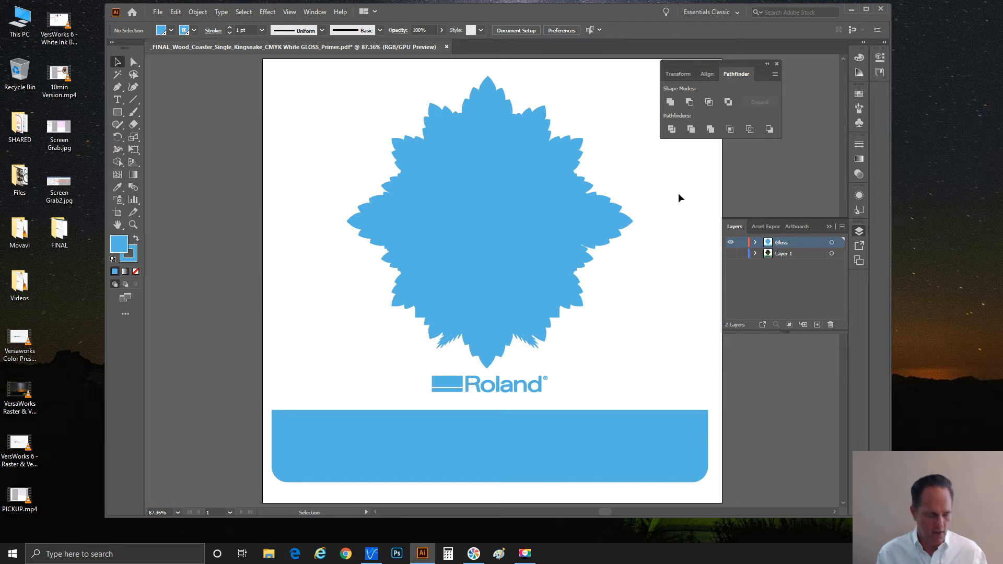
key("ctrl+a")
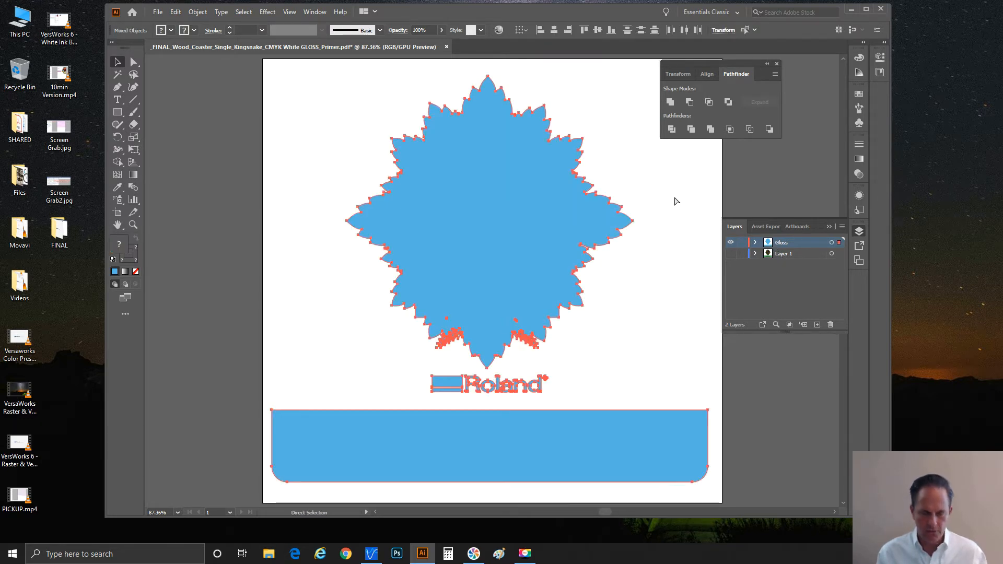
Create a new layer named Primer via the Layers panel menu, correcting the typo
left_click(117, 62)
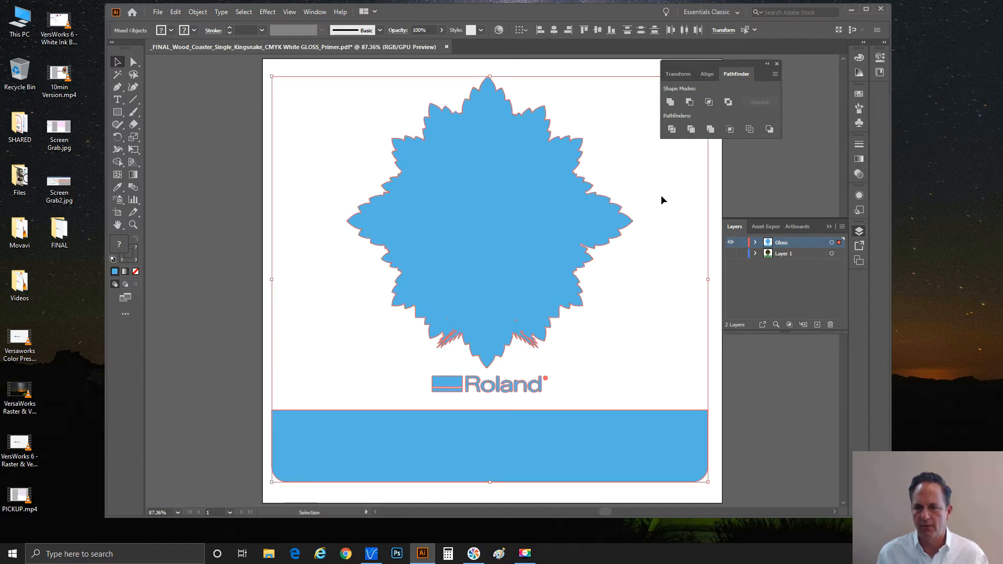
left_click(843, 225)
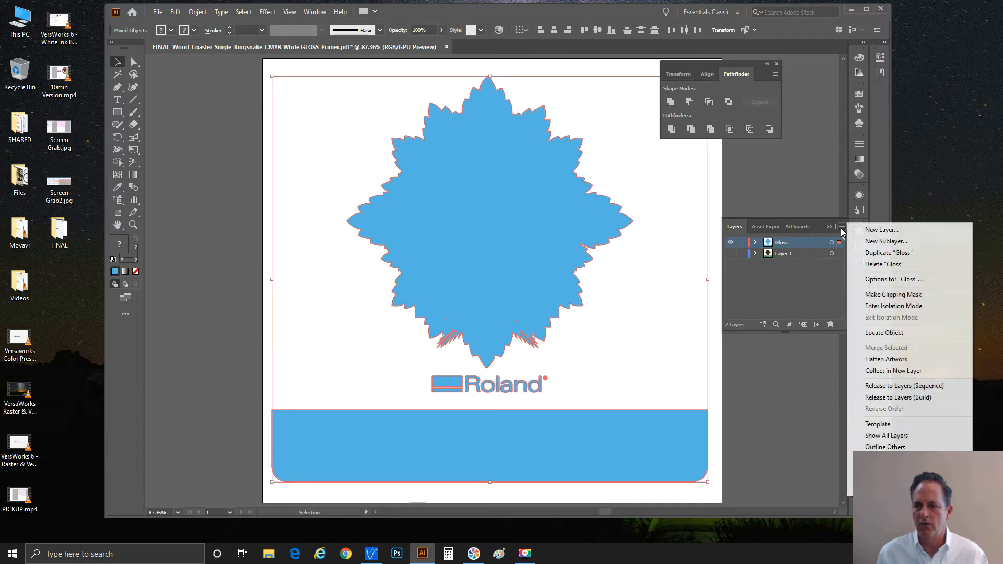
left_click(882, 229)
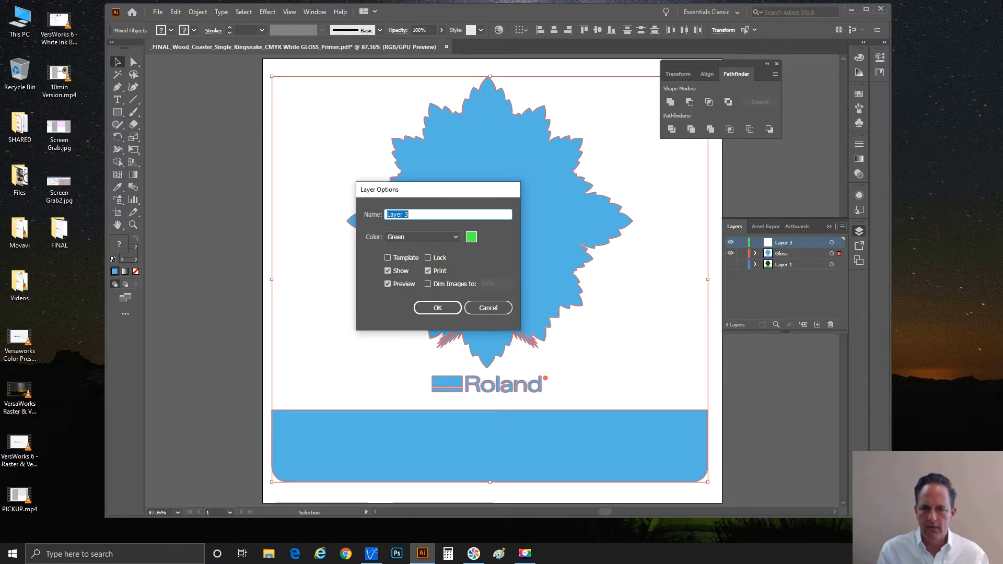
type("Primr")
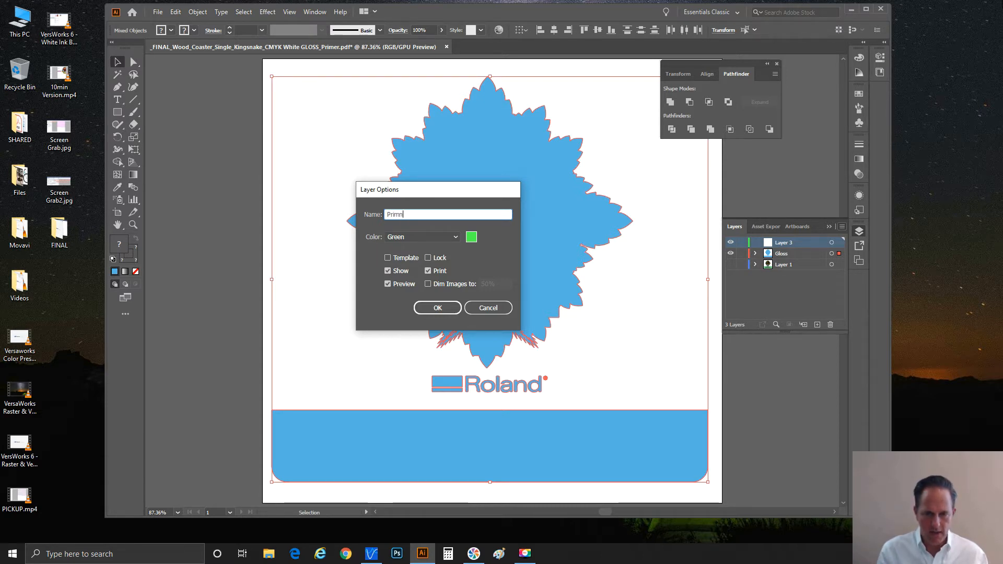
key("Backspace")
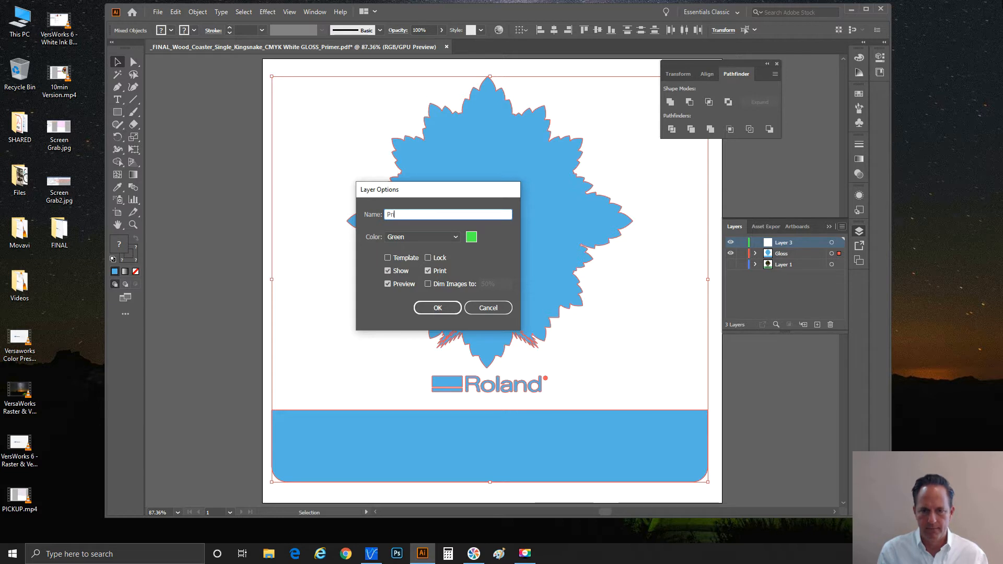
type("imer")
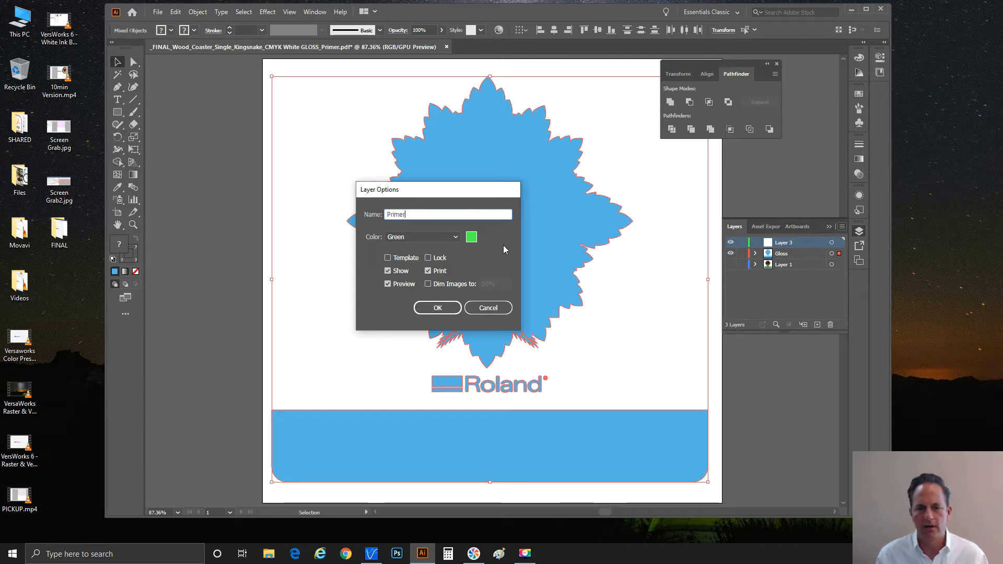
left_click(438, 307)
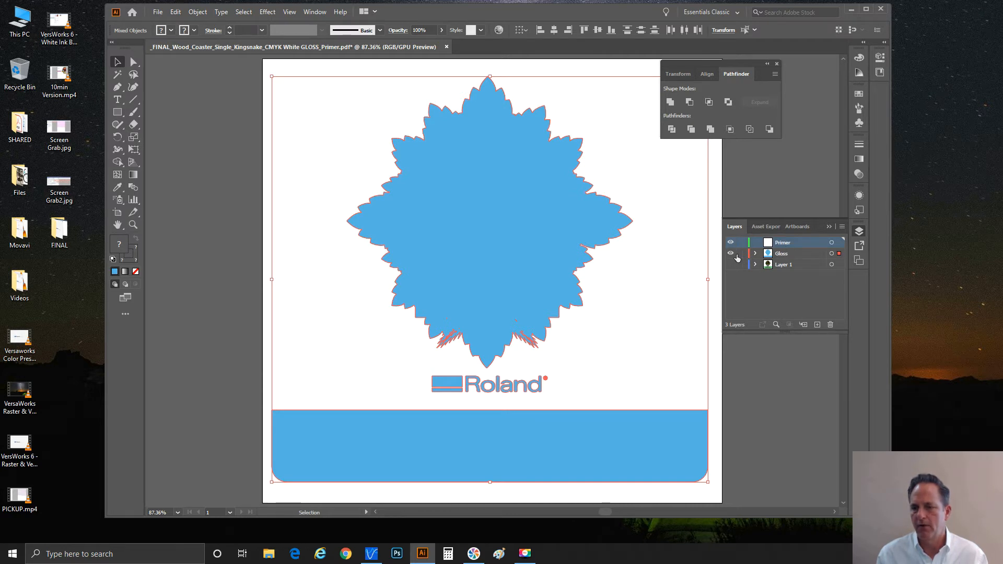
Hide the Gloss layer and select the pasted coaster shapes on the Primer layer
left_click(731, 253)
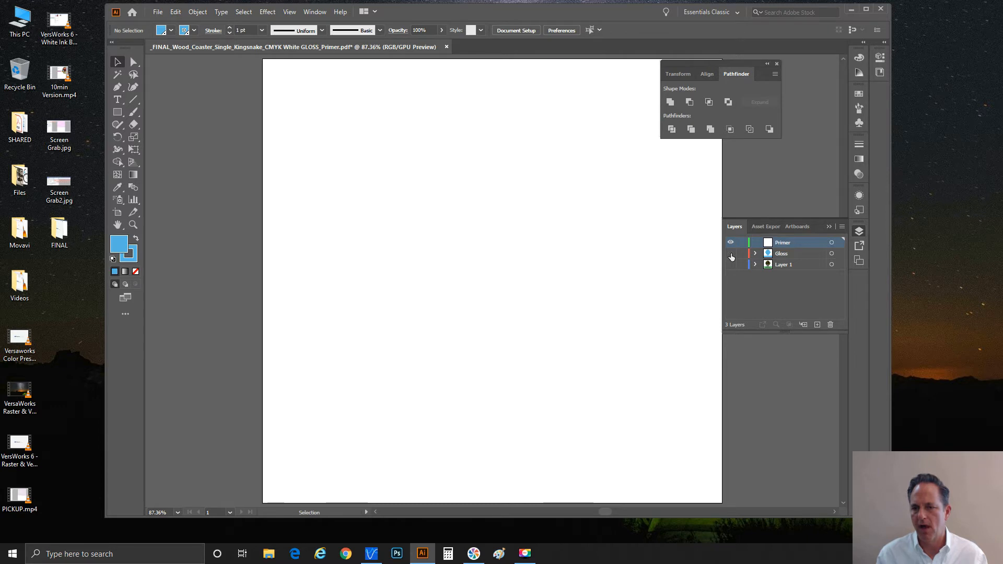
left_click(730, 264)
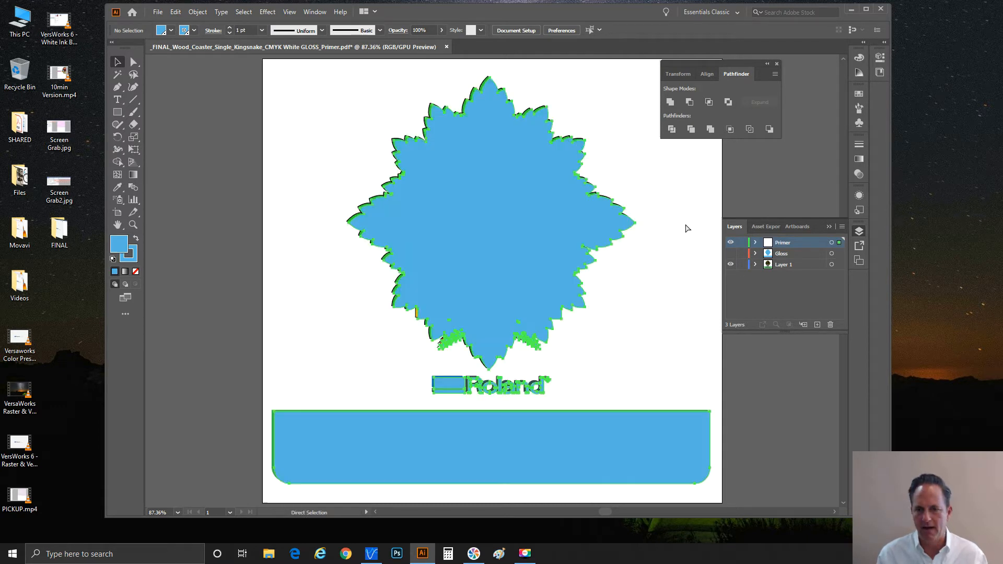
key("ctrl+a")
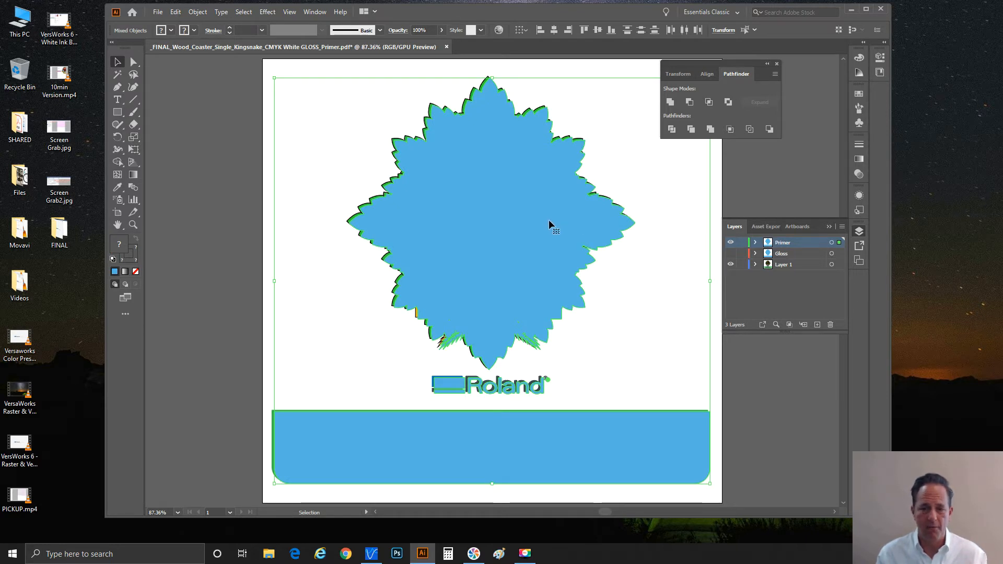
mouse_move(655, 241)
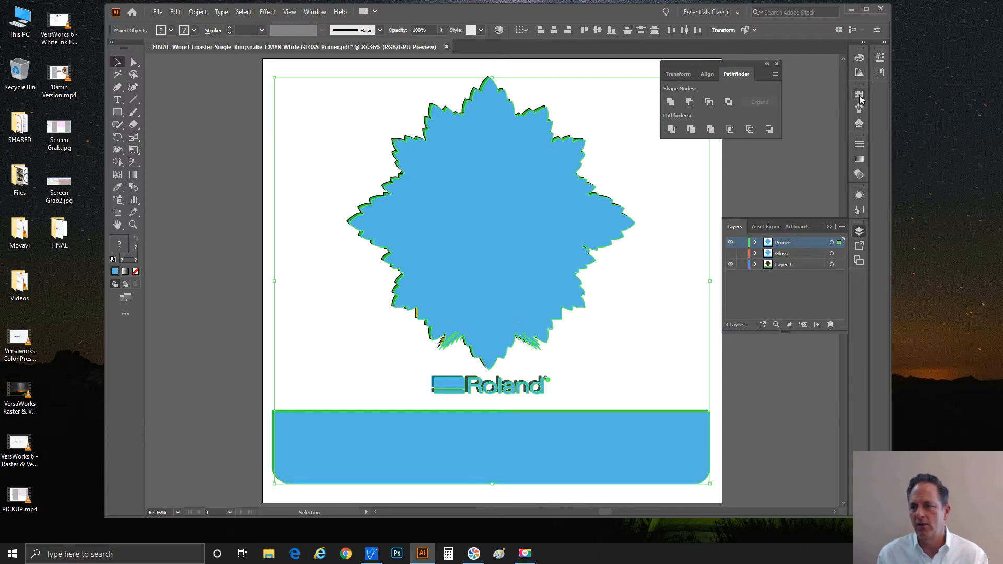
Apply the RDG_PRIMER swatch to the Primer artwork and view its spot-colour options
left_click(859, 93)
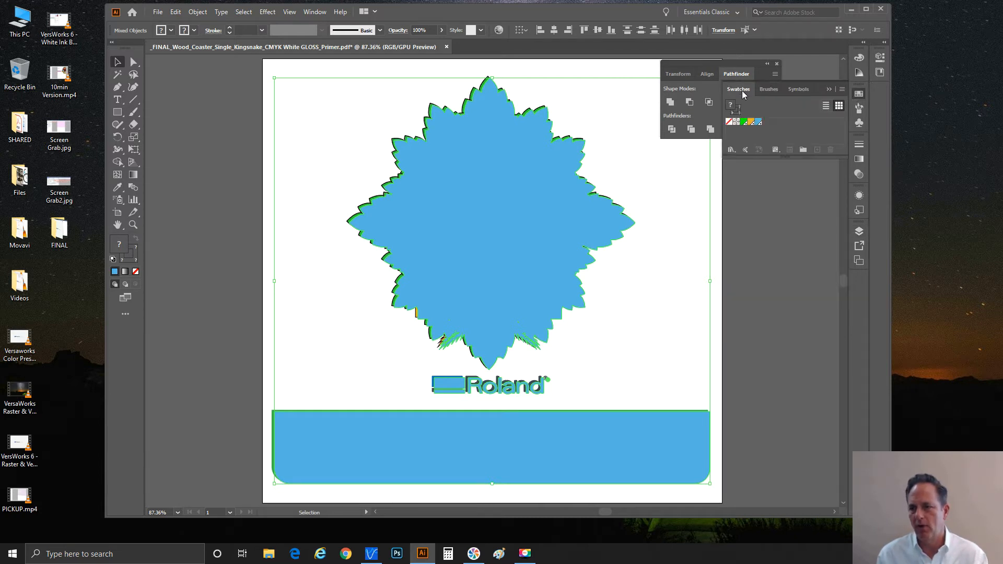
mouse_move(752, 123)
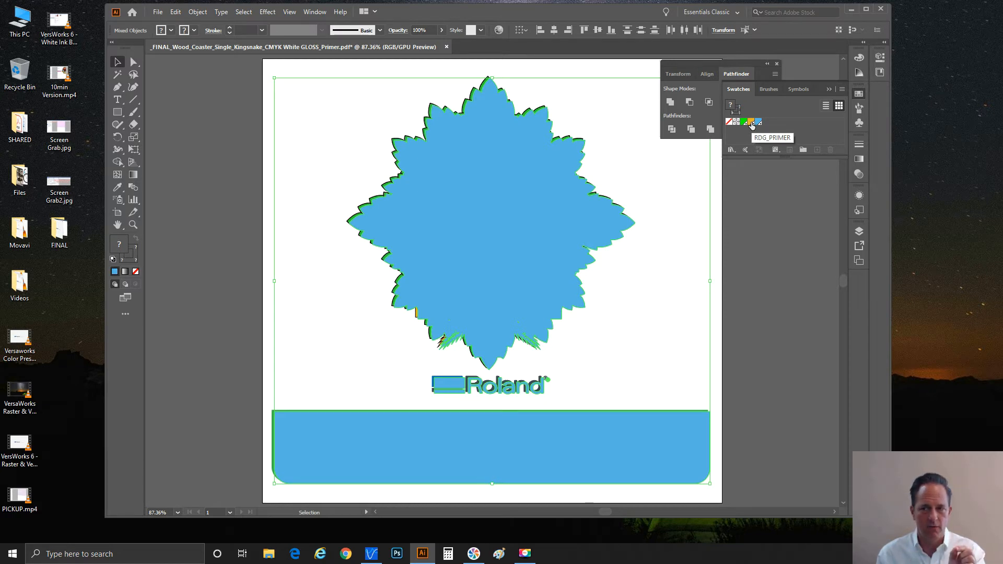
double_click(735, 122)
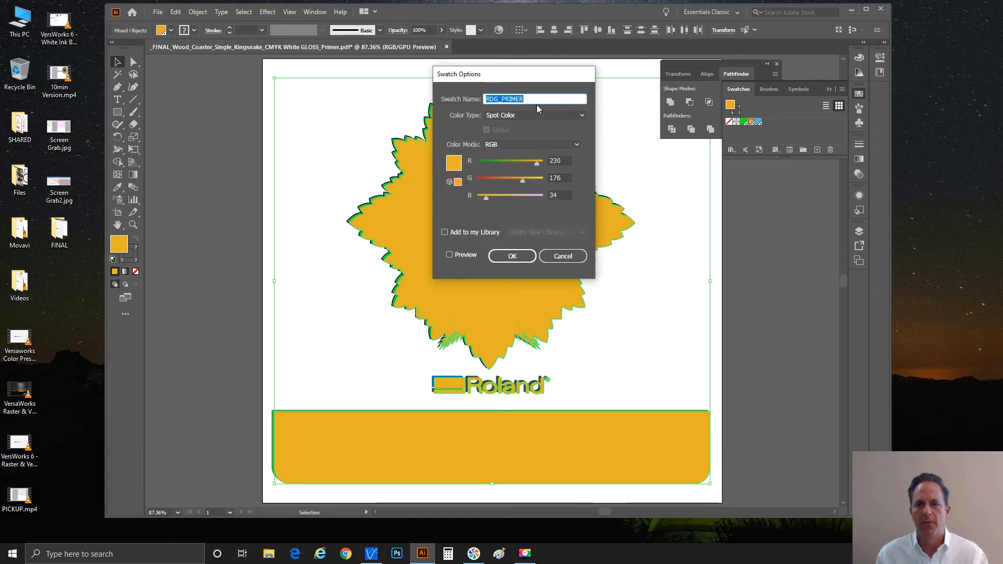
mouse_move(531, 108)
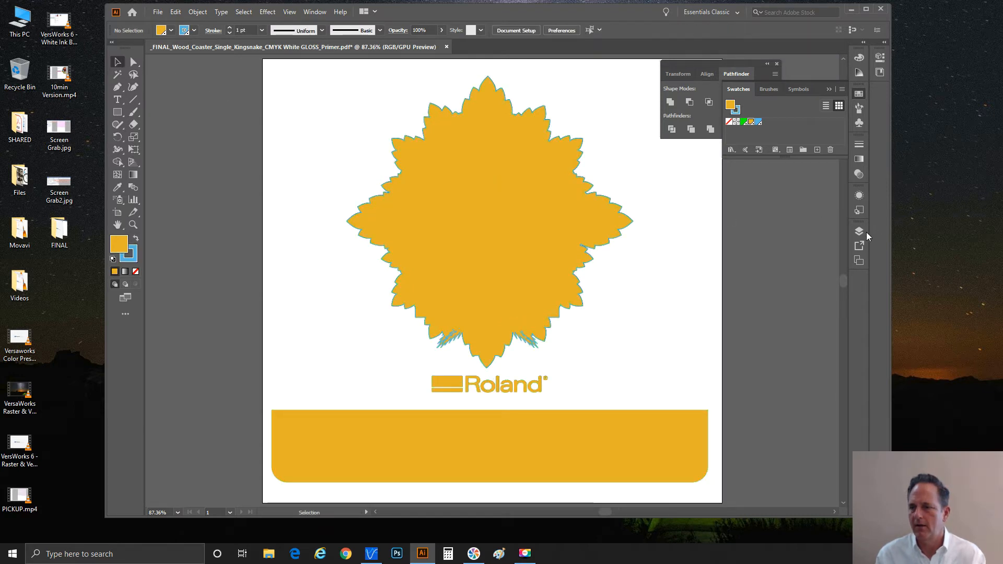
In the Layers panel hide Primer, show the full artwork and bring Gloss back into view
left_click(860, 231)
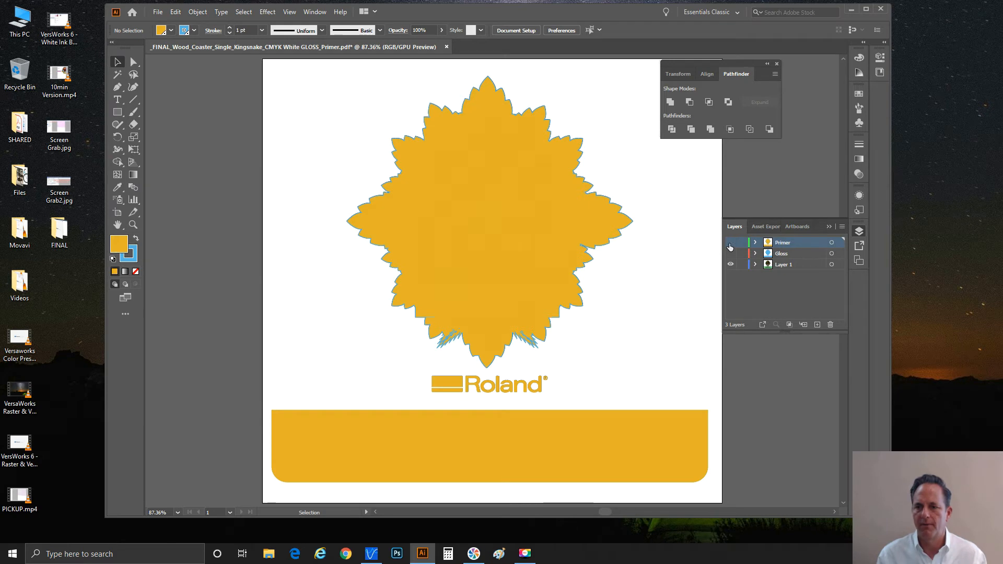
left_click(731, 246)
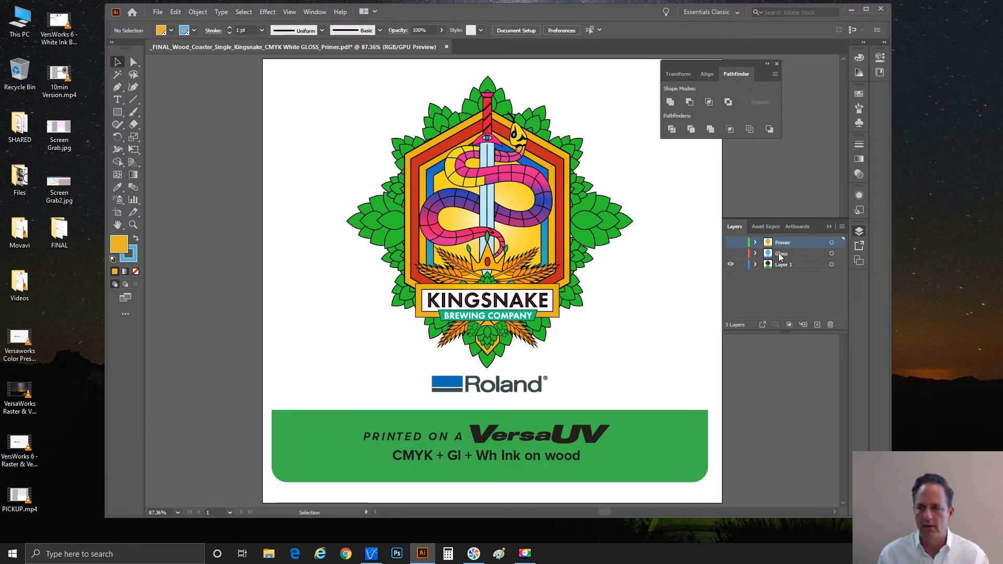
left_click(731, 253)
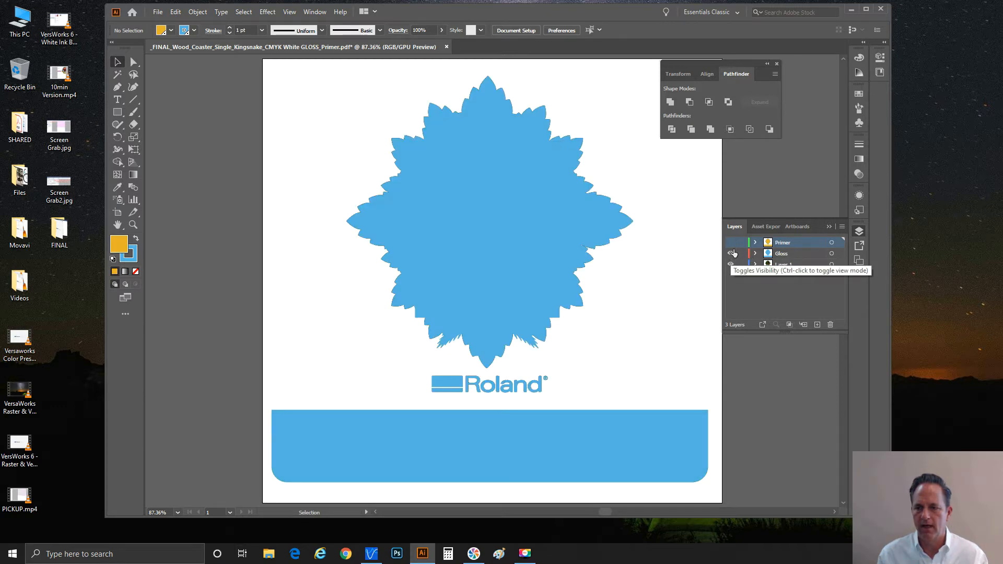
left_click(731, 241)
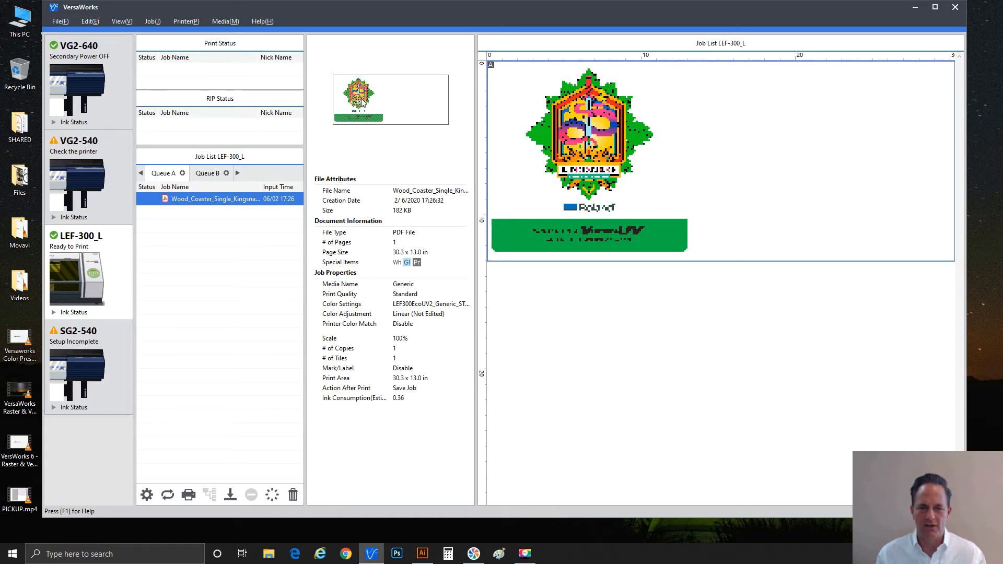
mouse_move(358, 269)
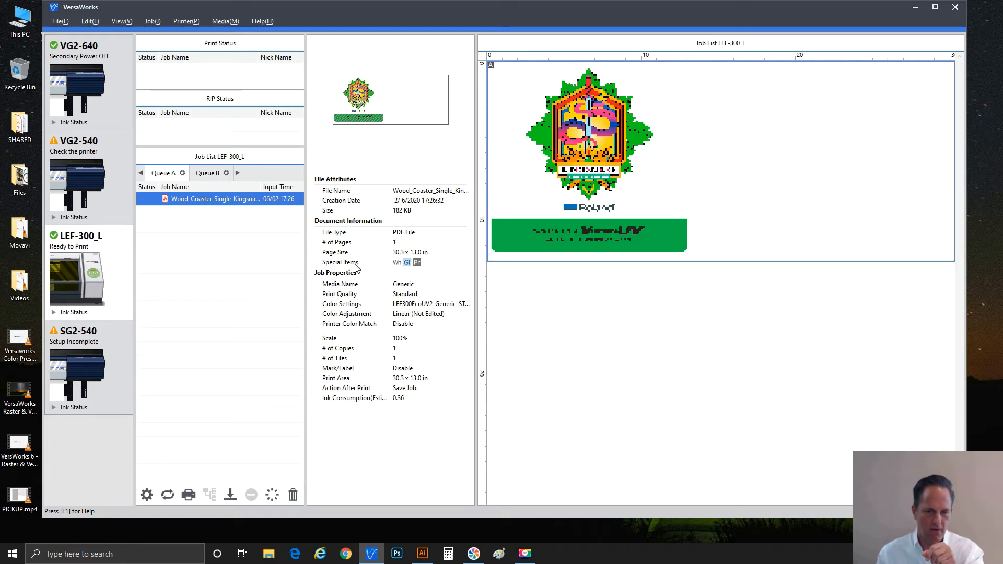
mouse_move(395, 270)
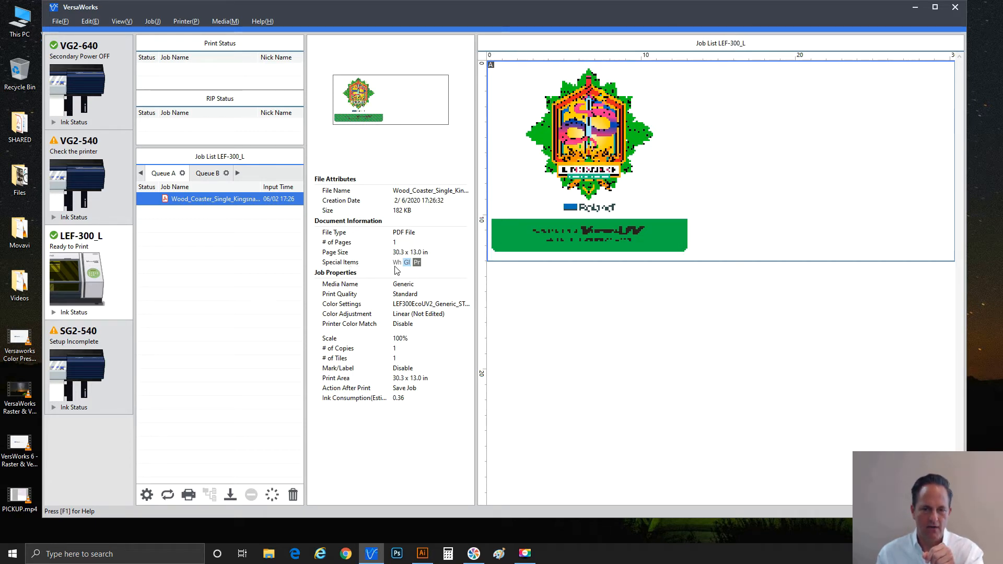
mouse_move(407, 262)
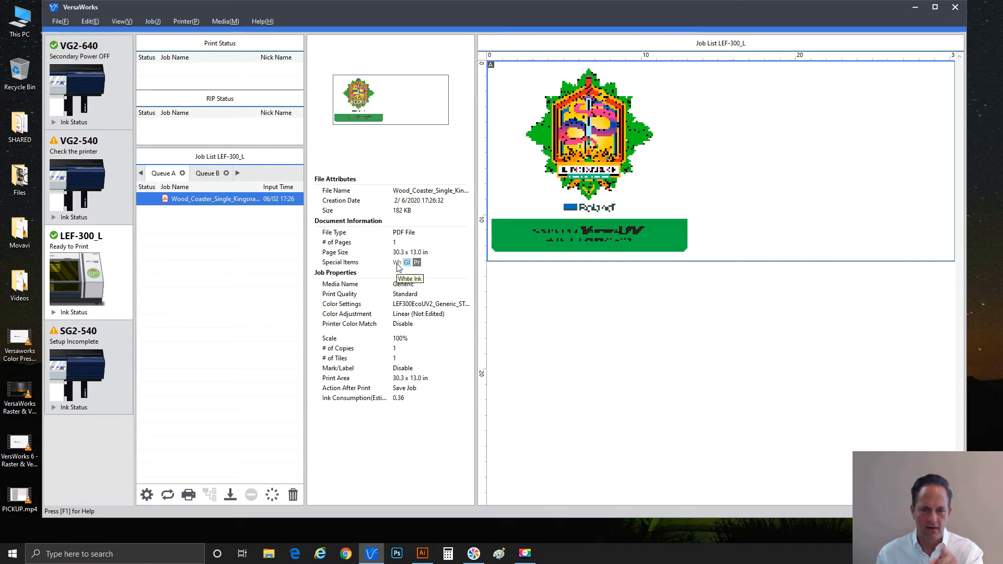
mouse_move(403, 274)
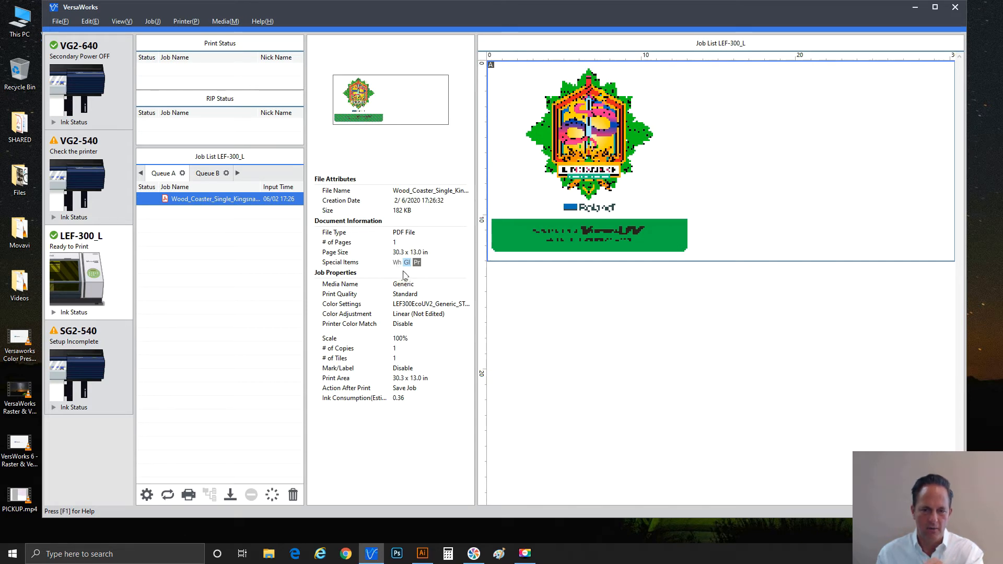
mouse_move(407, 262)
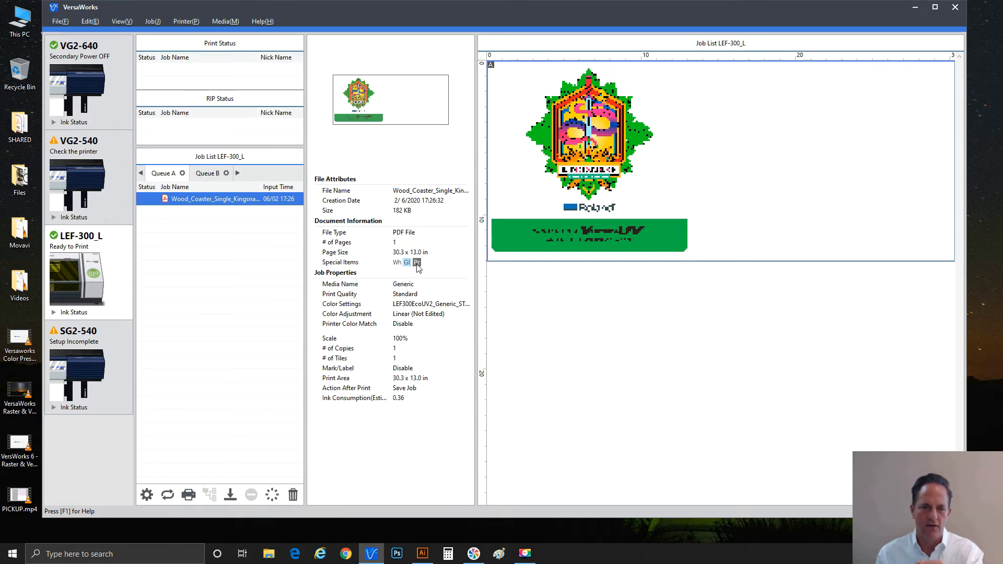
mouse_move(417, 263)
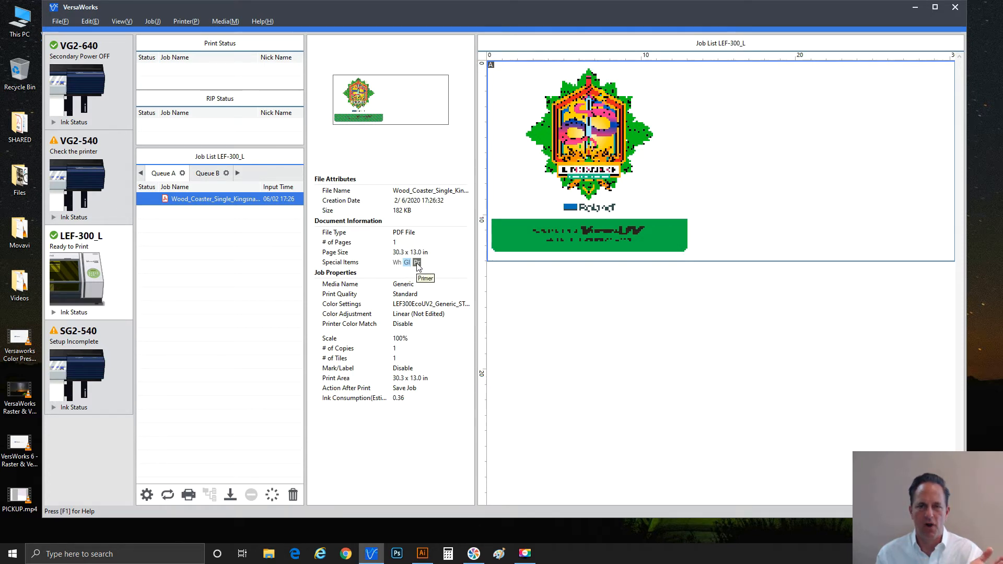
mouse_move(560, 132)
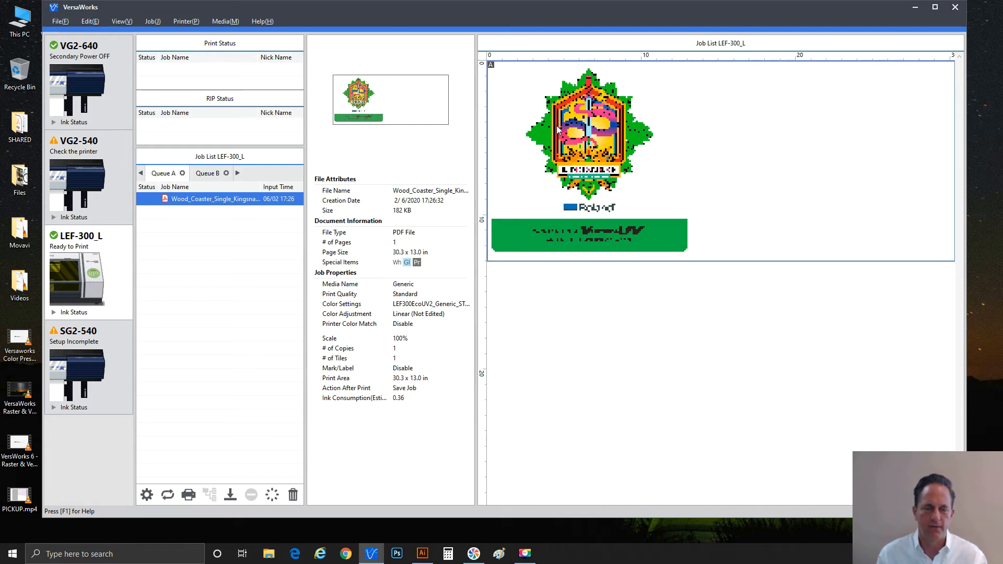
mouse_move(204, 200)
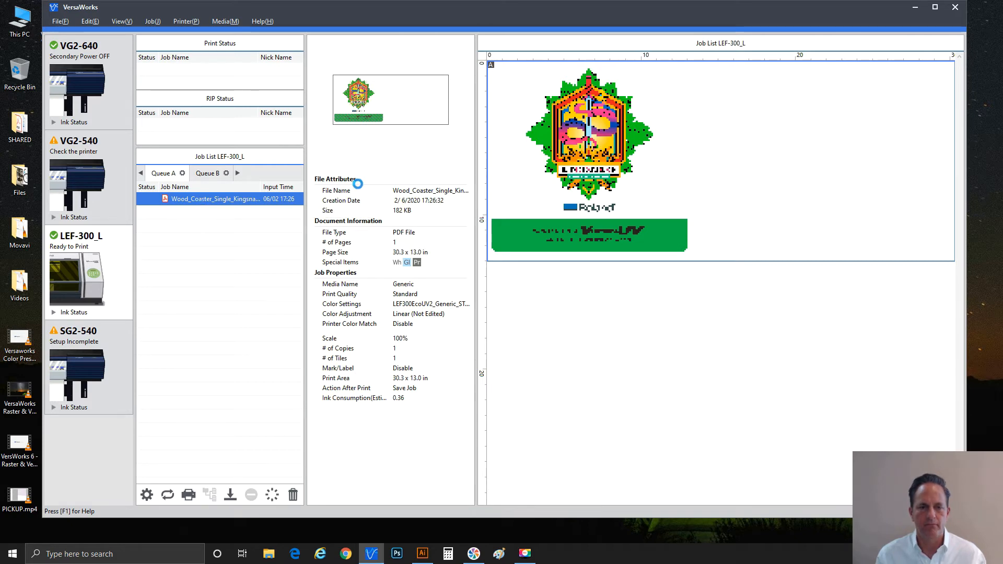
mouse_move(376, 229)
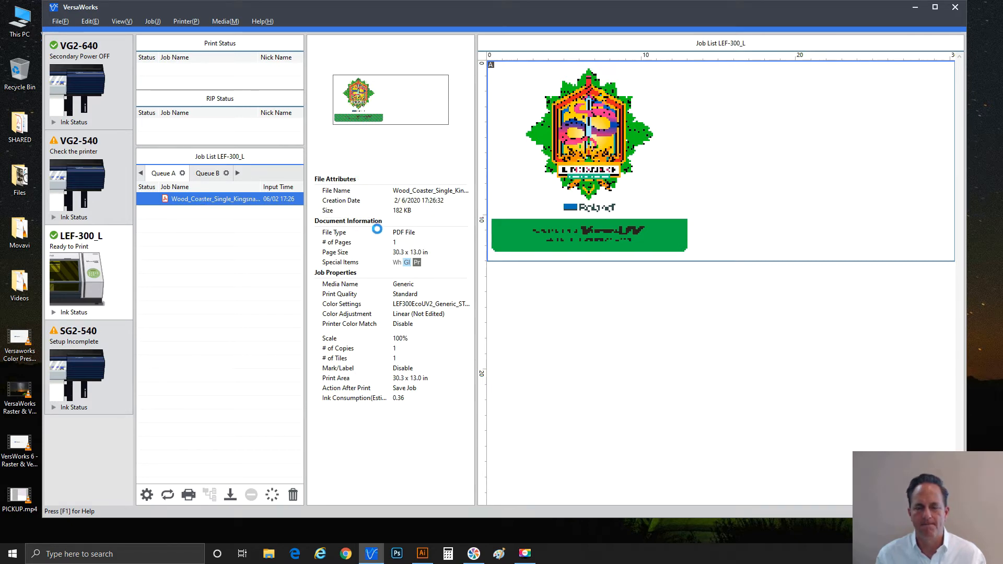
Open Job Settings for the Kingsnake coaster job in Queue A
double_click(214, 199)
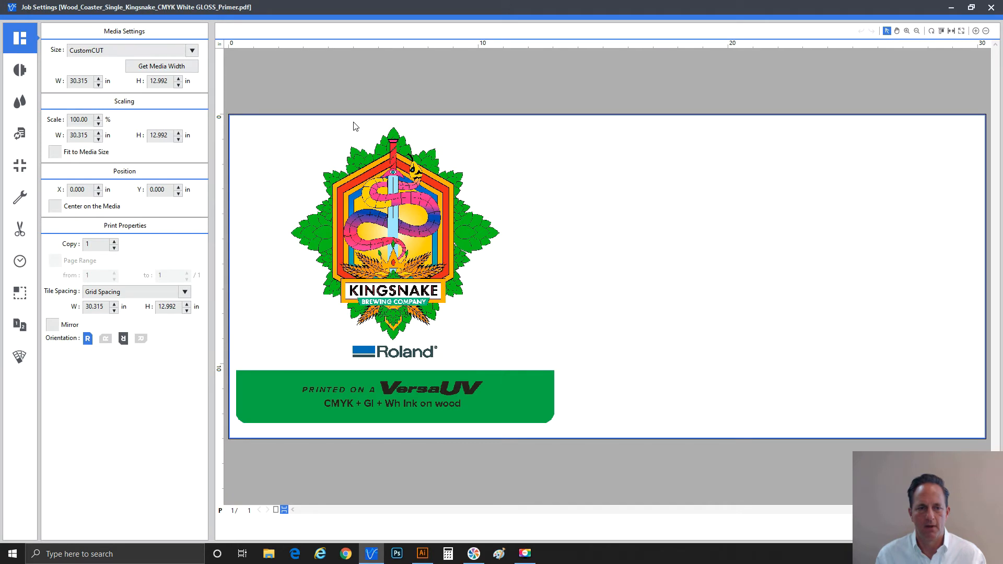
Set the job's Media Type to Primer with Standard print quality (720 x 720 dpi)
left_click(20, 70)
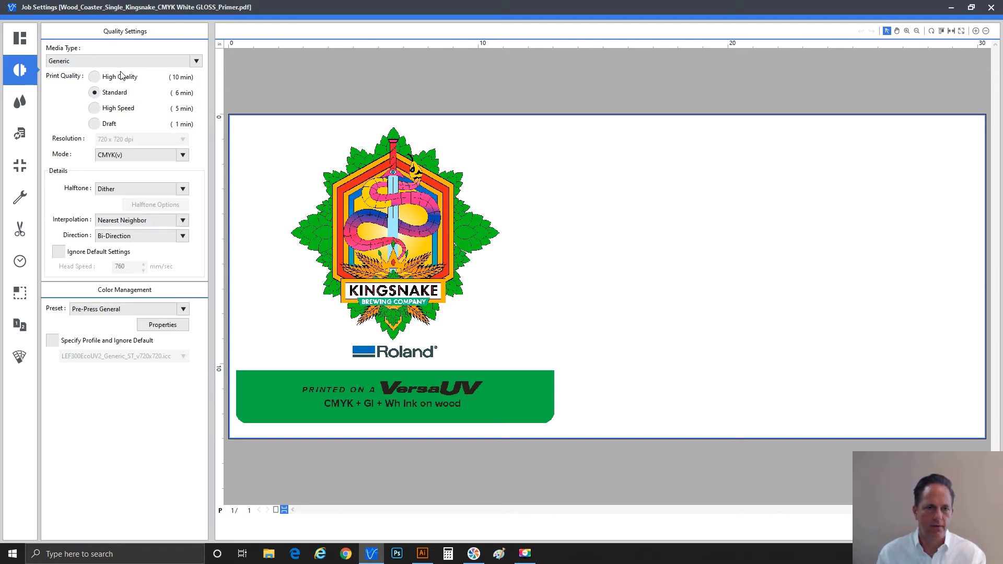
left_click(196, 61)
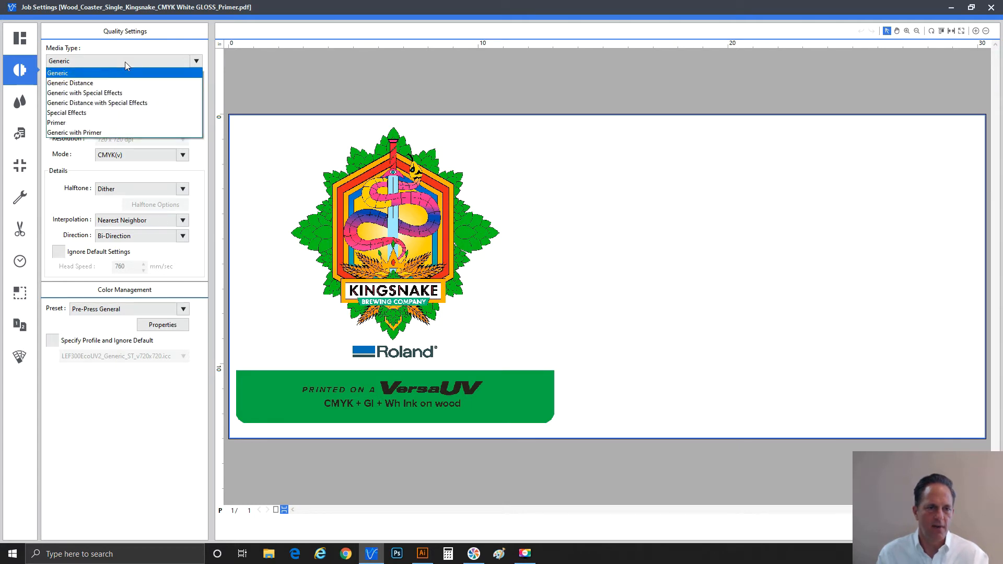
mouse_move(128, 122)
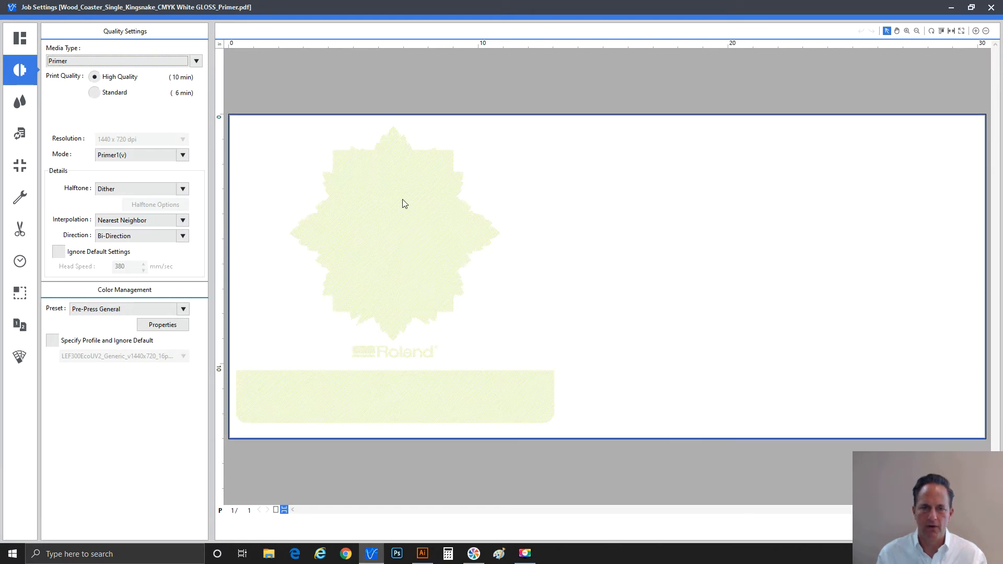
mouse_move(407, 261)
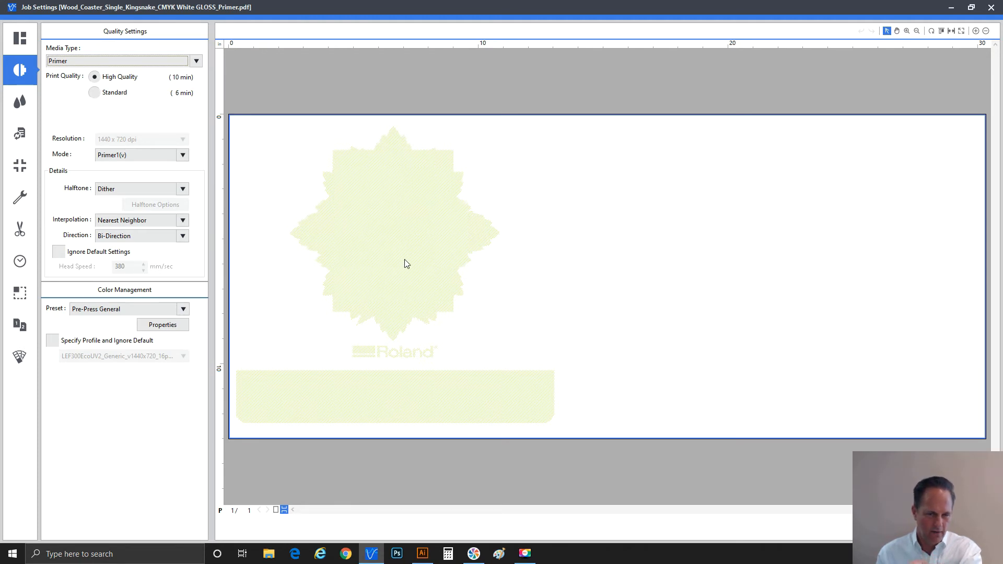
mouse_move(395, 212)
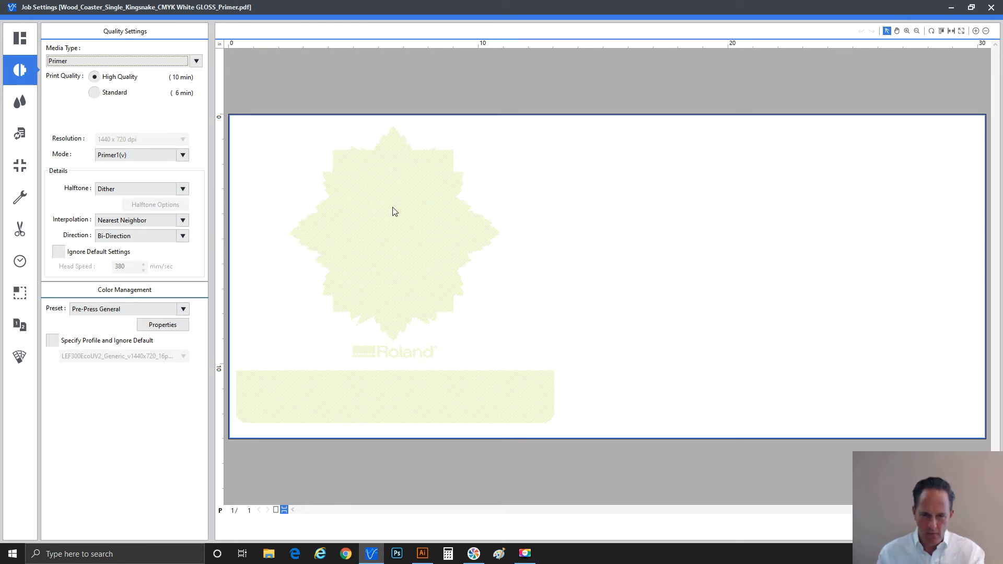
mouse_move(386, 357)
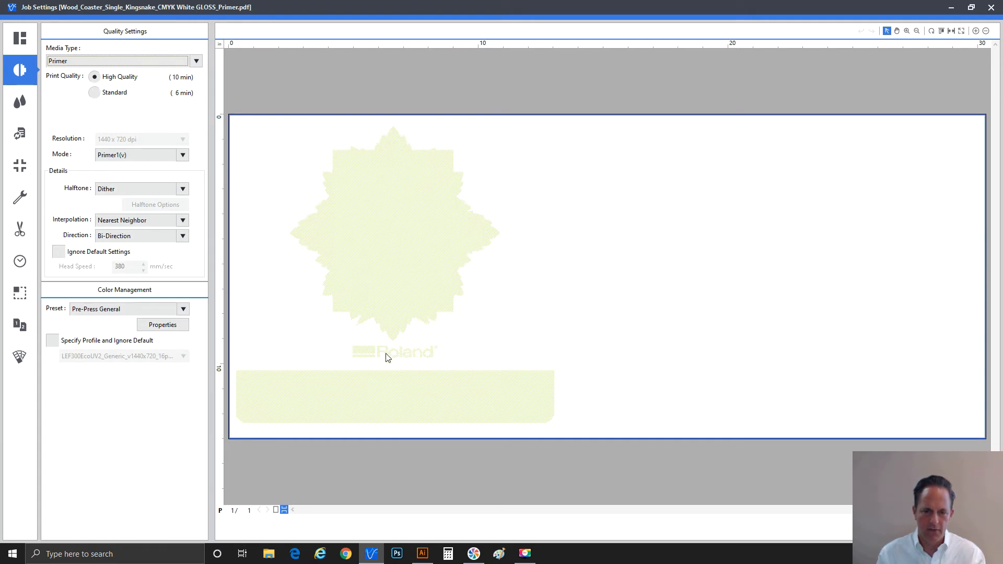
mouse_move(408, 392)
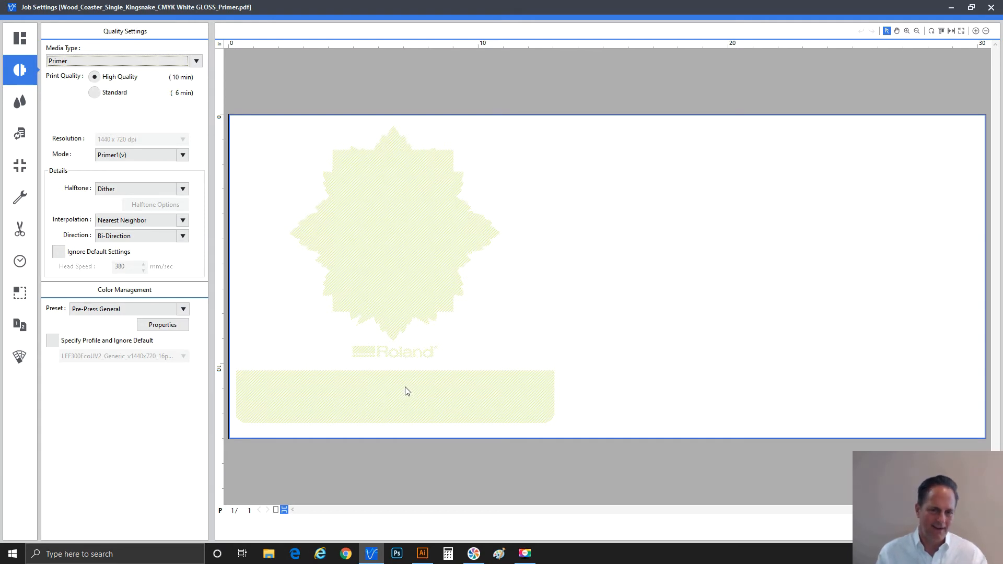
mouse_move(421, 395)
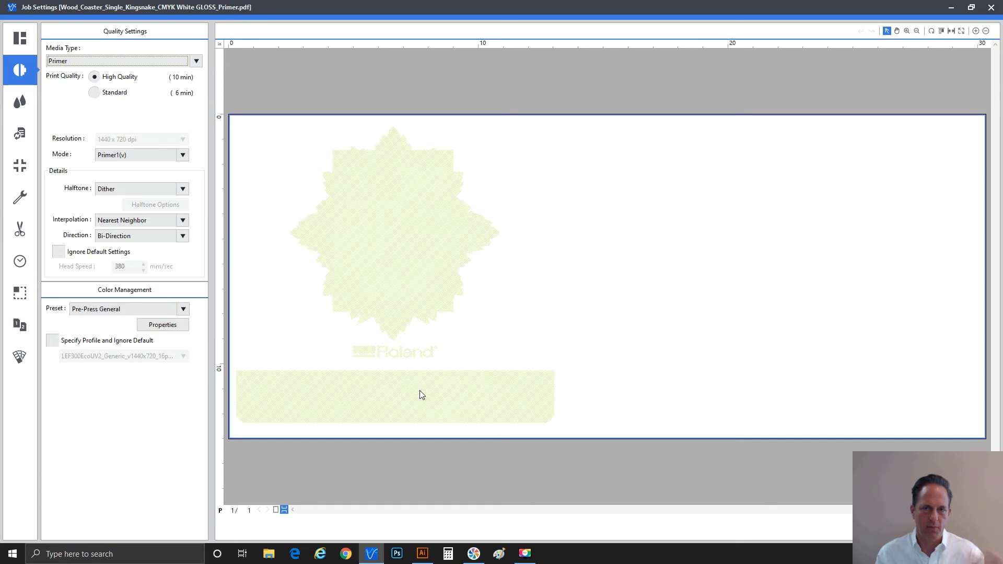
mouse_move(362, 274)
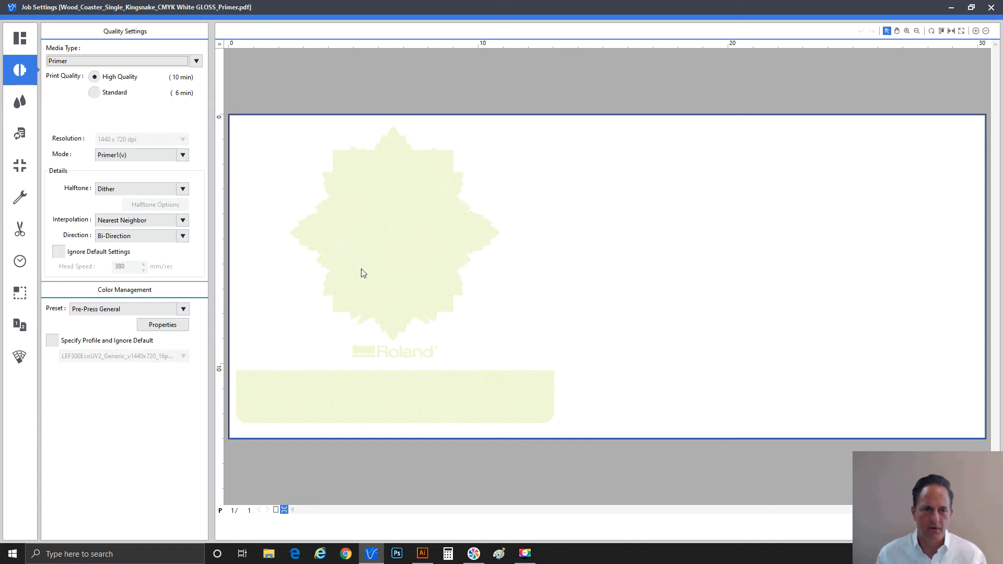
left_click(196, 61)
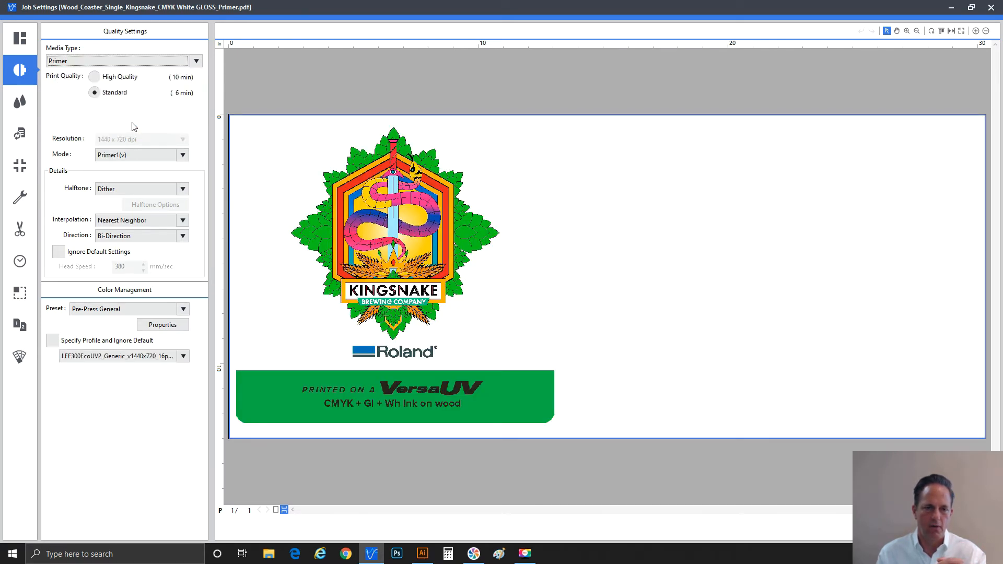
left_click(94, 76)
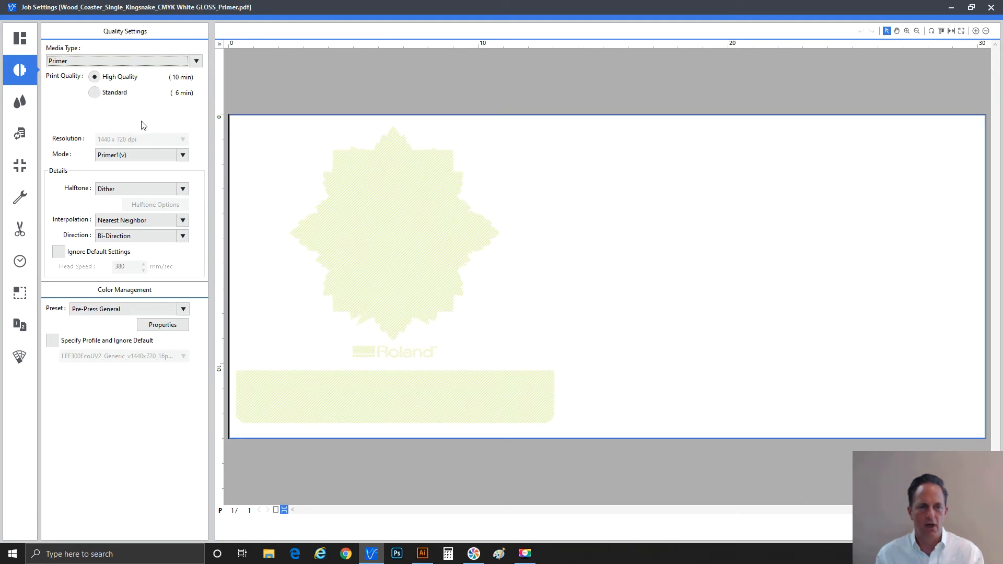
mouse_move(118, 104)
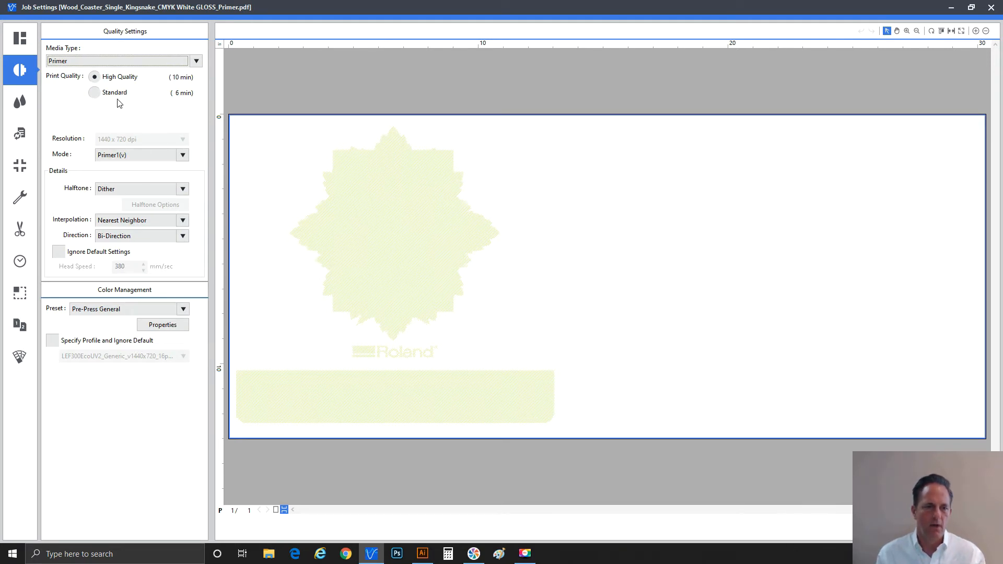
left_click(94, 93)
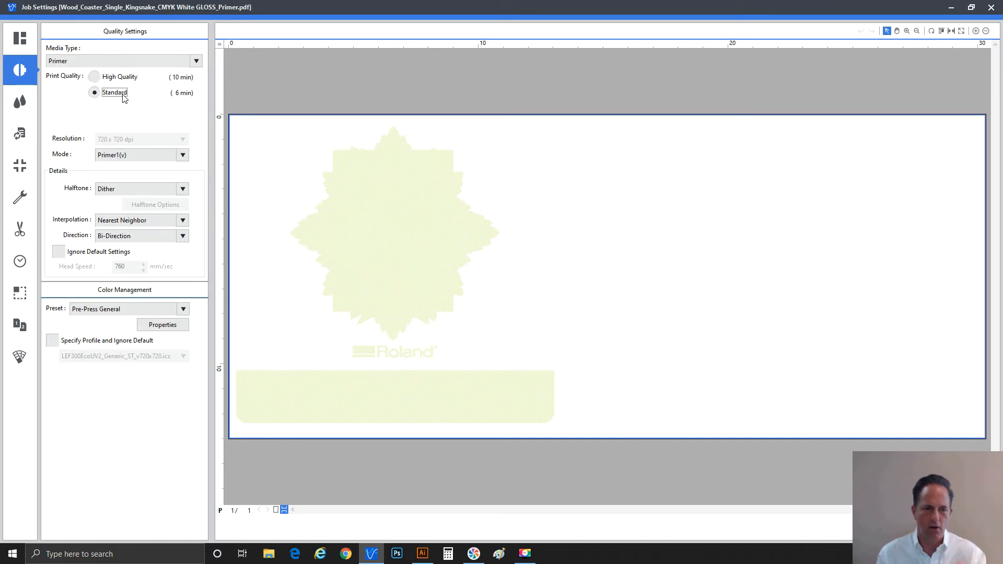
mouse_move(139, 220)
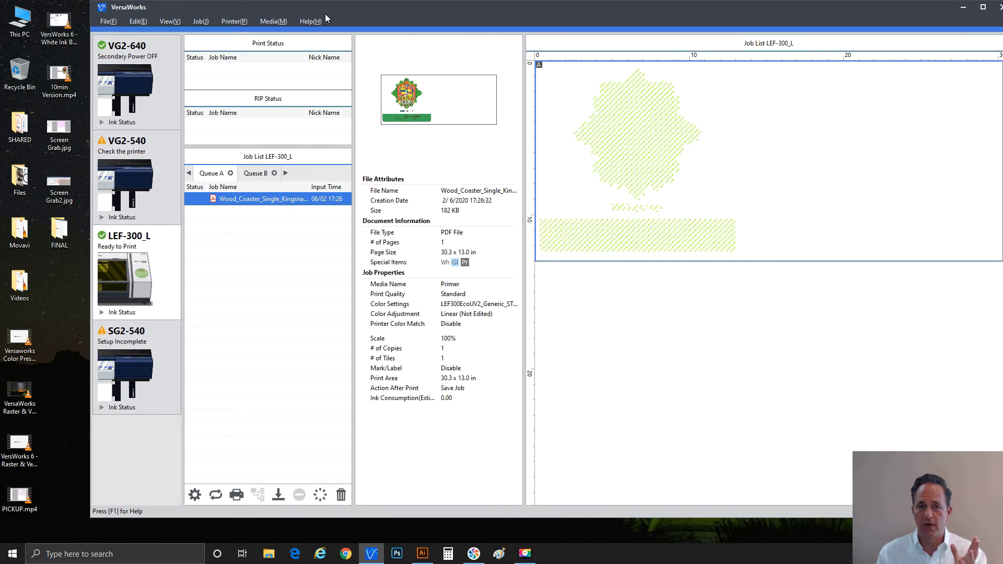
mouse_move(243, 201)
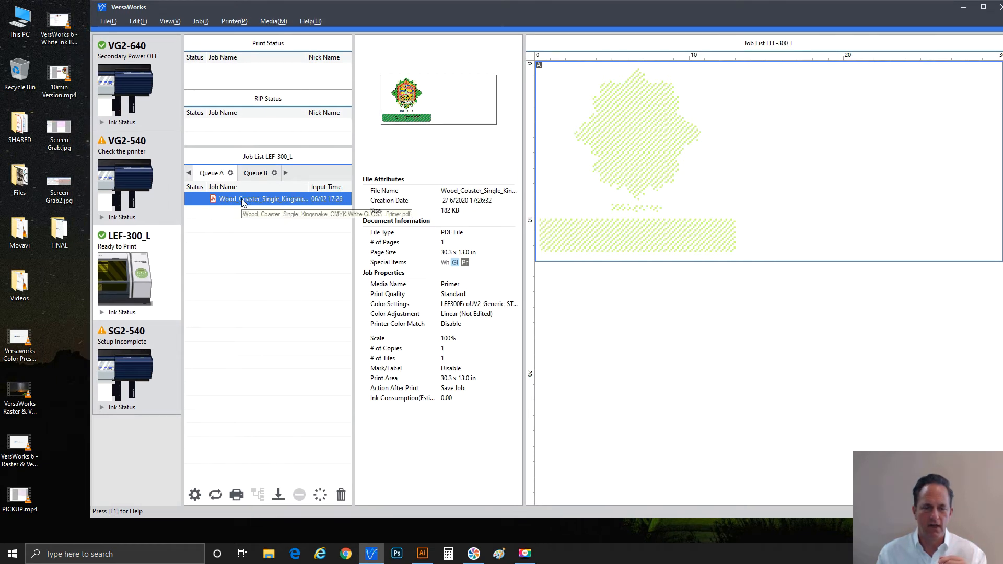
mouse_move(283, 476)
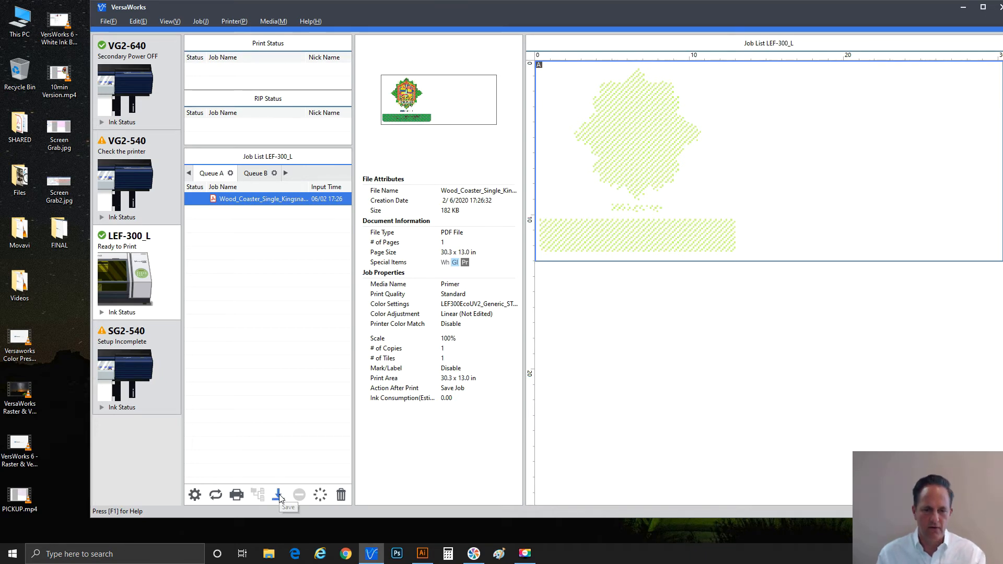
Start saving the Primer, Standard-quality coaster job as a job file
left_click(278, 494)
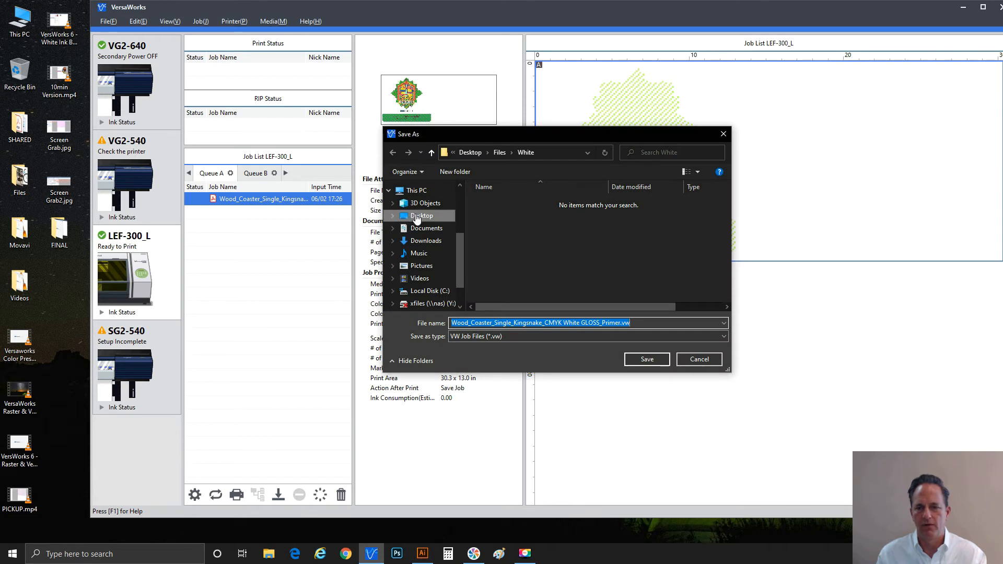
Save the primer job to the Desktop as Wood_.vw
left_click(421, 216)
type("Wood_")
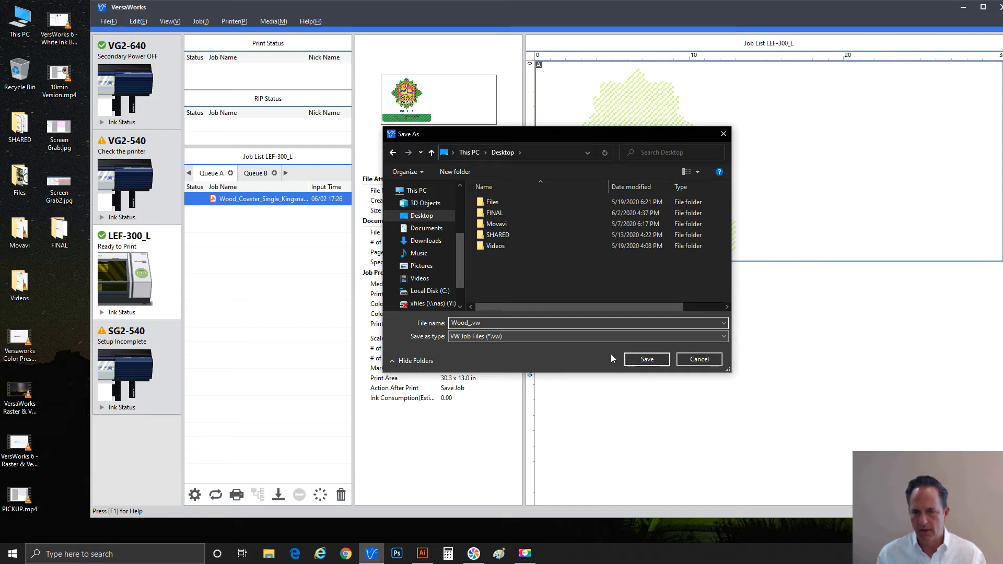
left_click(646, 359)
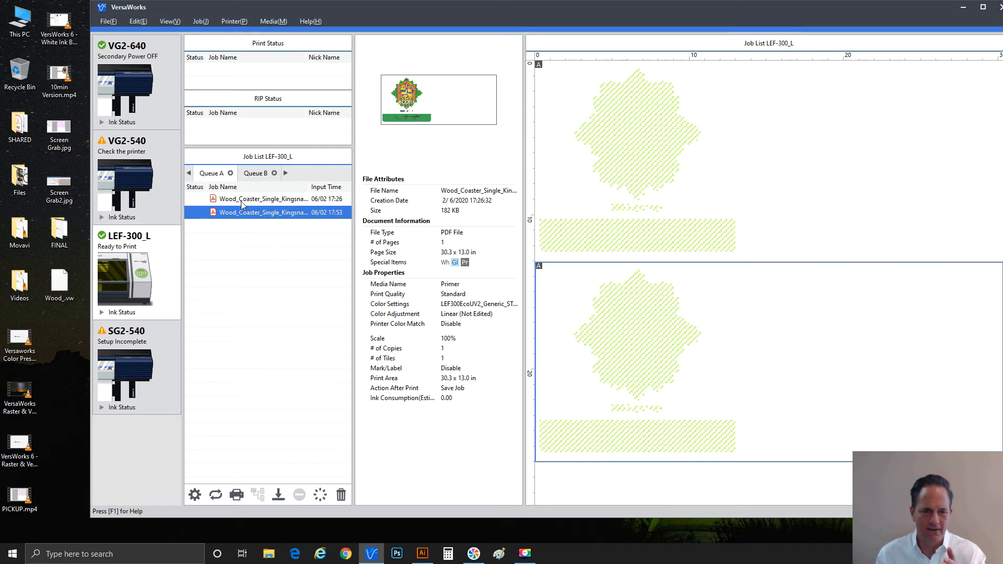
left_click(262, 198)
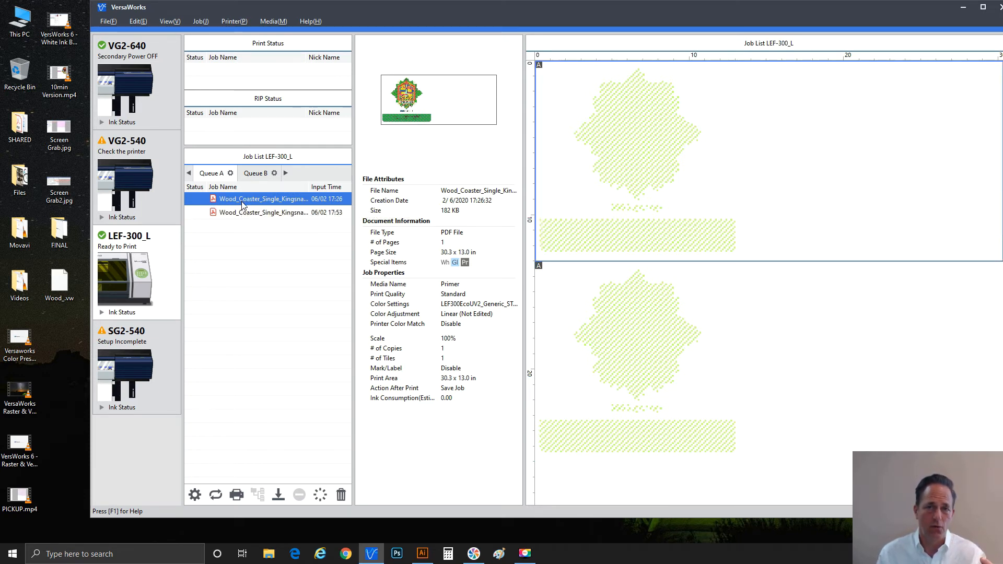
left_click(262, 212)
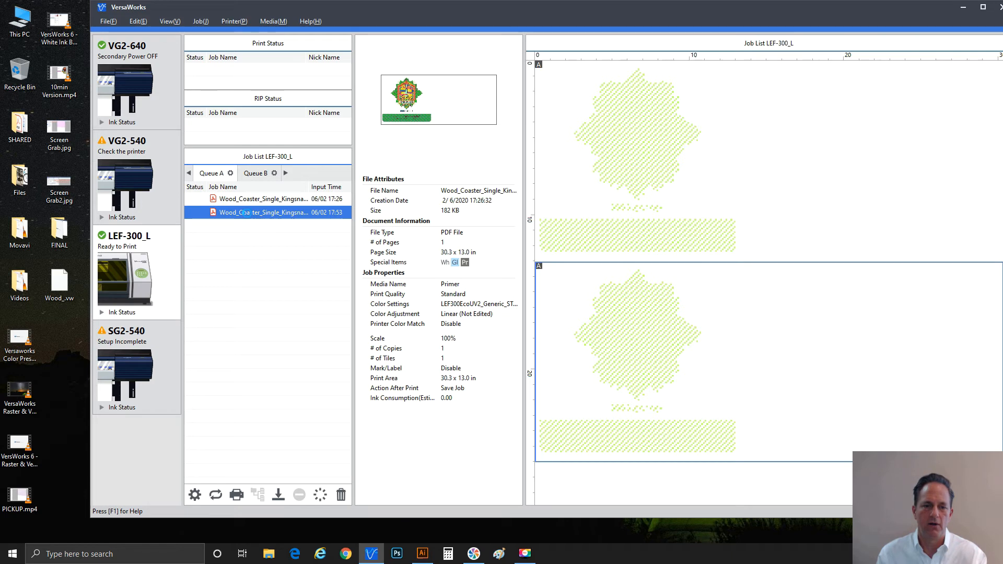
double_click(262, 212)
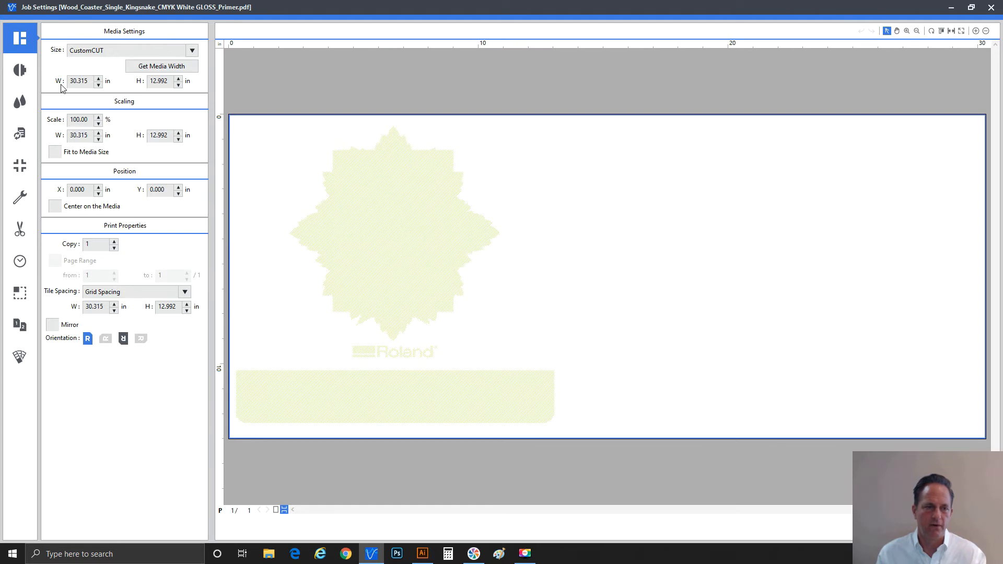
Set the coaster job to Generic media with White->CMYK(v) print mode
left_click(20, 70)
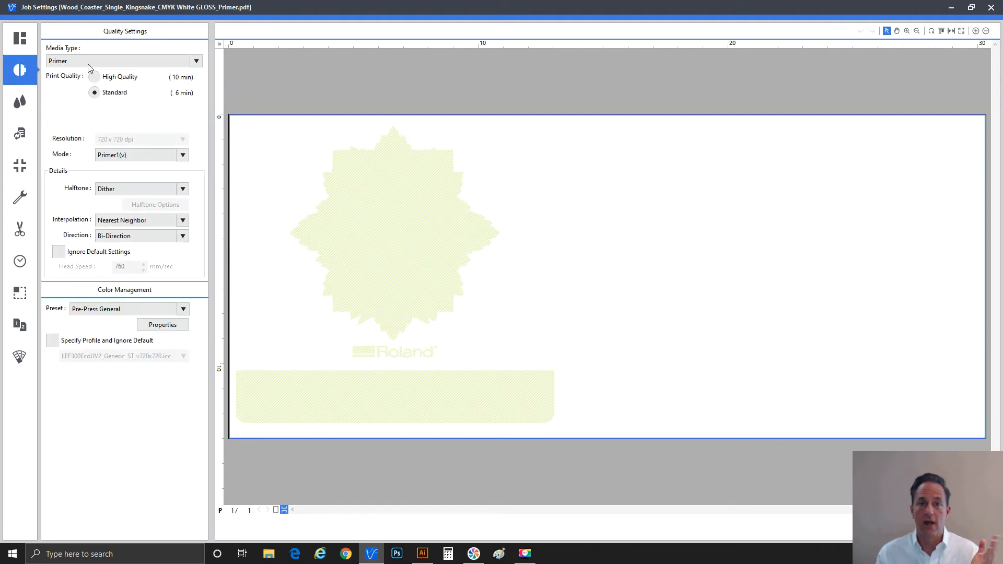
left_click(195, 61)
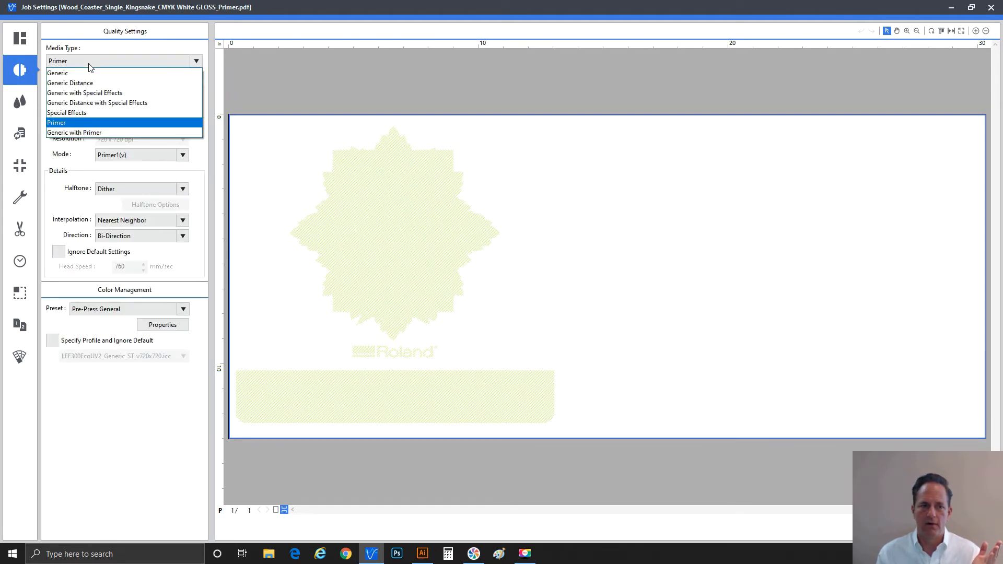
left_click(57, 73)
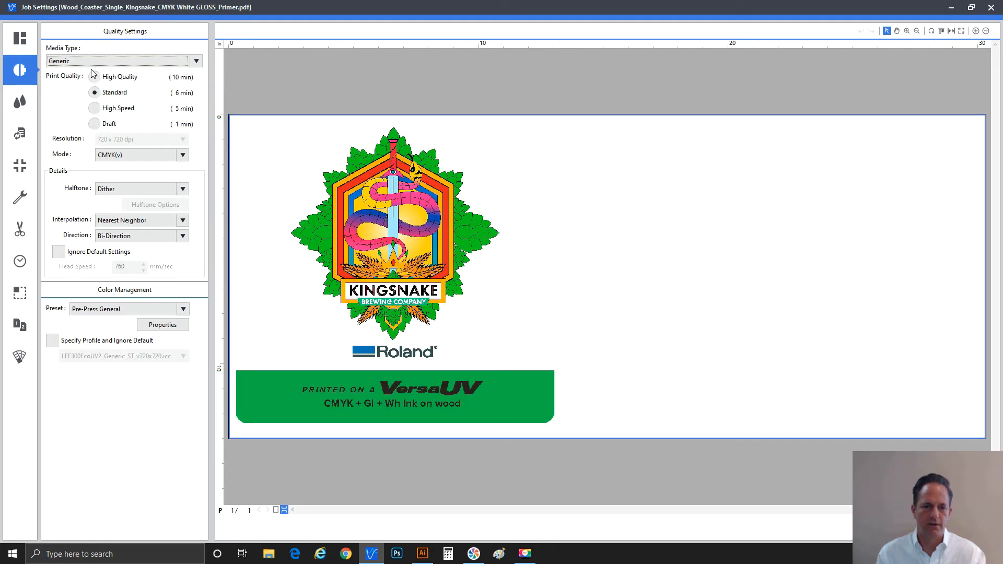
mouse_move(107, 69)
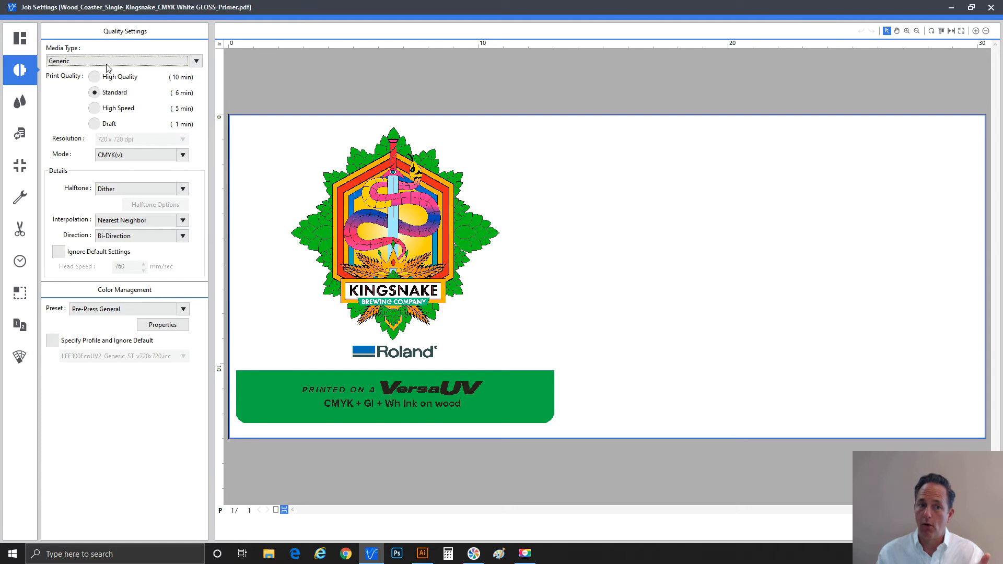
left_click(182, 155)
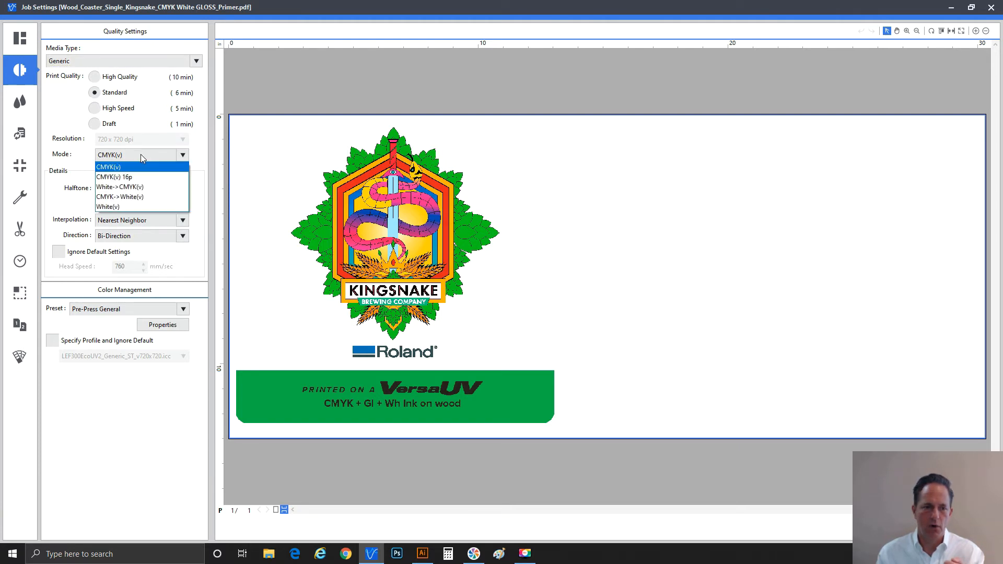
left_click(119, 186)
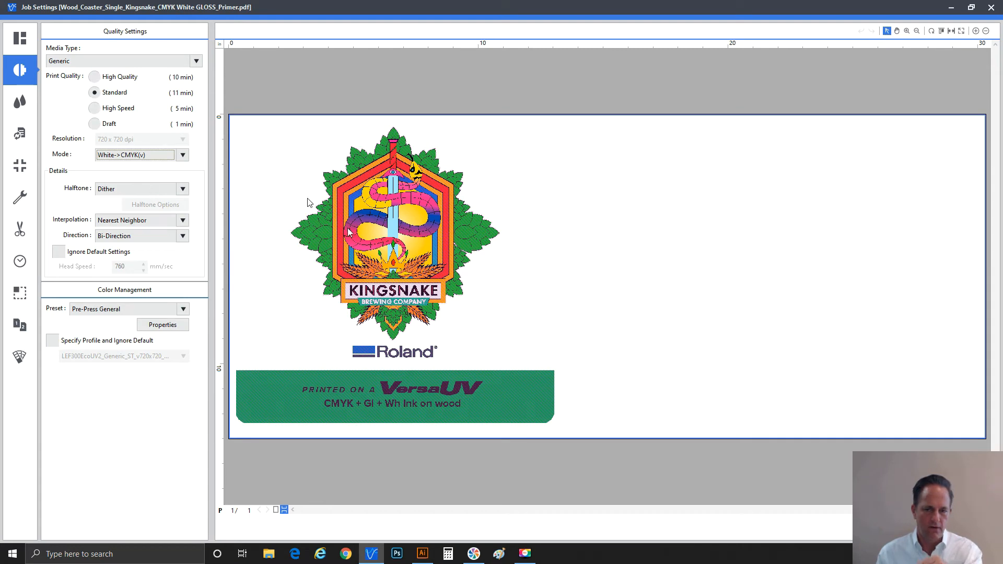
left_click(182, 155)
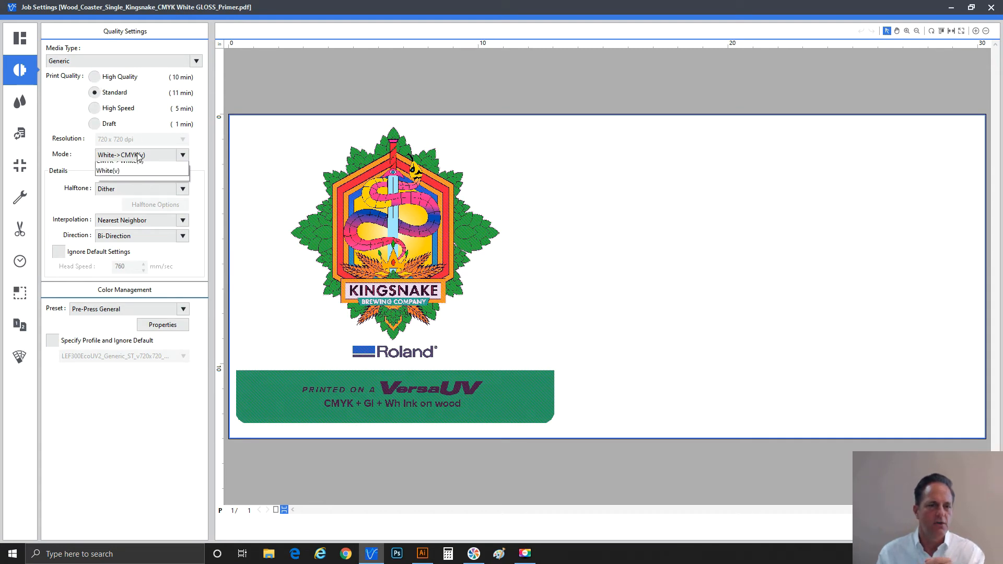
left_click(109, 170)
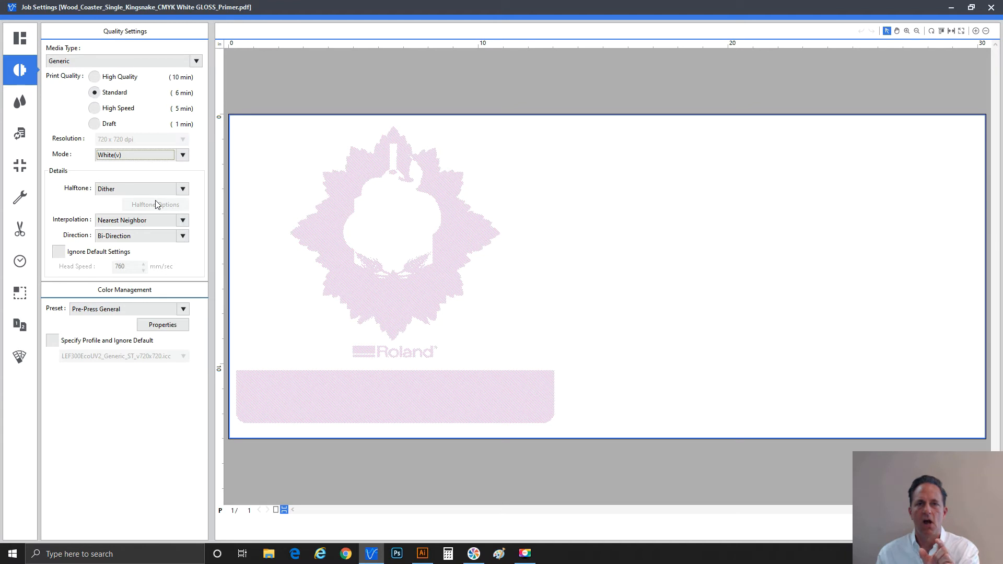
mouse_move(341, 231)
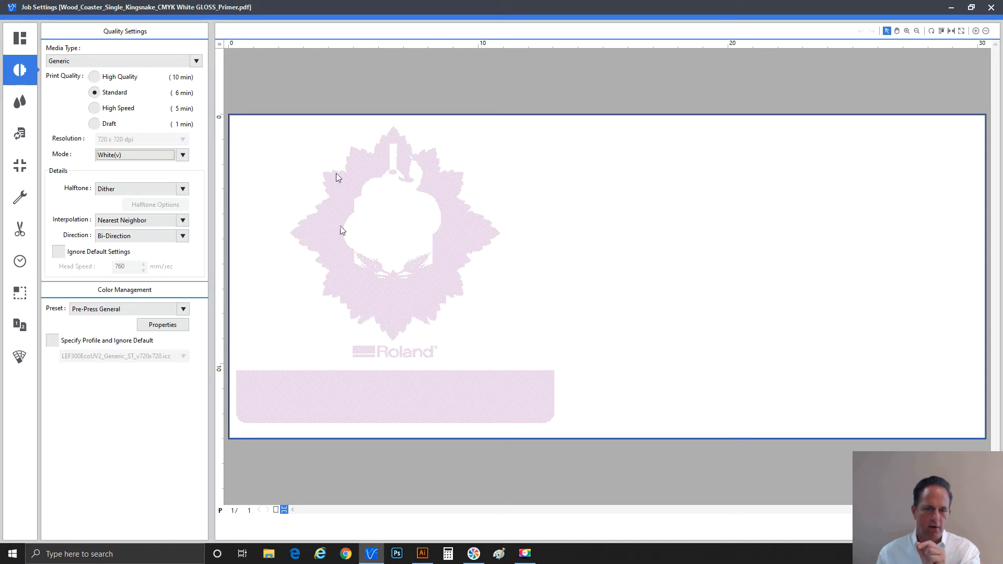
mouse_move(413, 240)
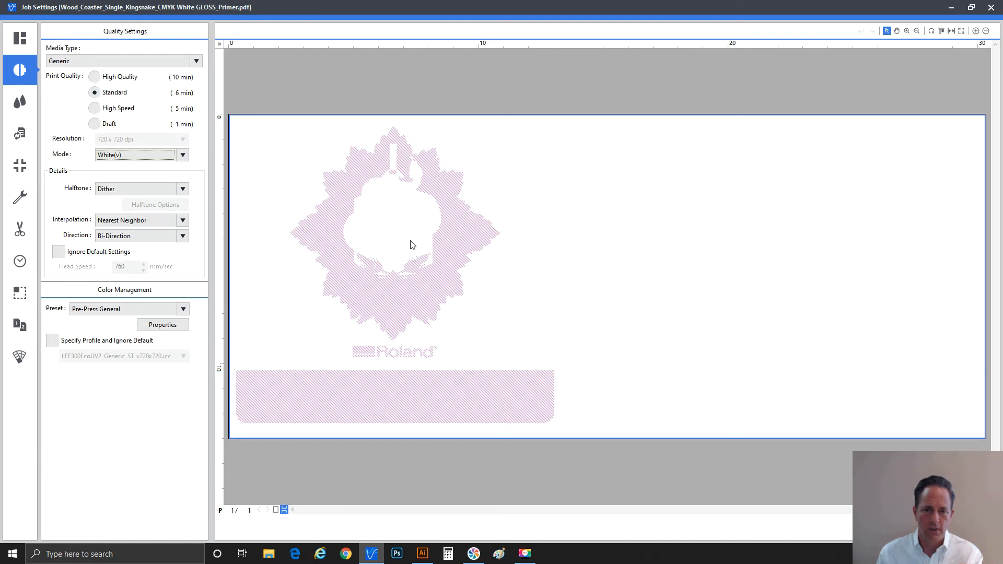
mouse_move(397, 202)
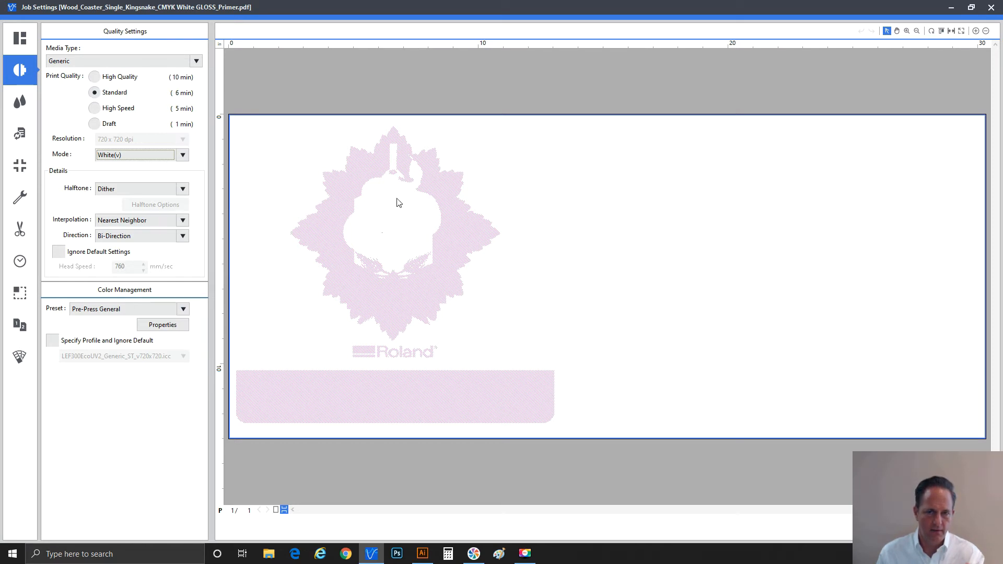
mouse_move(381, 235)
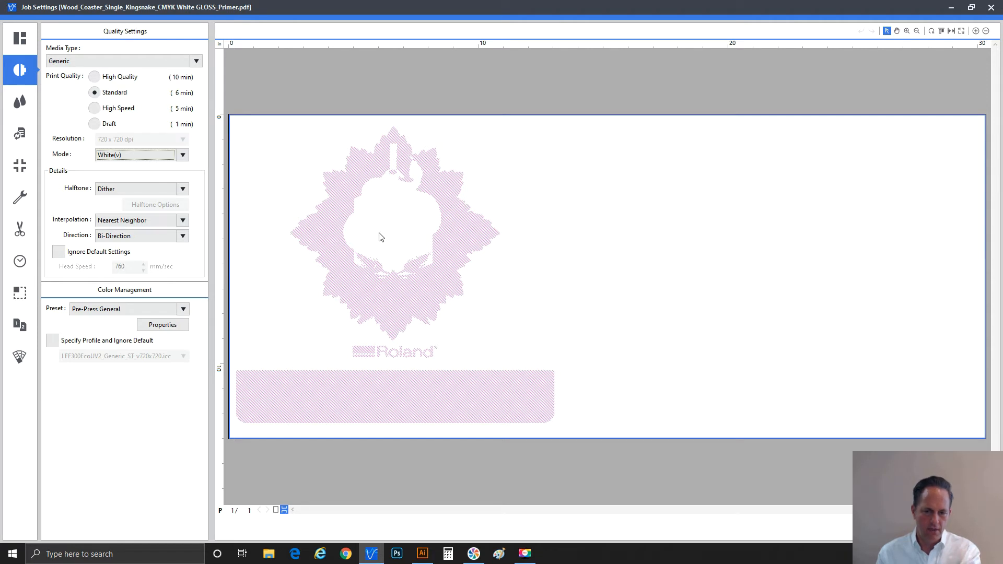
mouse_move(303, 218)
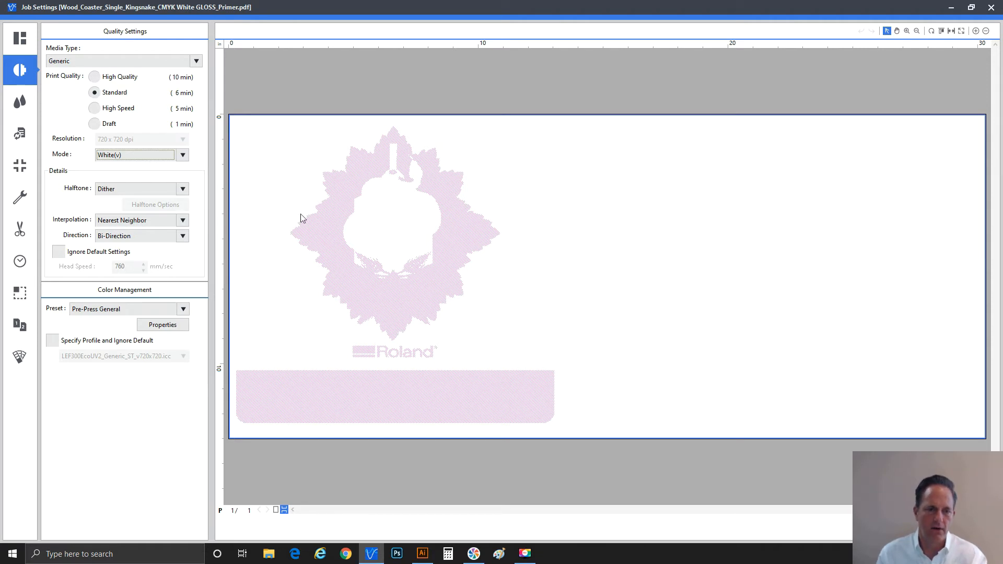
left_click(182, 155)
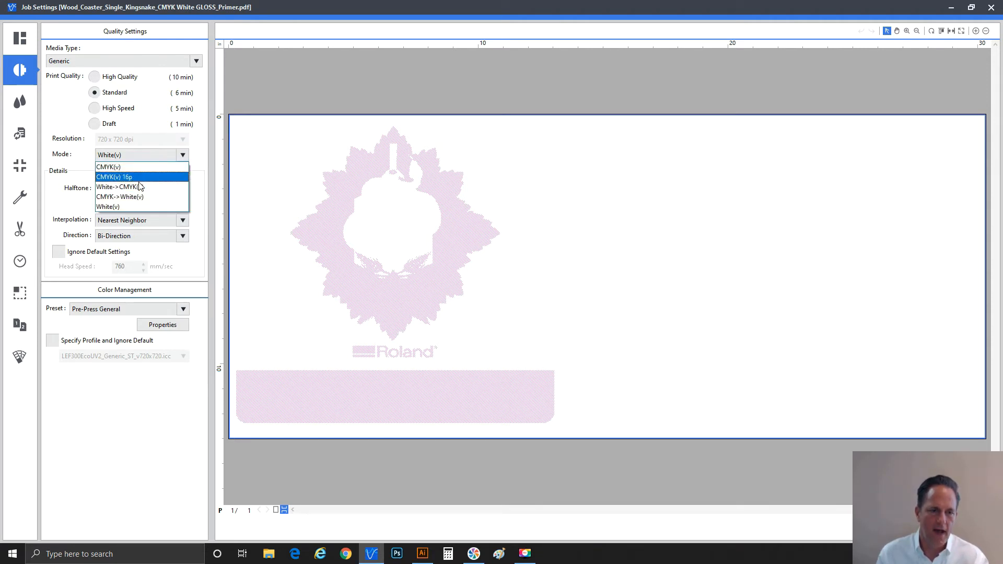
left_click(120, 187)
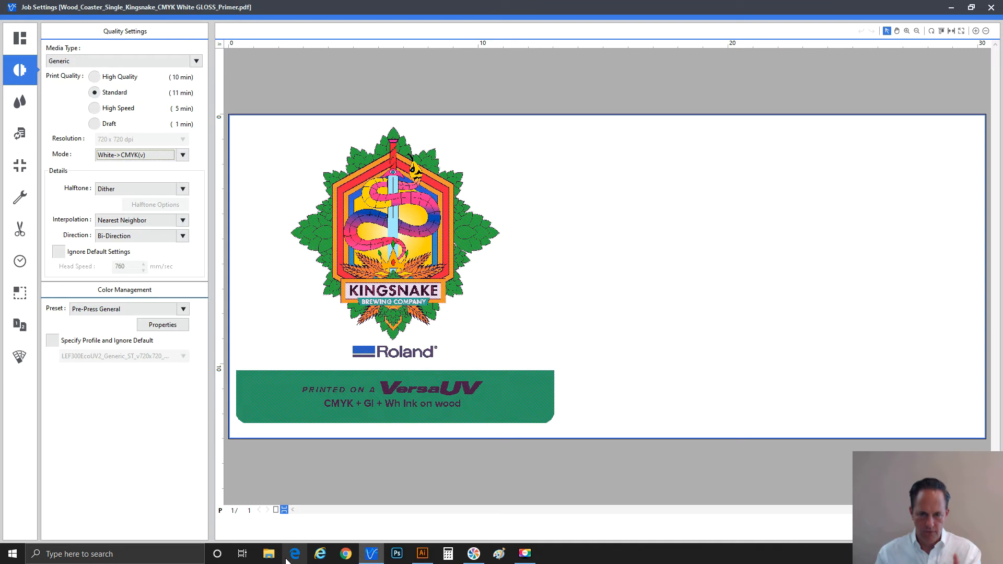
mouse_move(261, 440)
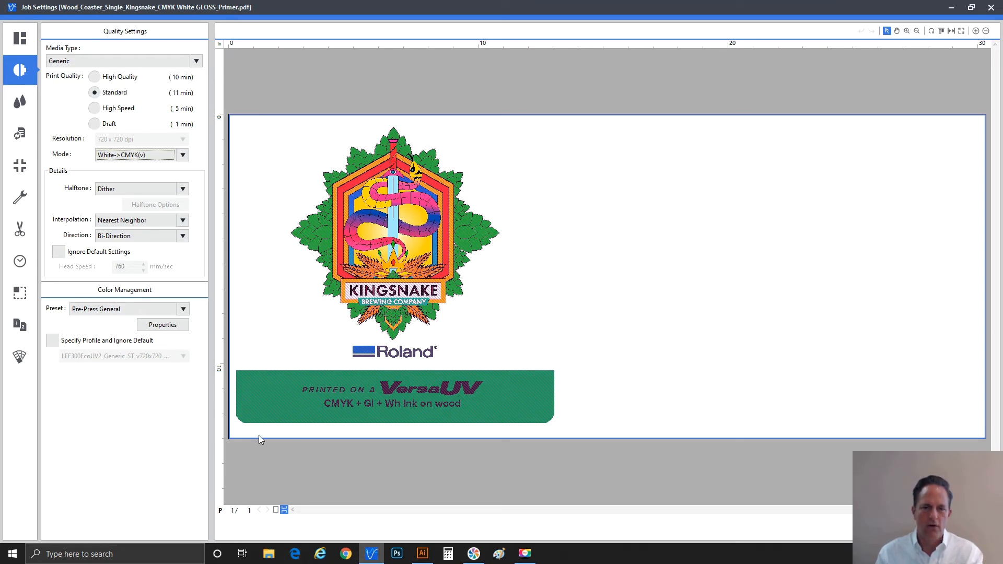
mouse_move(296, 389)
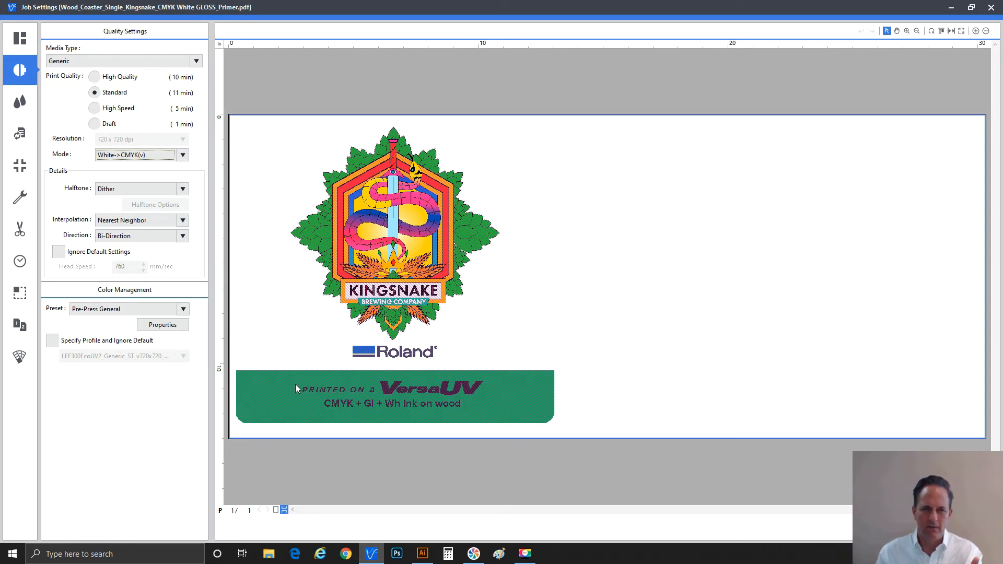
mouse_move(404, 195)
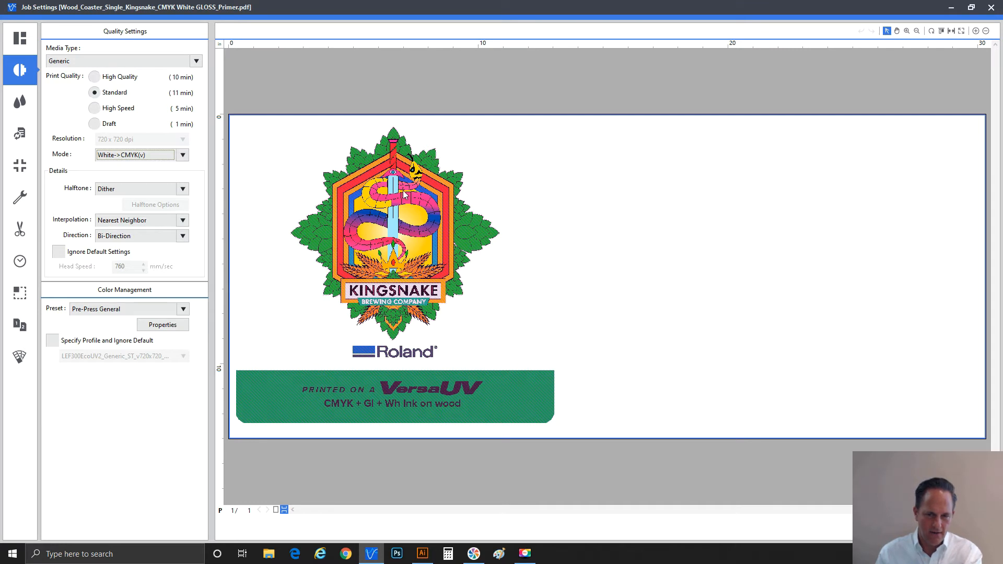
mouse_move(398, 217)
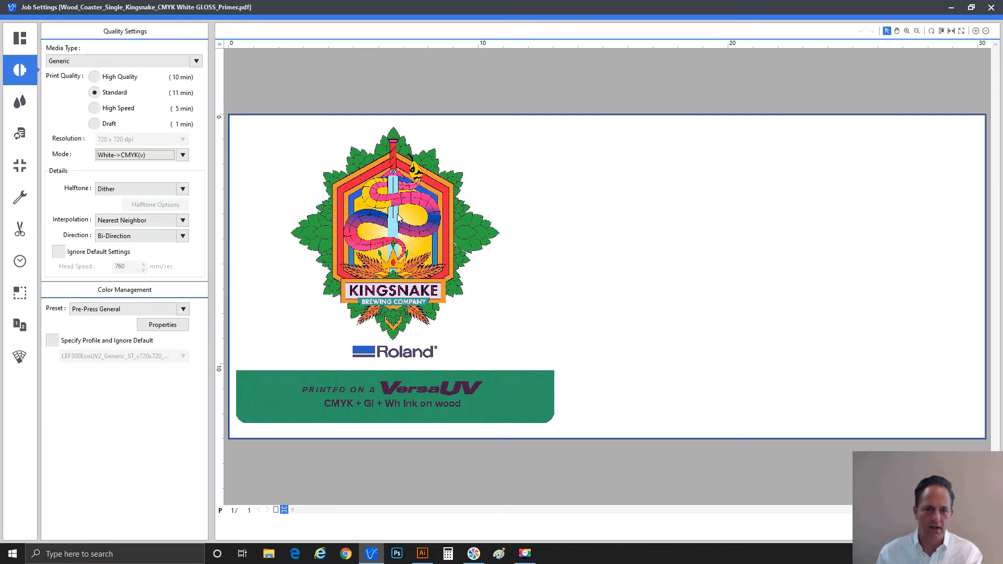
mouse_move(412, 229)
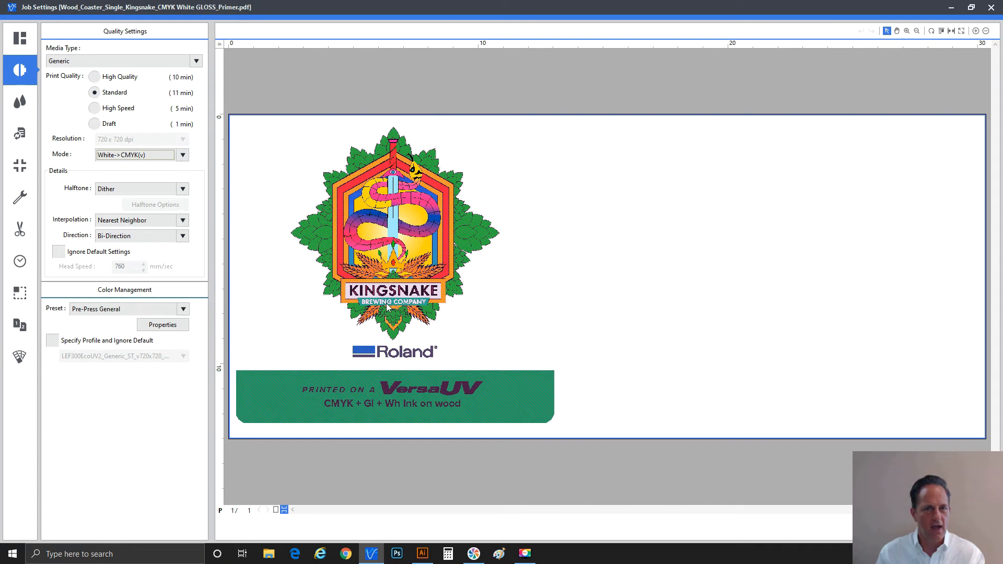
mouse_move(386, 309)
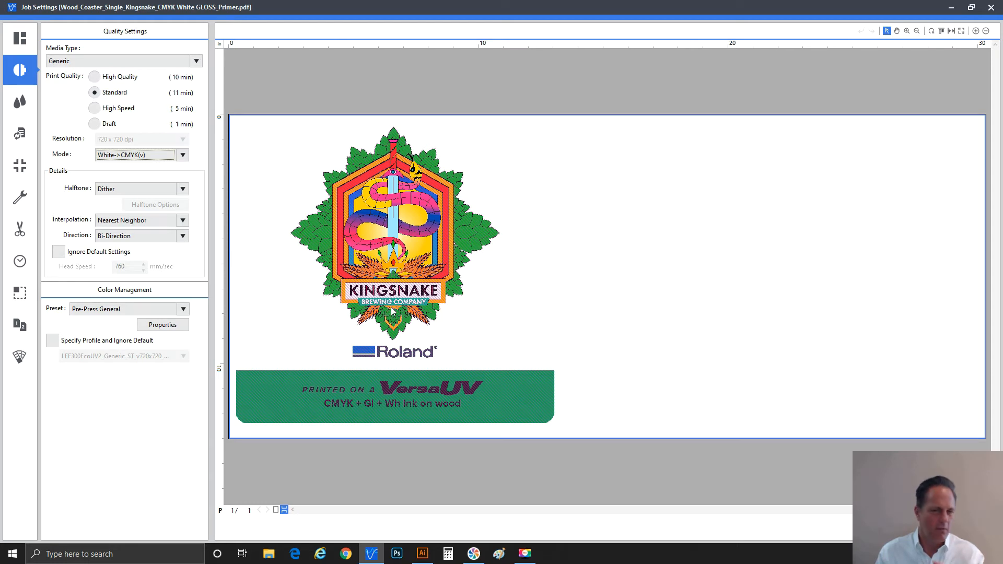
mouse_move(394, 314)
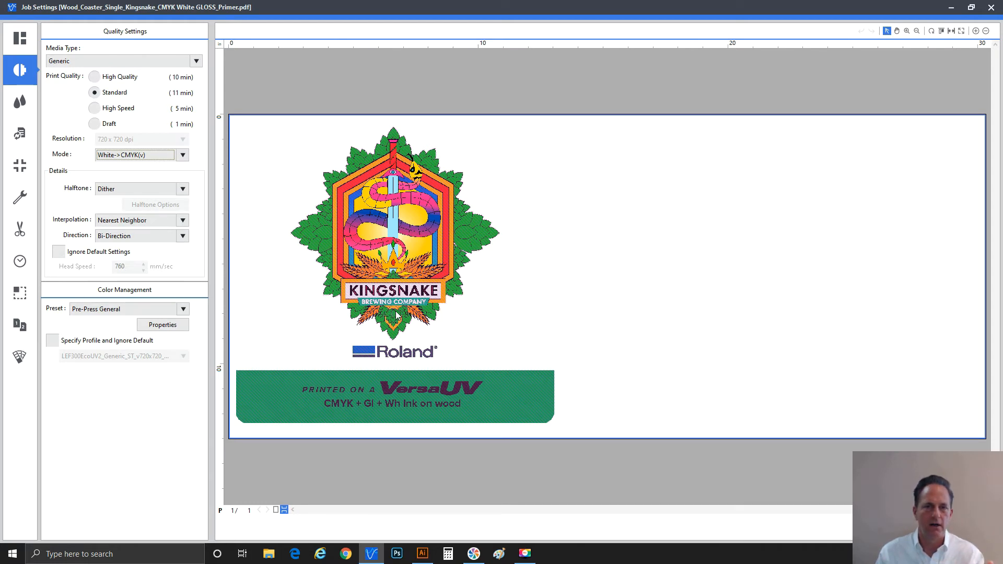
mouse_move(400, 336)
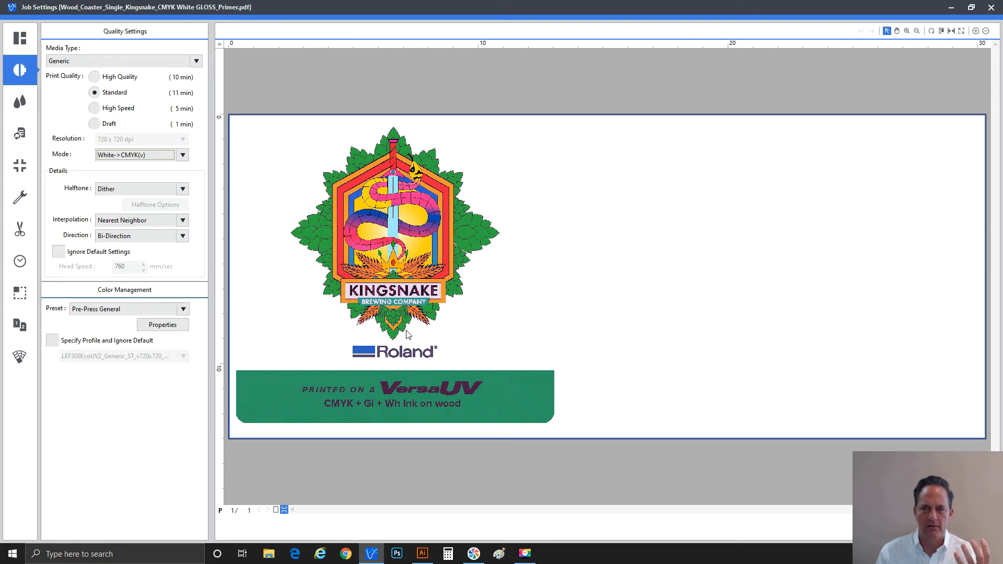
mouse_move(409, 332)
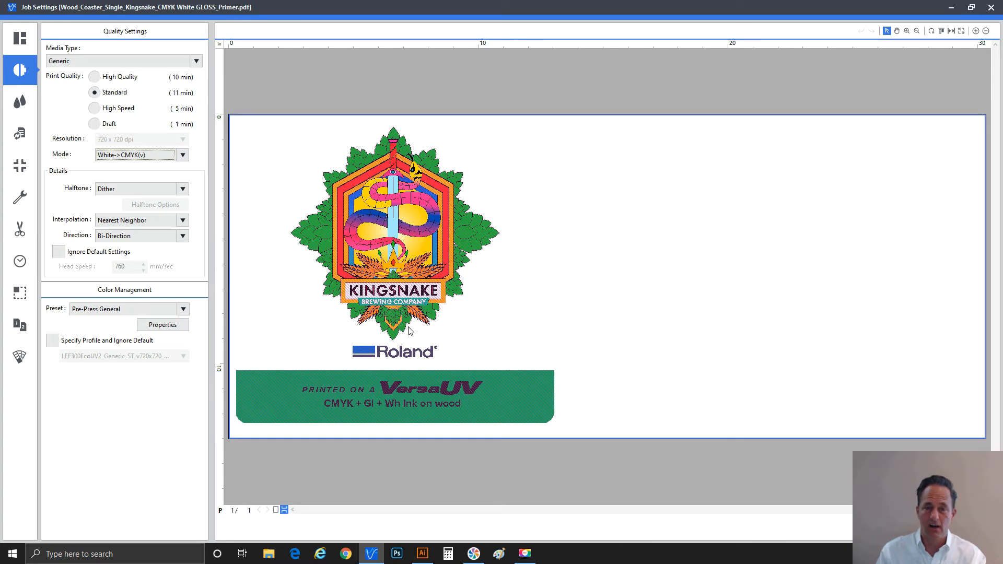
mouse_move(401, 378)
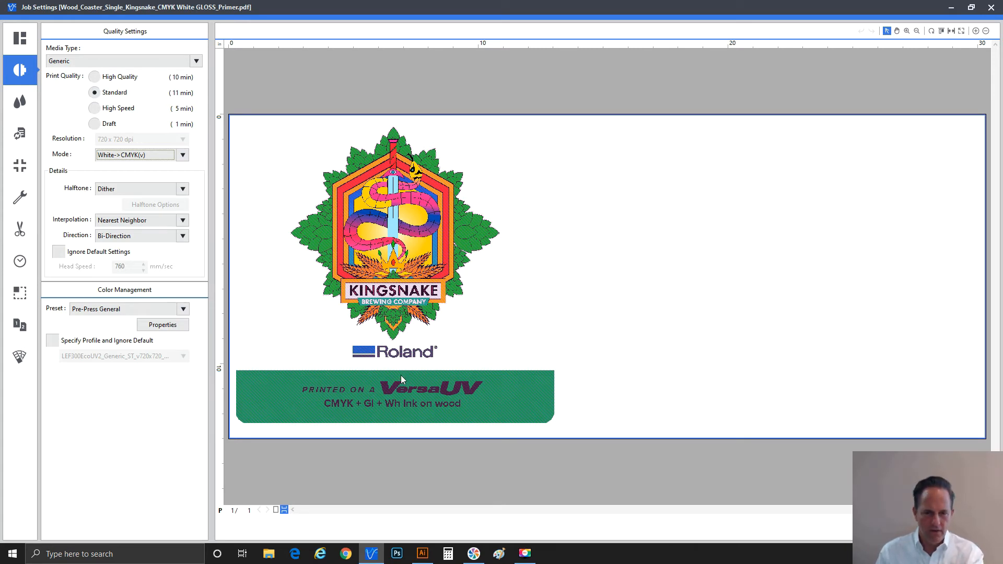
mouse_move(405, 375)
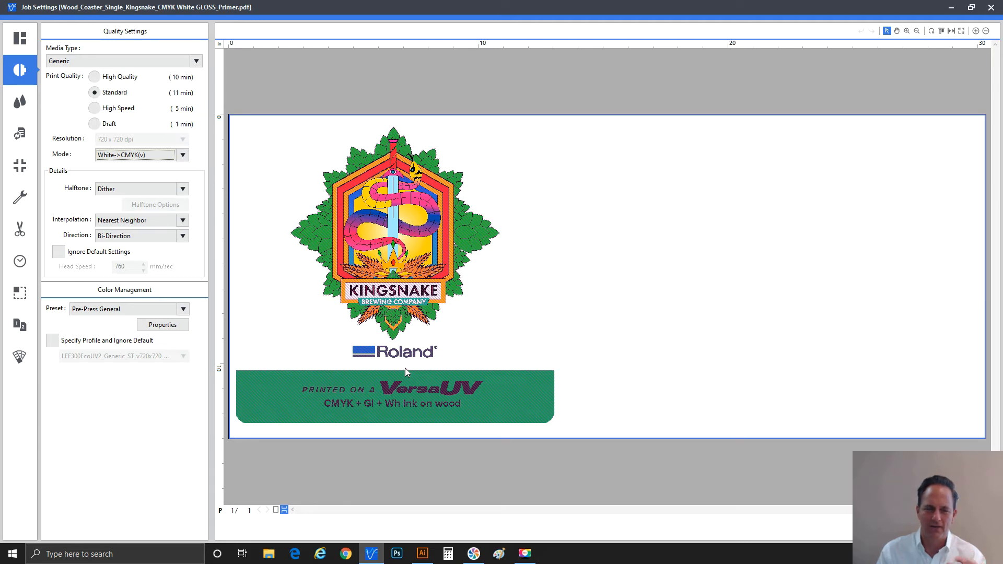
mouse_move(428, 395)
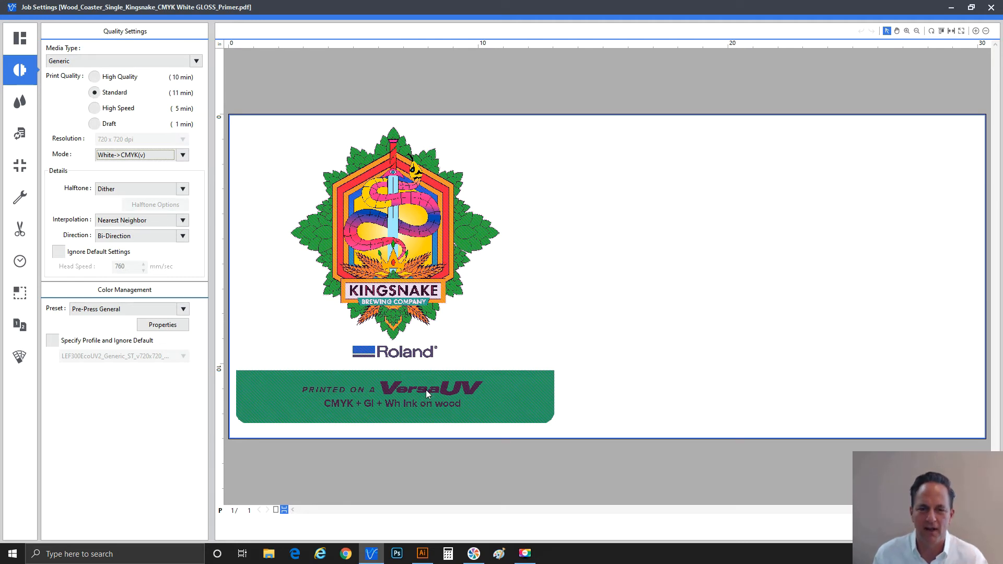
mouse_move(426, 410)
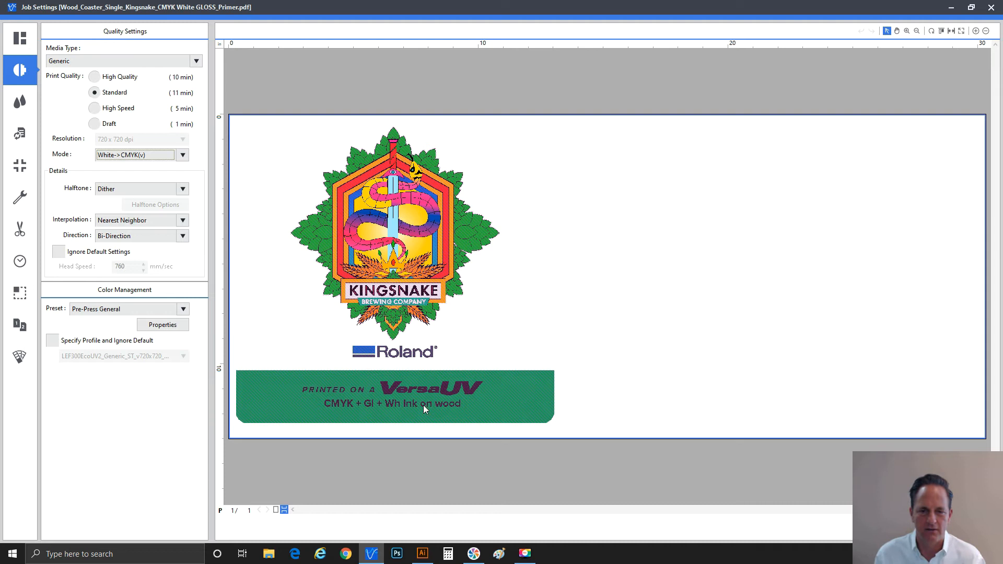
mouse_move(428, 264)
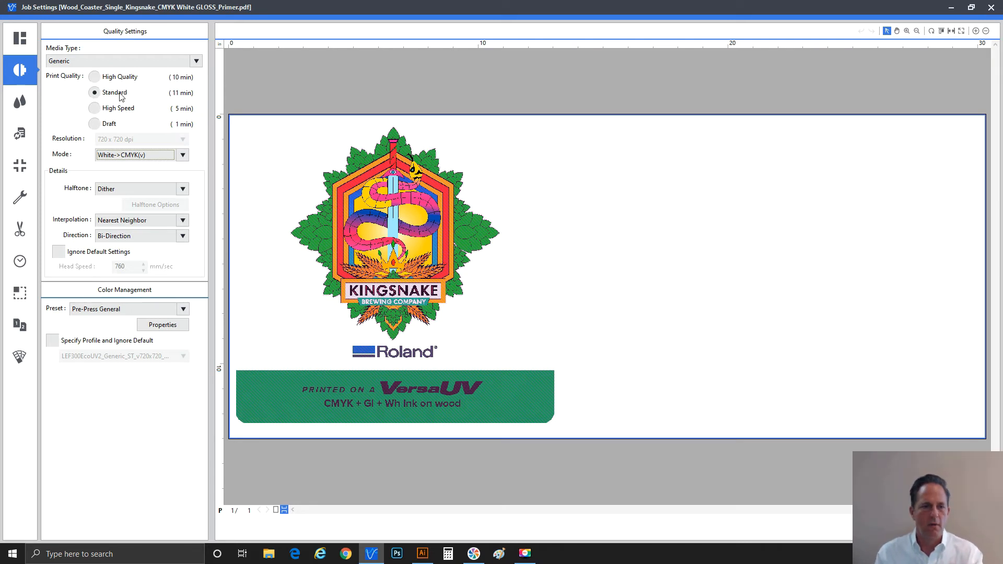
Set the CMYK+white job to High Quality with the True Rich Color preset
left_click(182, 155)
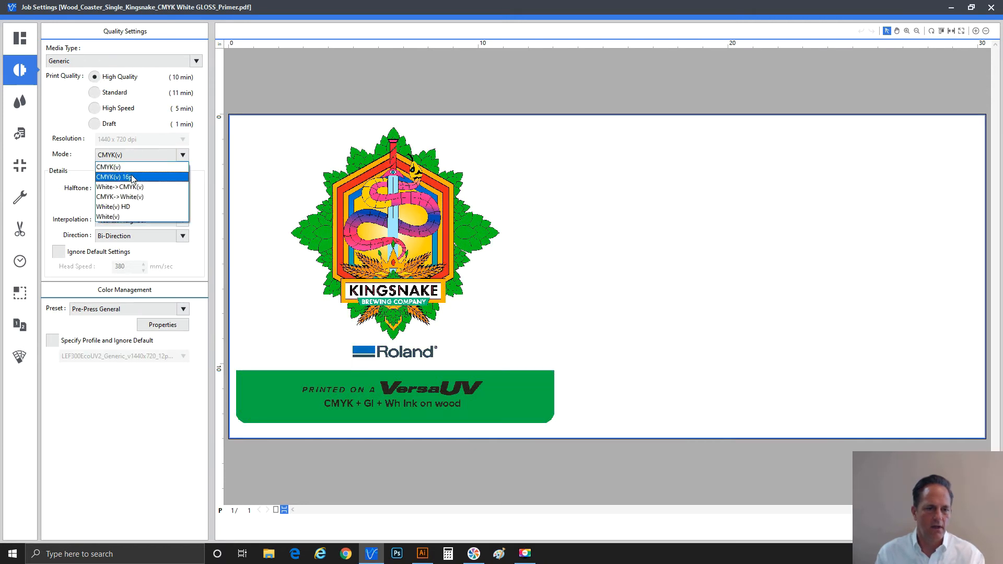
left_click(120, 187)
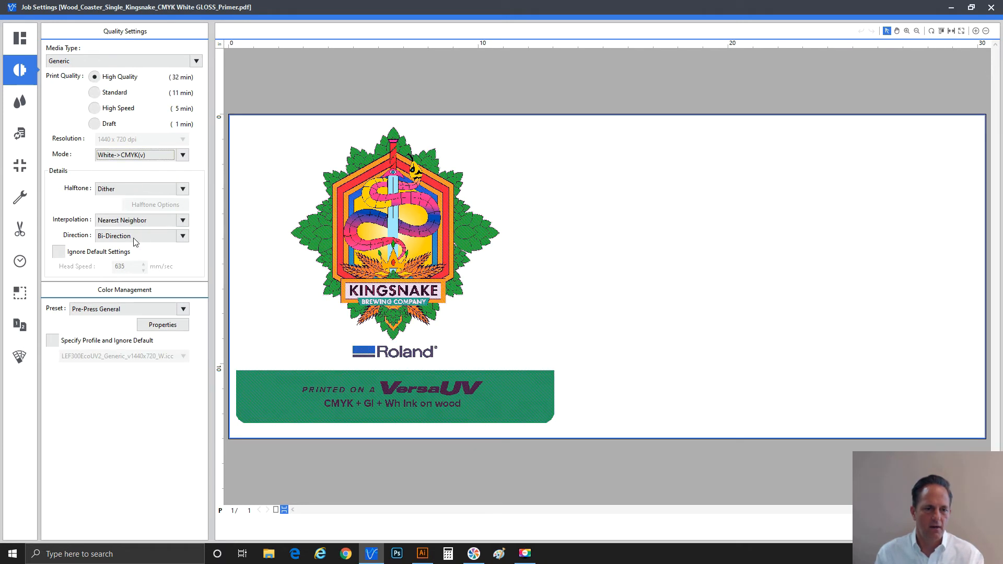
left_click(183, 309)
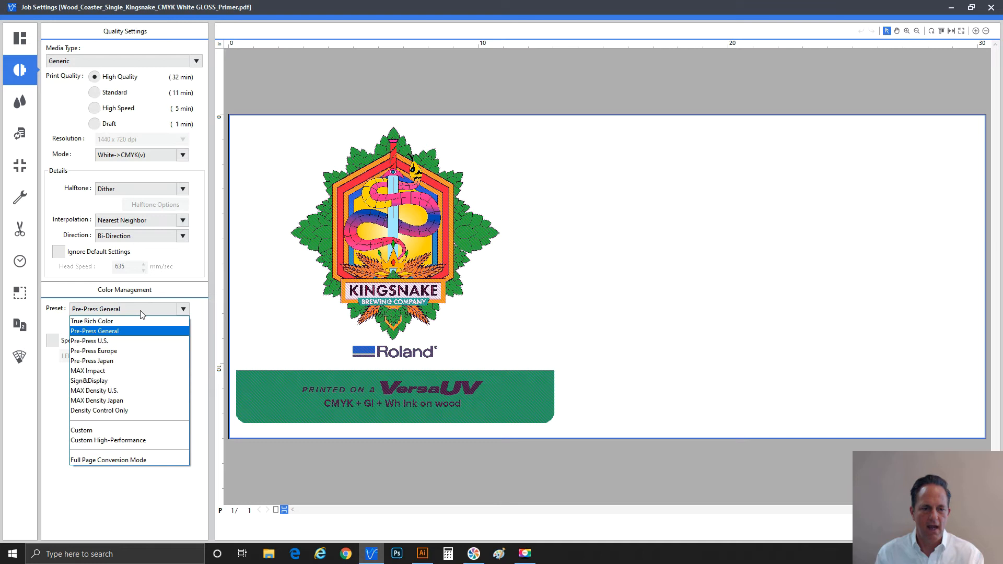
left_click(92, 321)
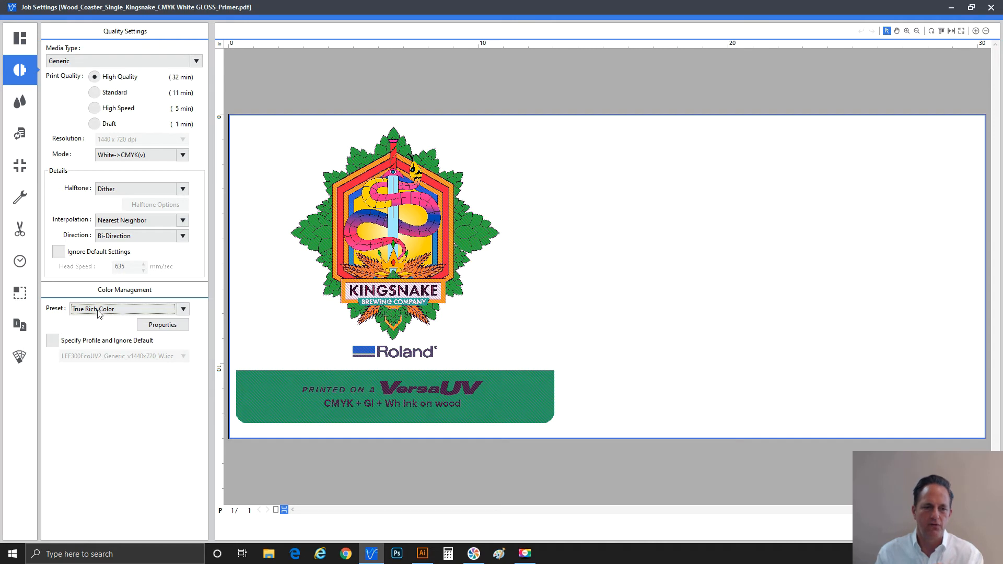
mouse_move(114, 315)
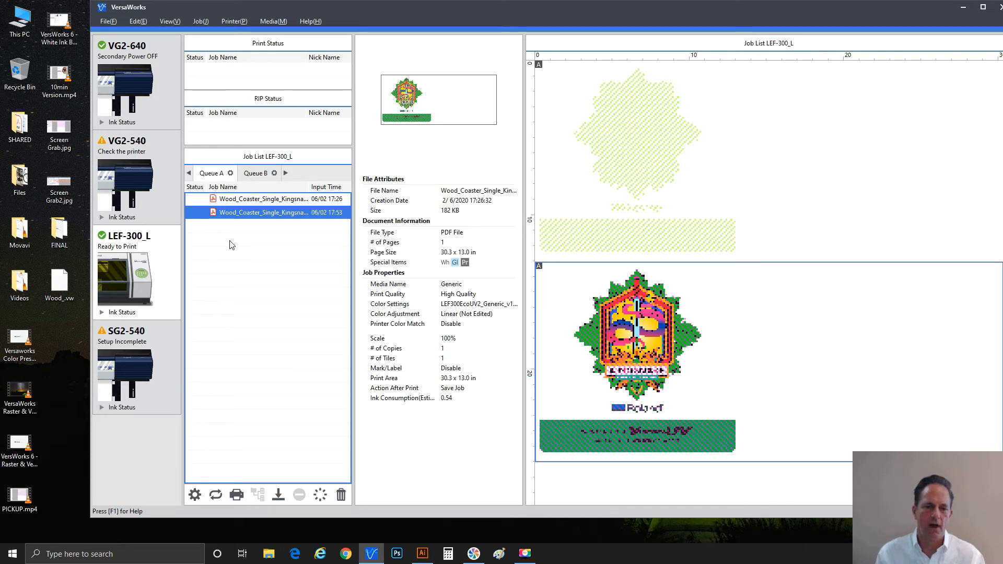
Set the second coaster job's media type to Special Effects for gloss varnish
left_click(262, 226)
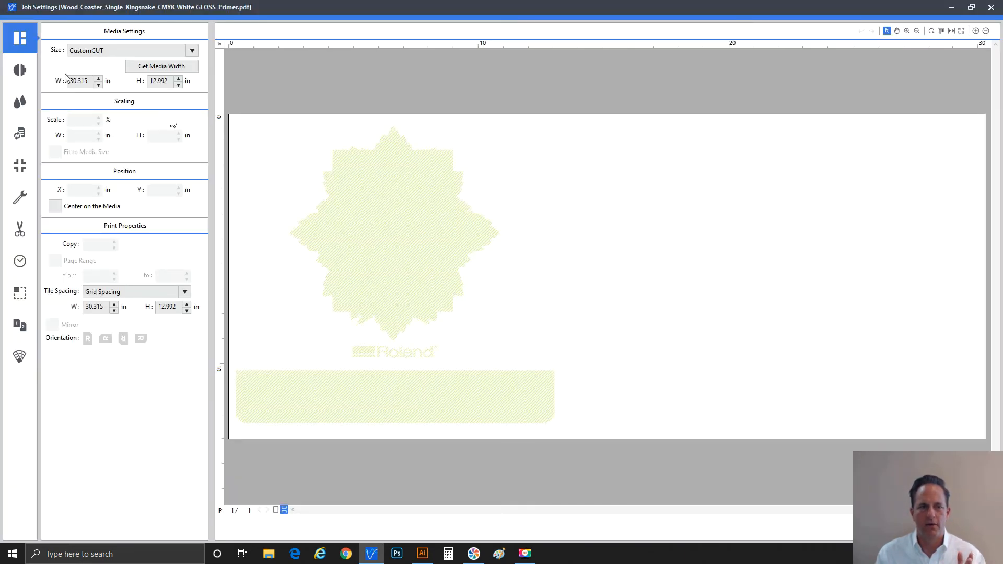
left_click(20, 70)
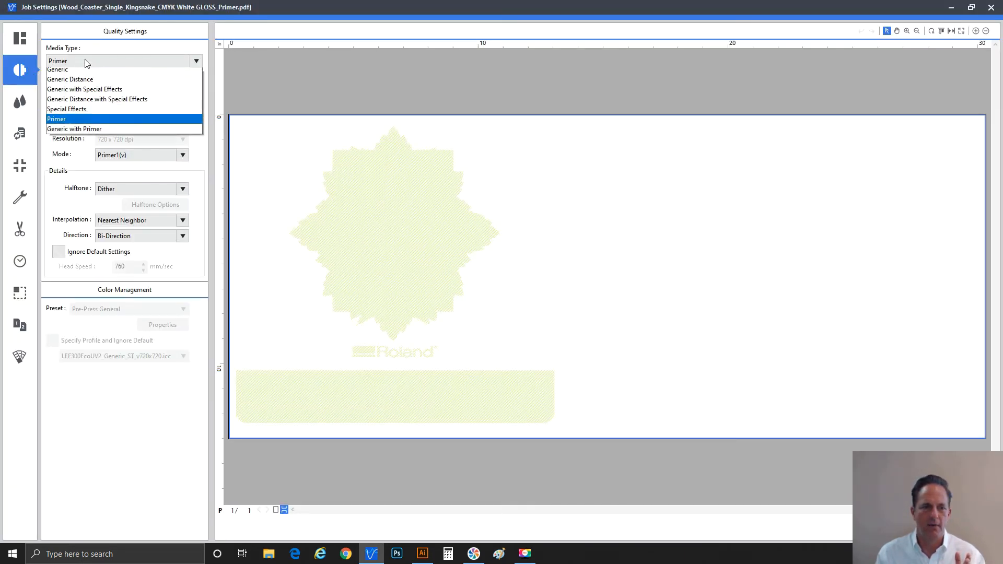
left_click(67, 109)
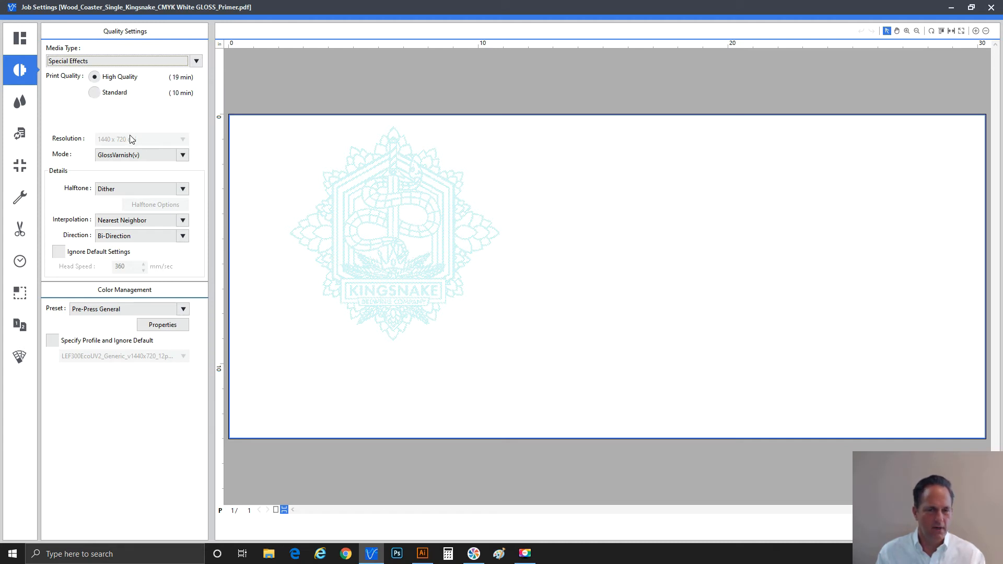
mouse_move(132, 140)
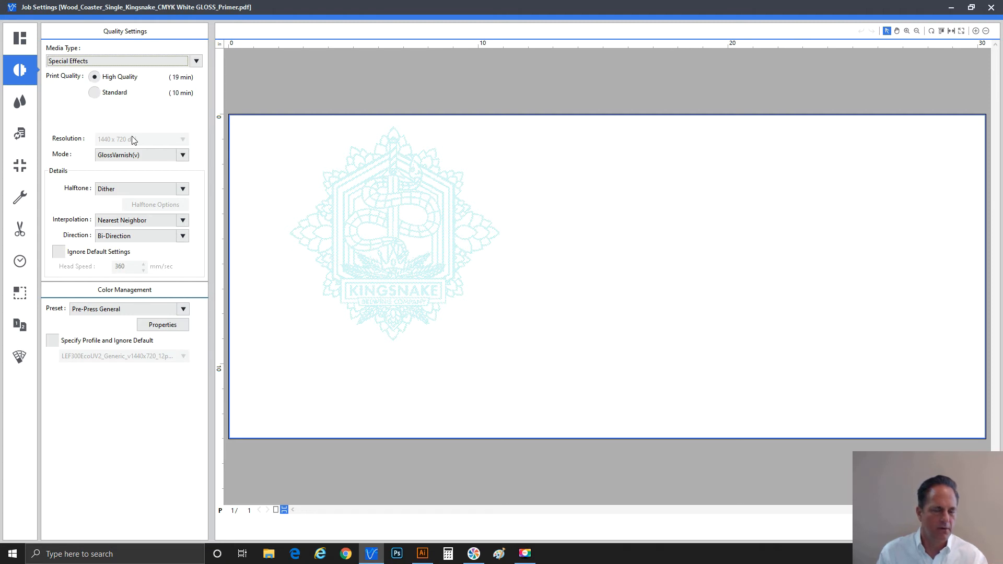
Change the special-effects job's mode to MatteVarnish(v)
left_click(182, 155)
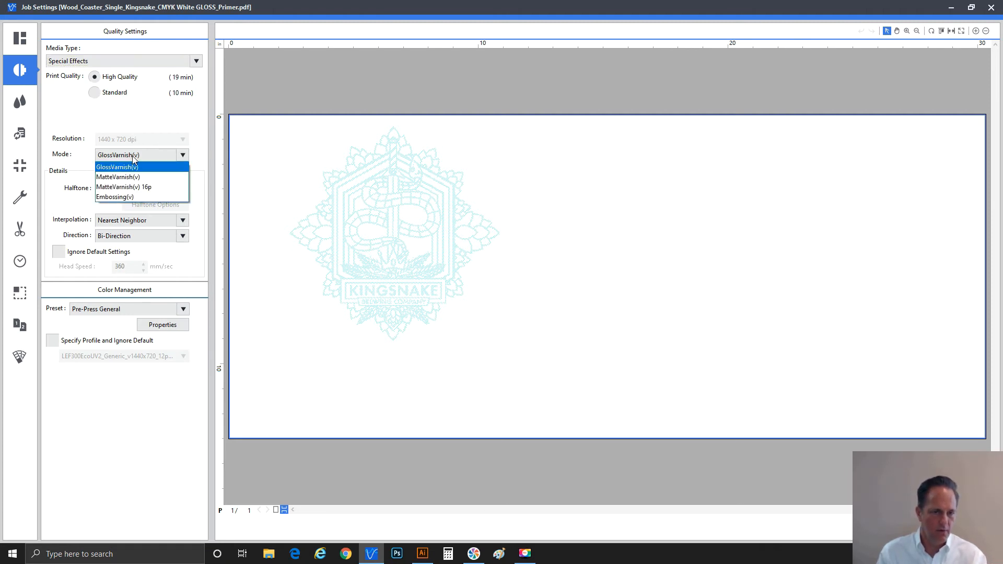
mouse_move(138, 174)
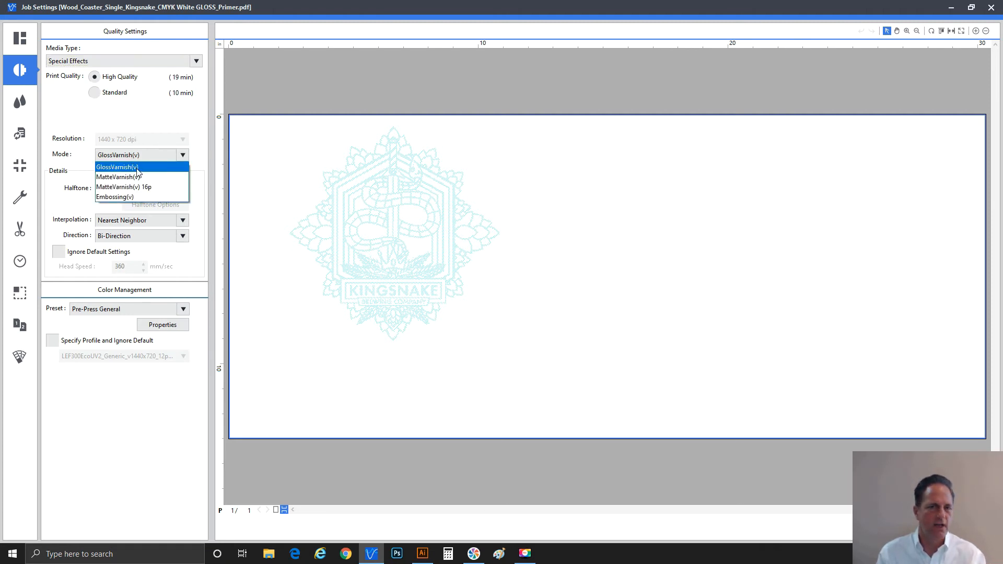
mouse_move(137, 177)
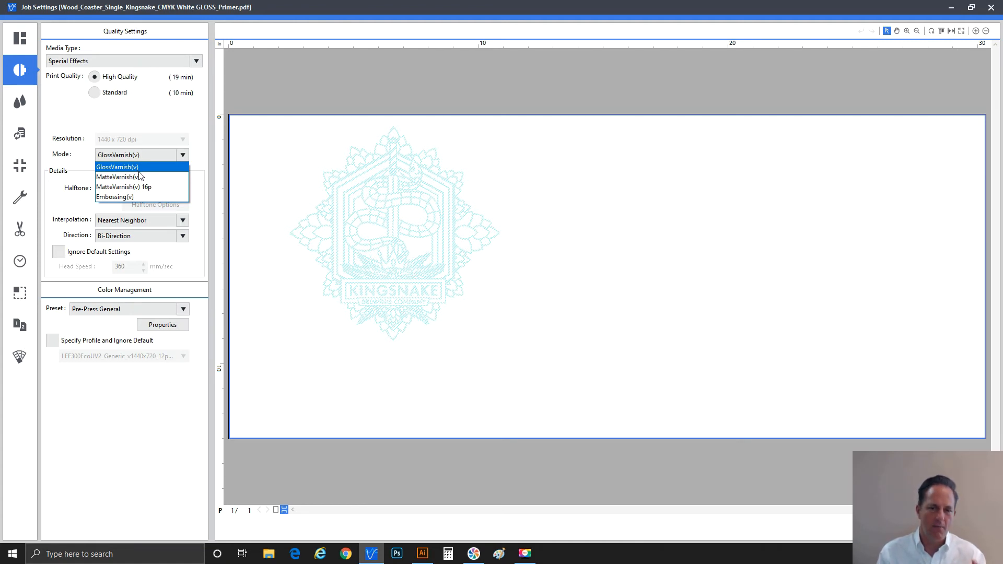
mouse_move(118, 177)
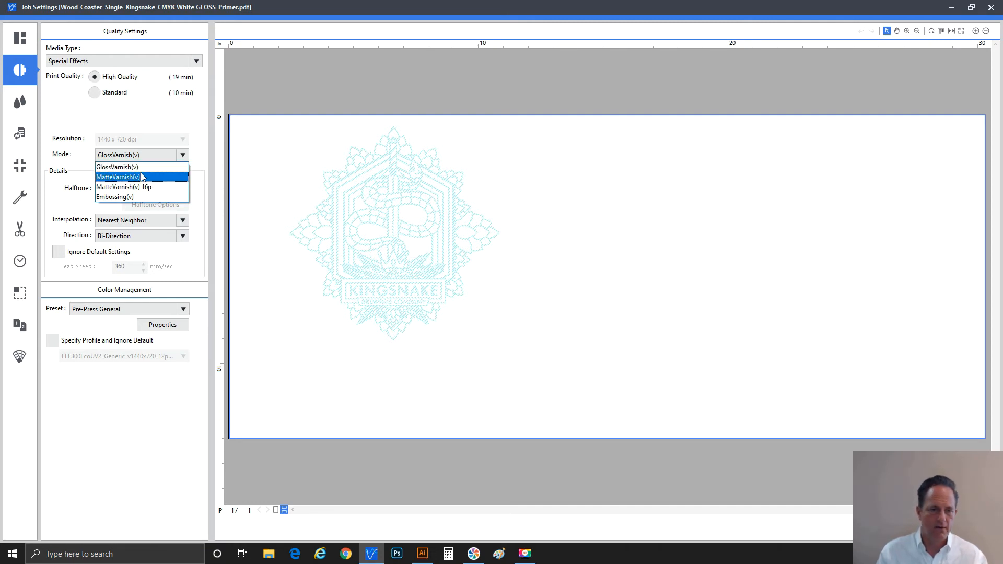
left_click(118, 177)
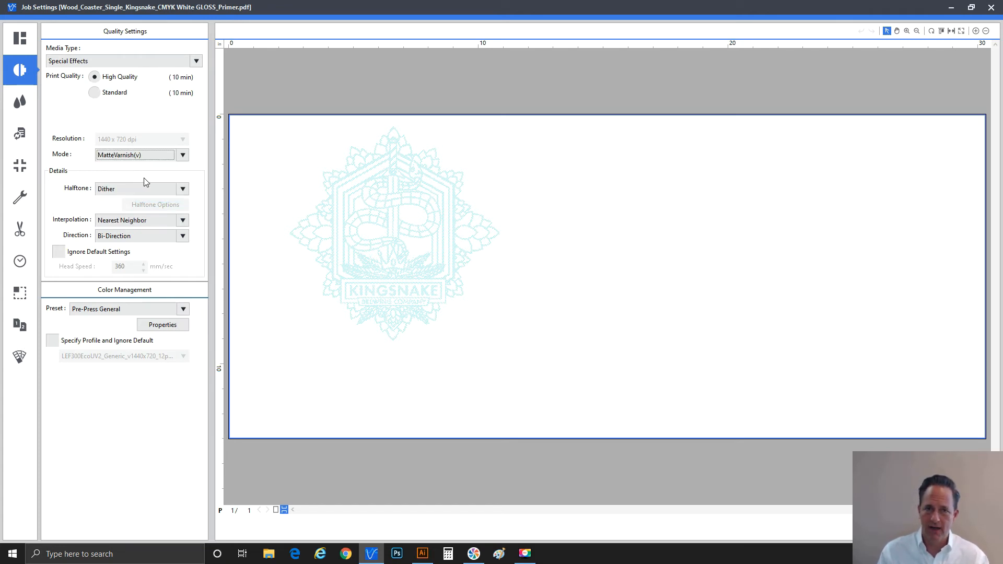
mouse_move(147, 186)
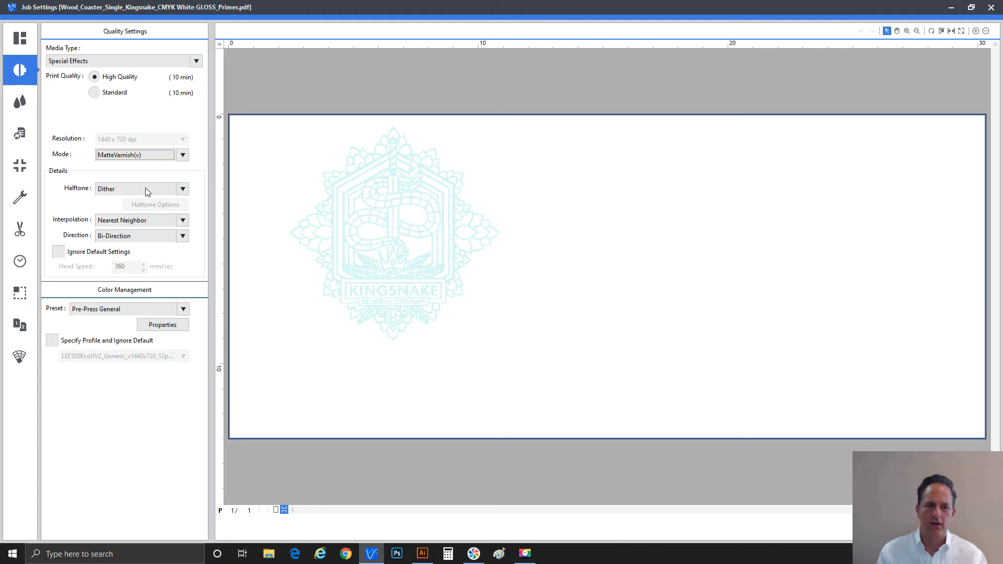
mouse_move(666, 5)
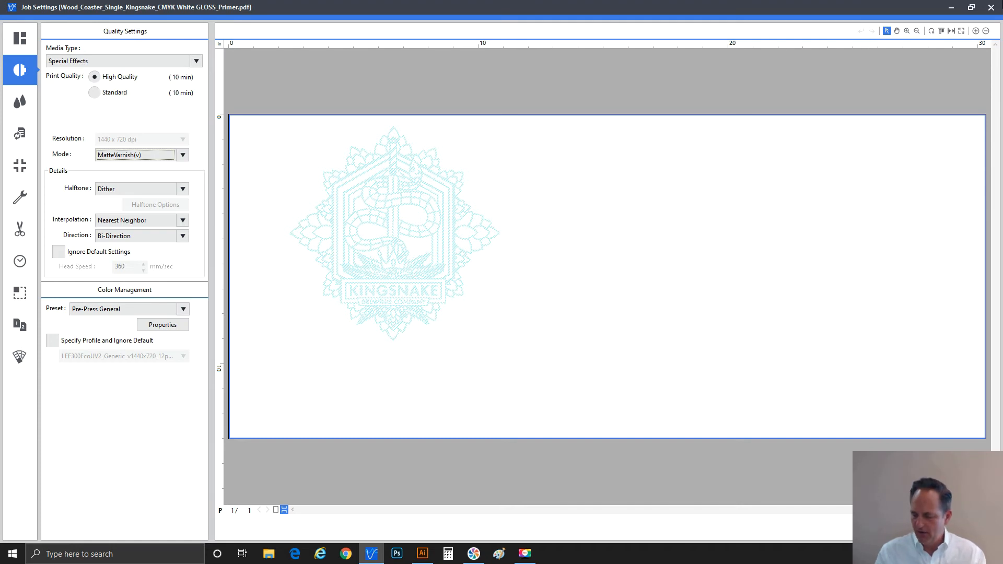
mouse_move(394, 468)
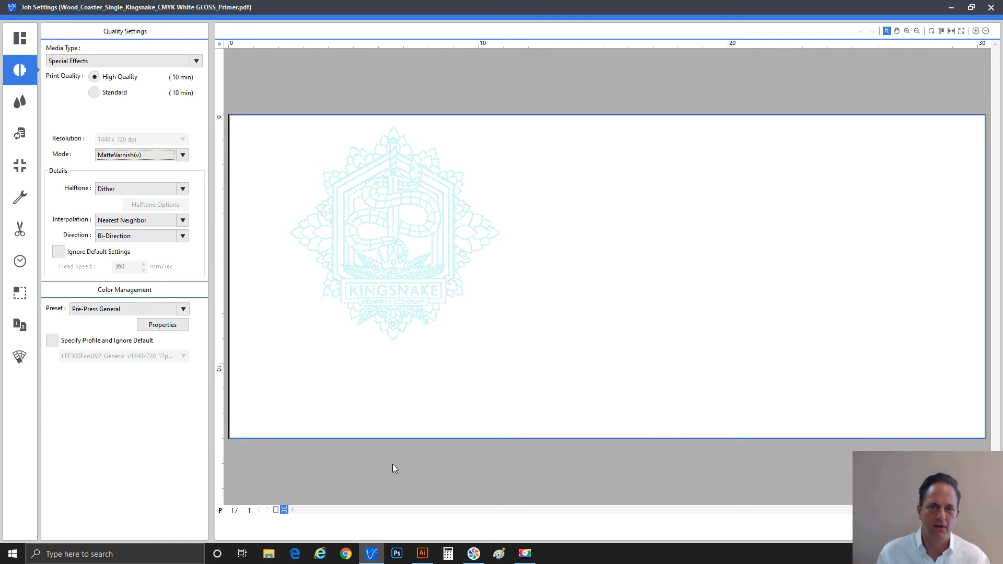
mouse_move(173, 268)
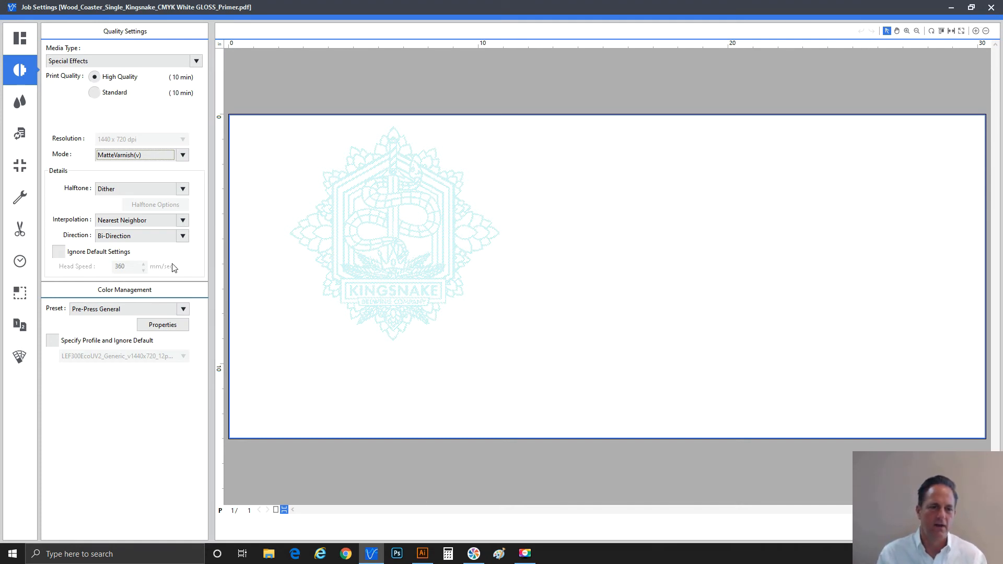
Switch the special-effects job to the 16-pass MatteVarnish(v) 16p mode
left_click(182, 155)
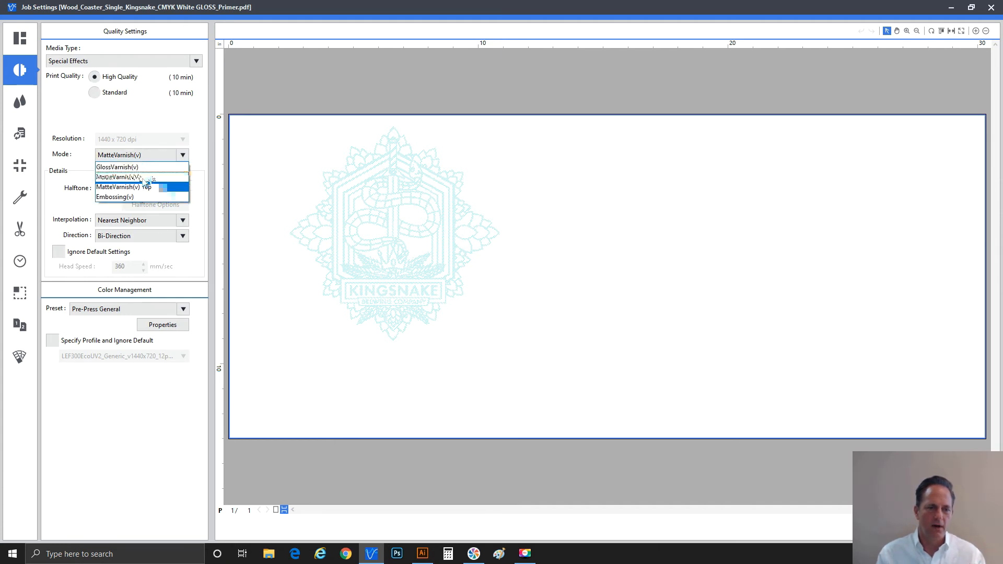
left_click(124, 187)
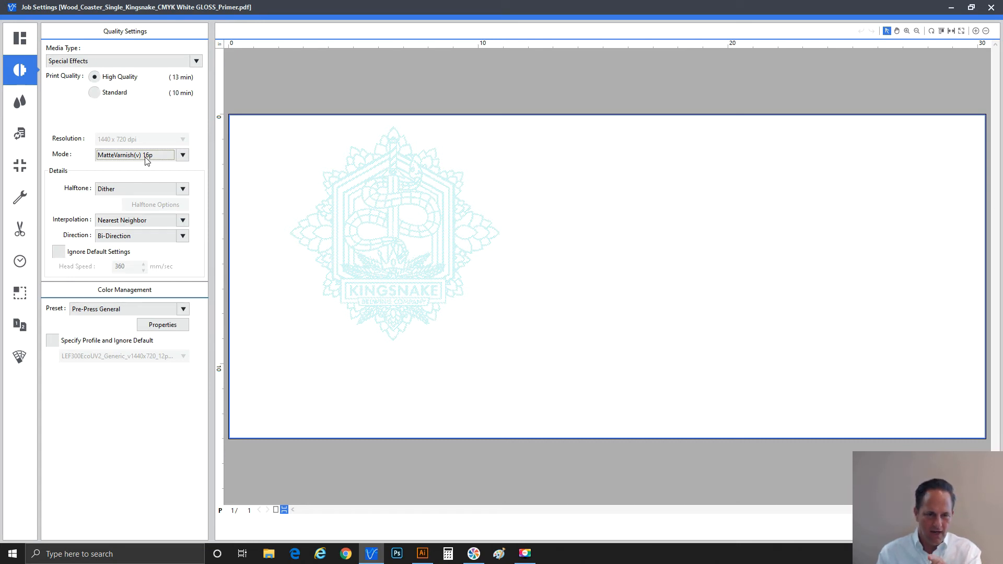
mouse_move(350, 274)
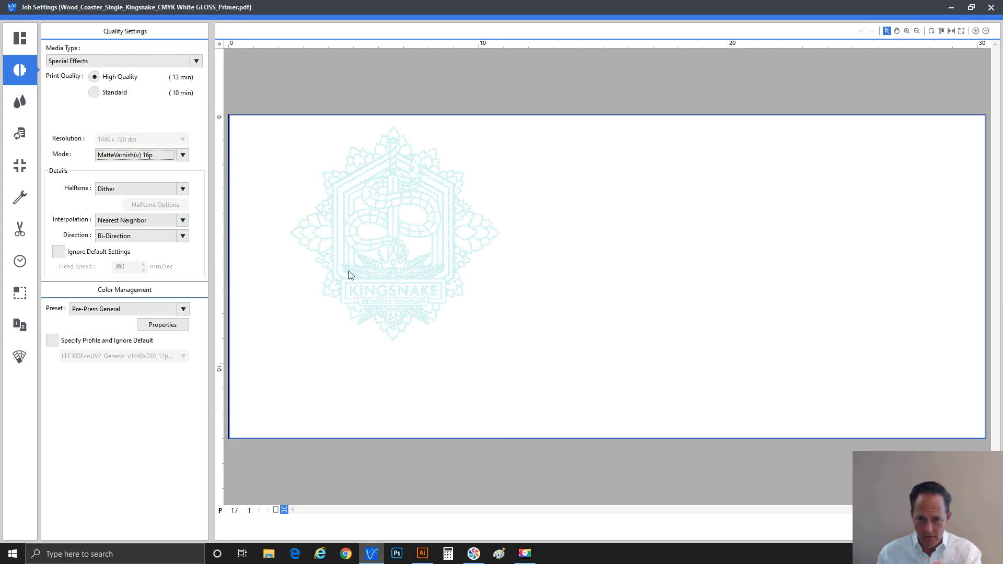
mouse_move(379, 269)
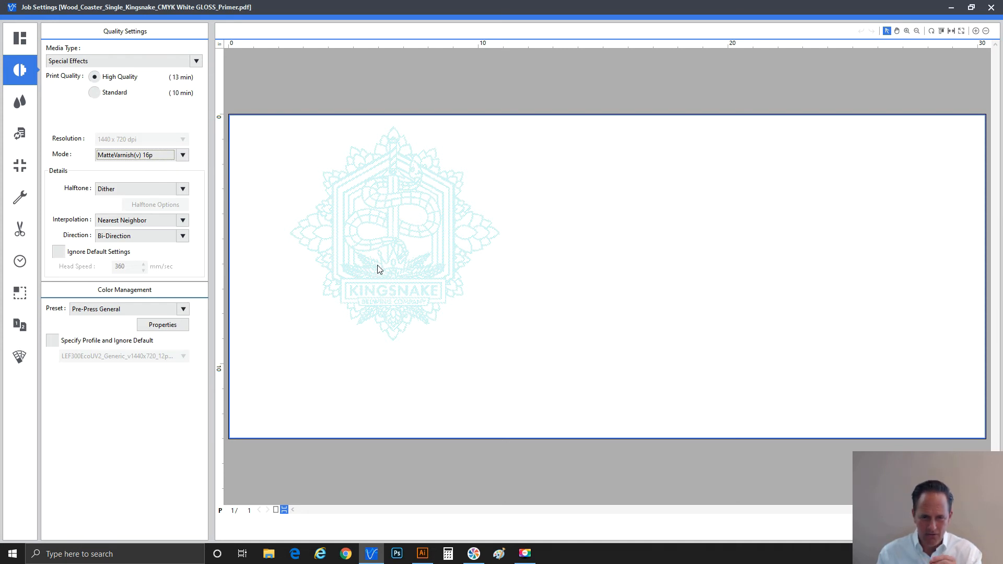
mouse_move(377, 275)
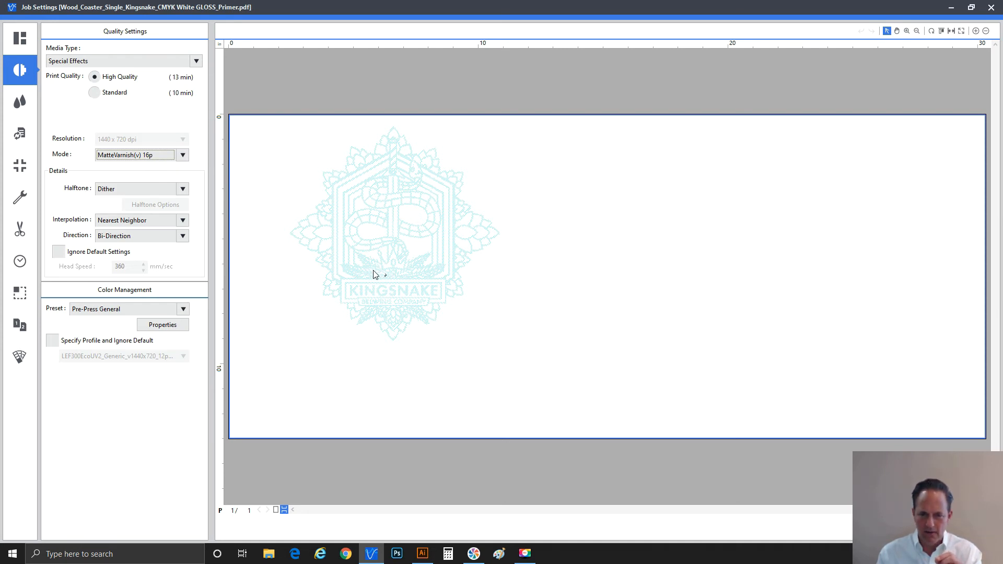
mouse_move(393, 316)
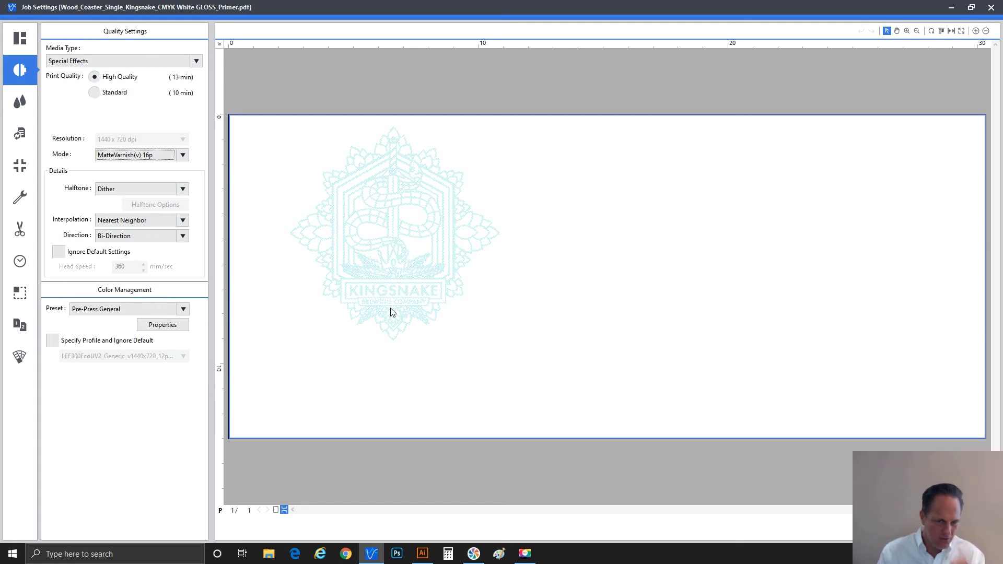
mouse_move(390, 312)
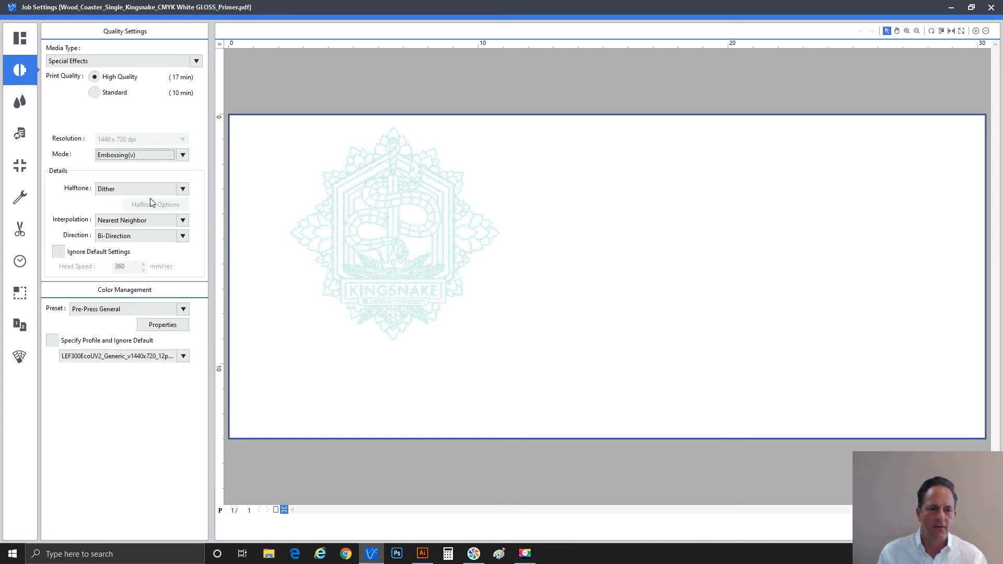
mouse_move(147, 158)
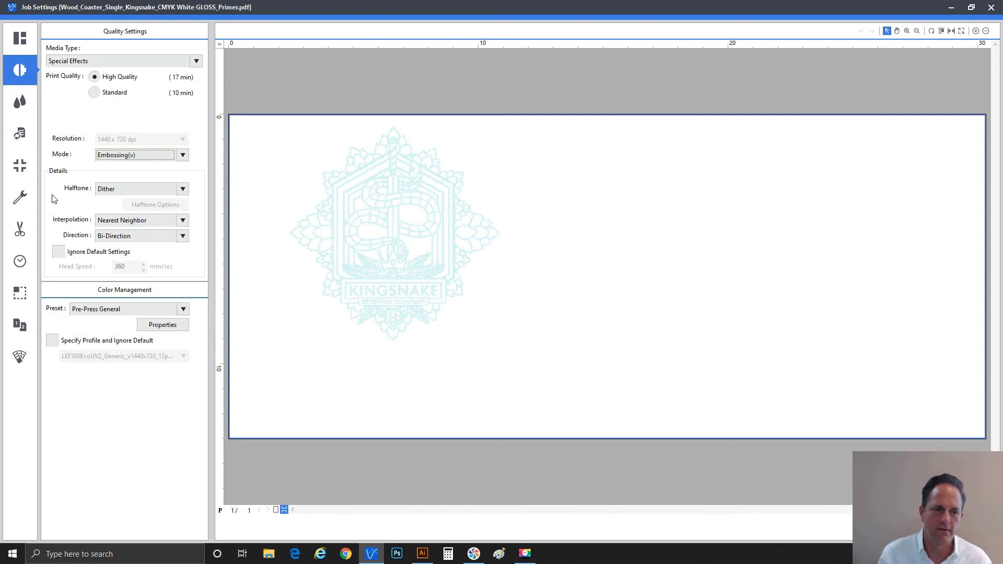
mouse_move(108, 183)
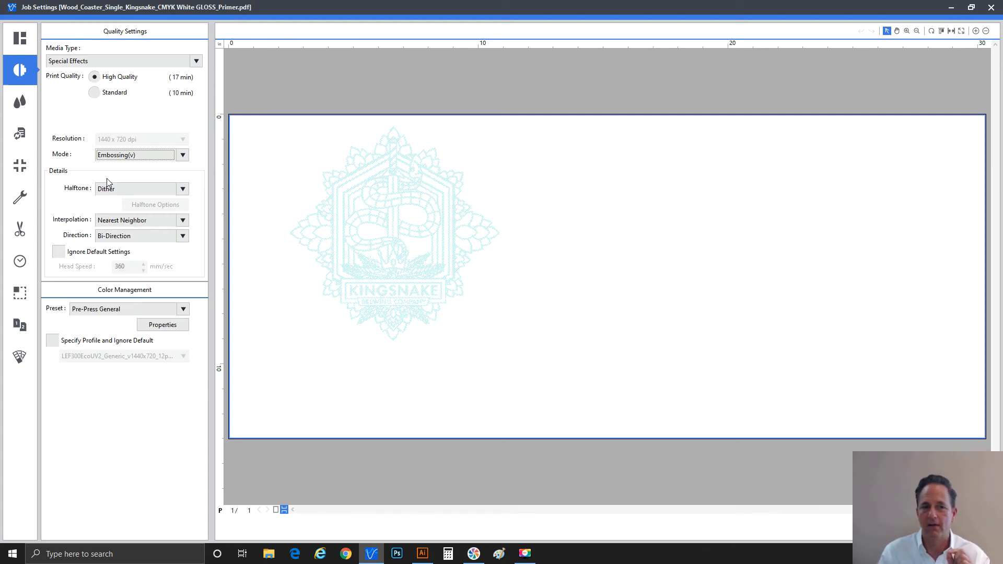
mouse_move(112, 170)
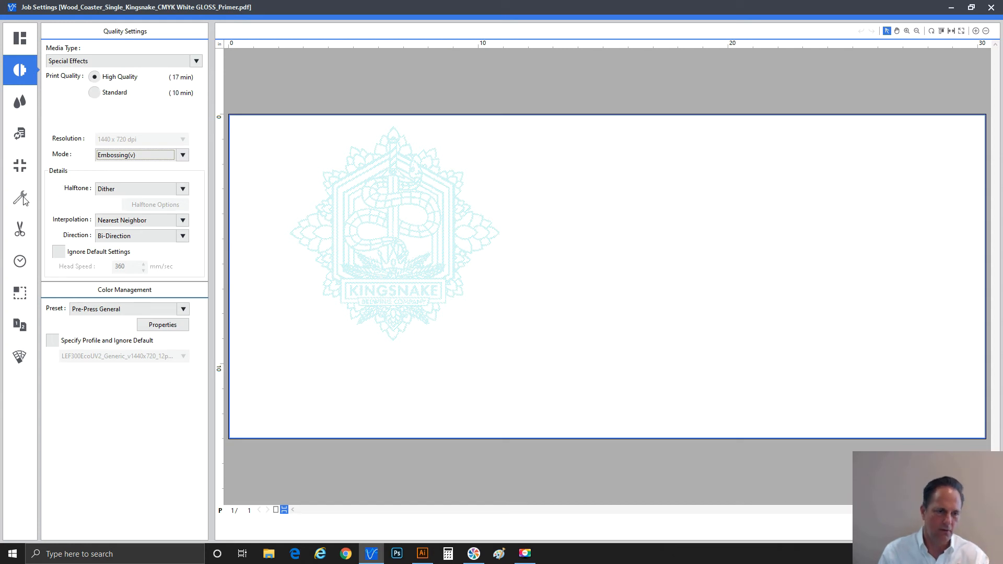
left_click(19, 197)
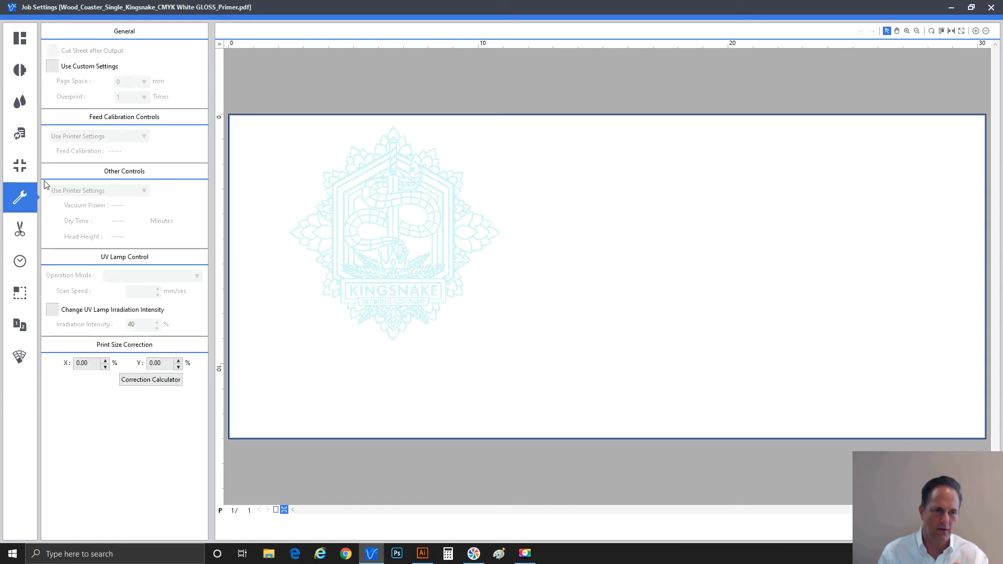
mouse_move(20, 198)
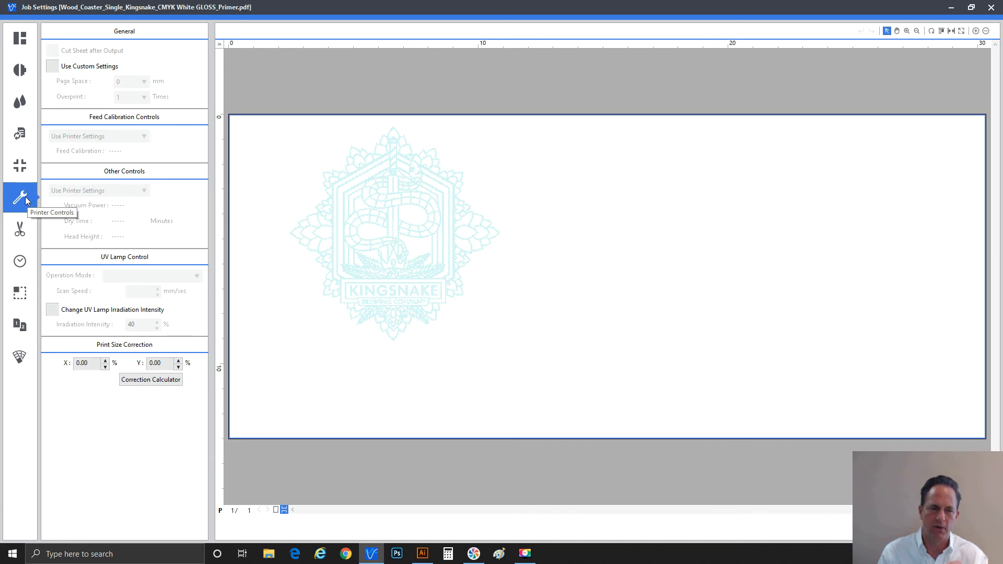
mouse_move(98, 70)
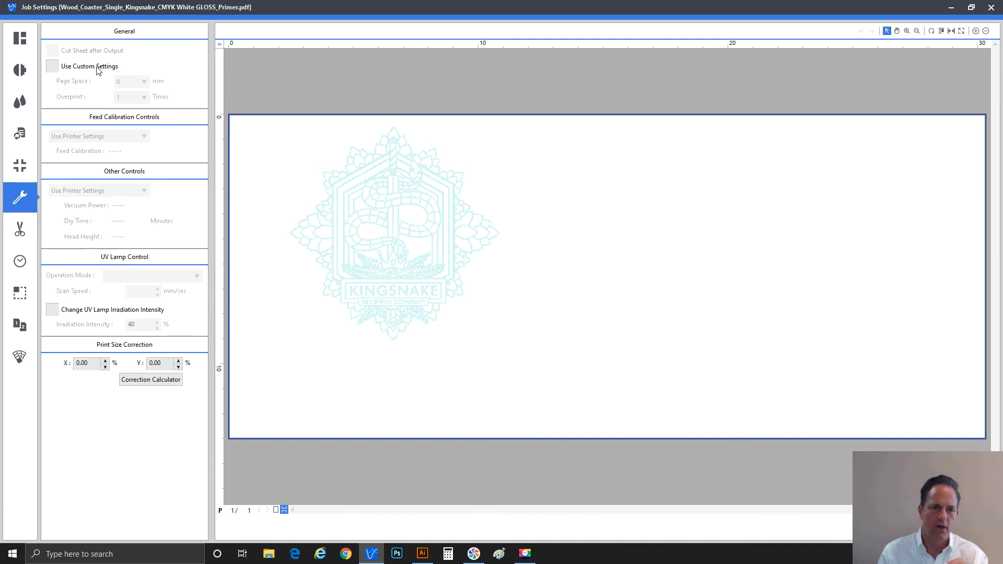
left_click(53, 66)
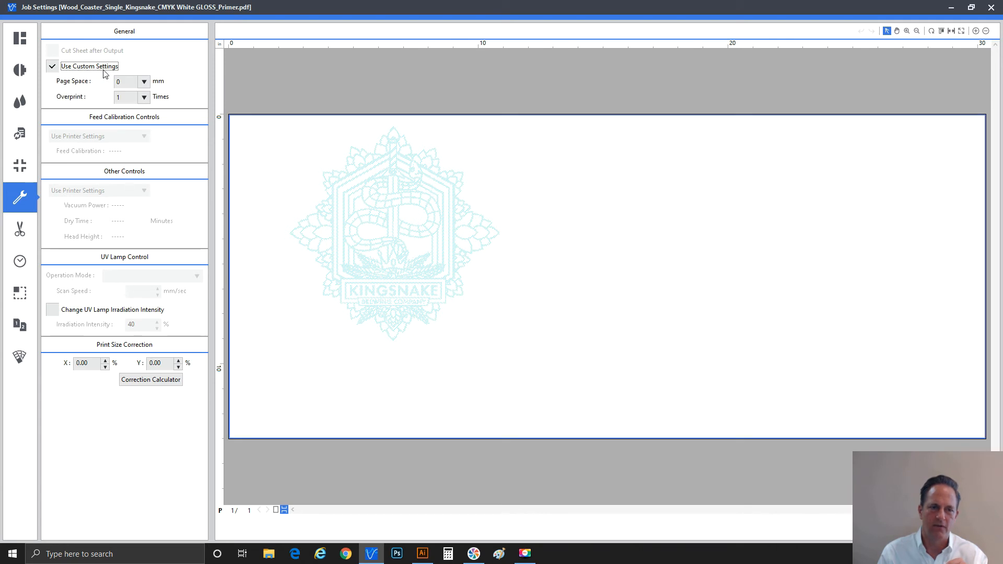
mouse_move(84, 100)
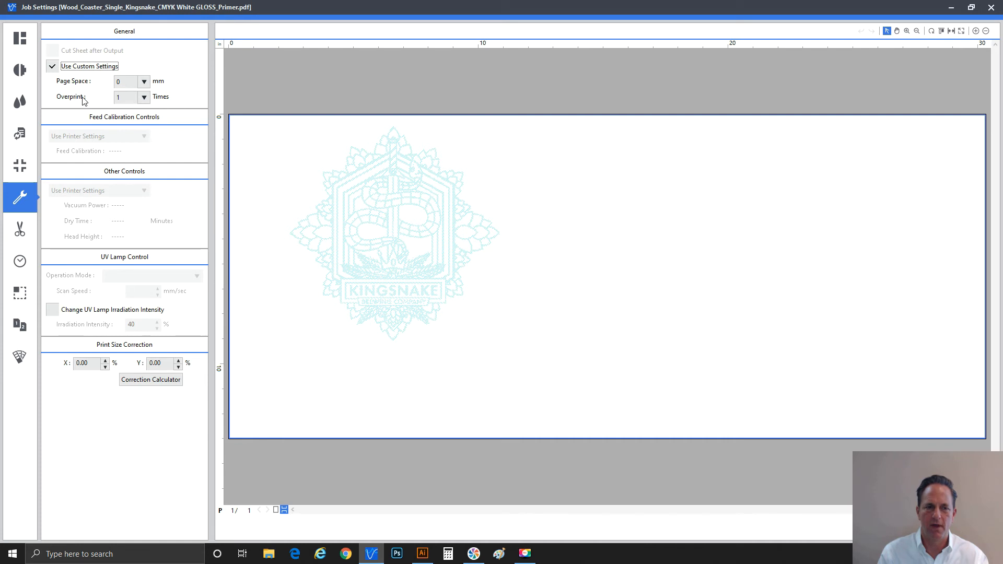
mouse_move(108, 90)
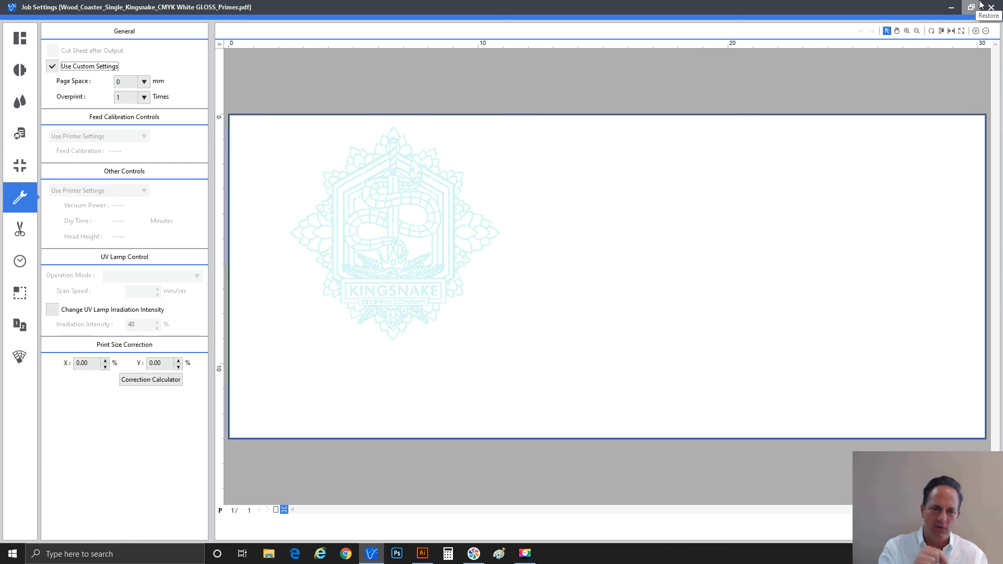
mouse_move(678, 168)
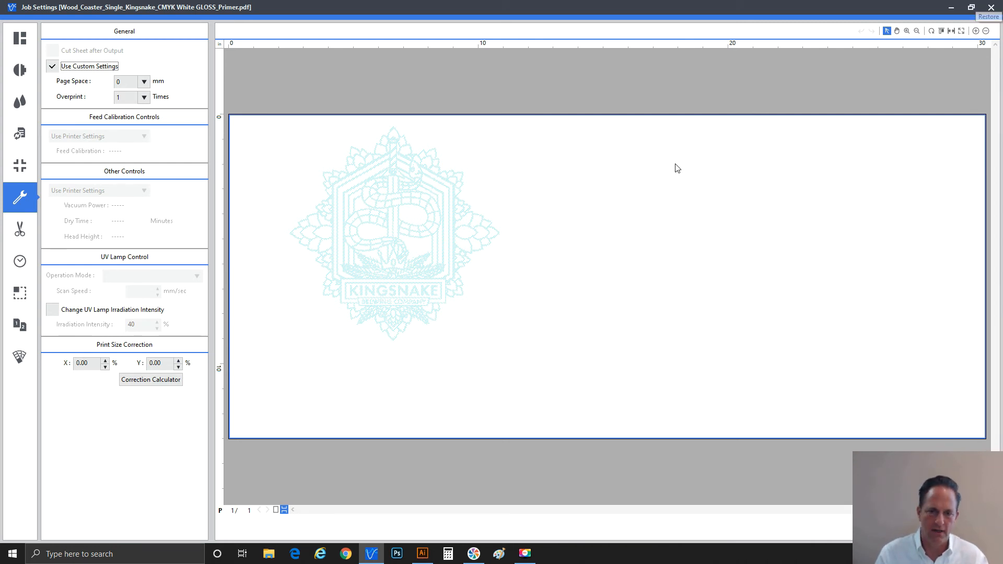
mouse_move(484, 438)
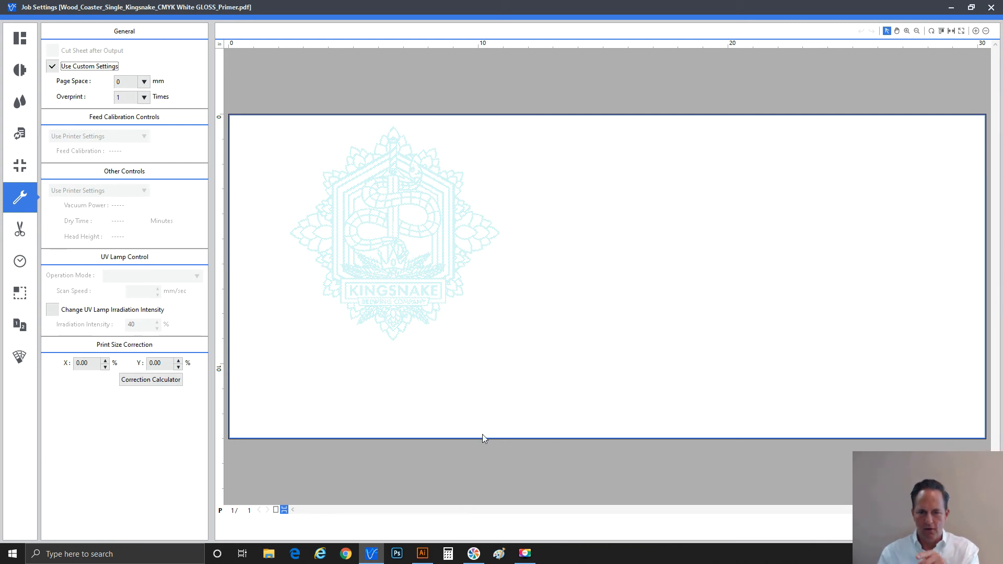
mouse_move(991, 7)
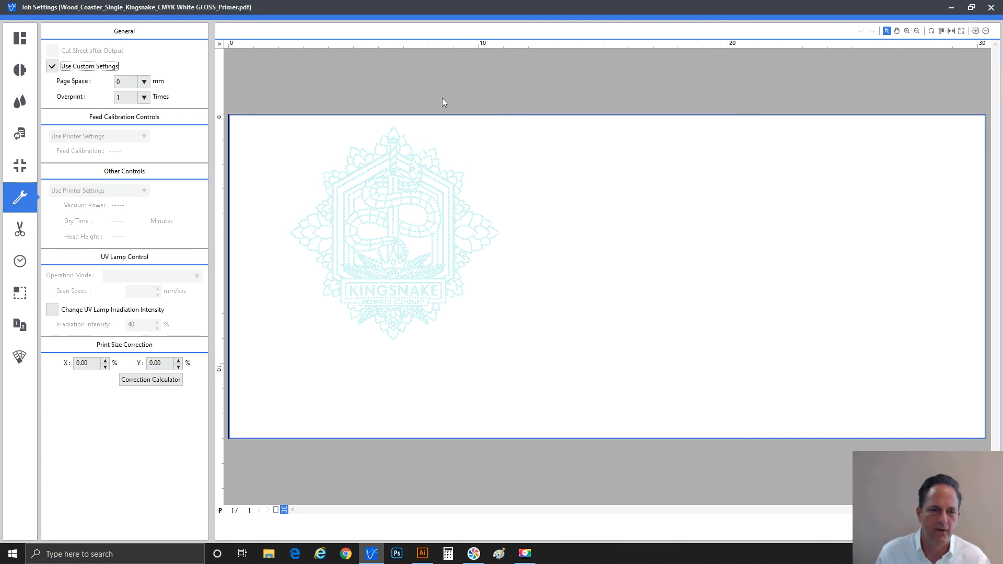
Set the primer job's overprint to 15, then correct it to 5 Times
left_click(144, 96)
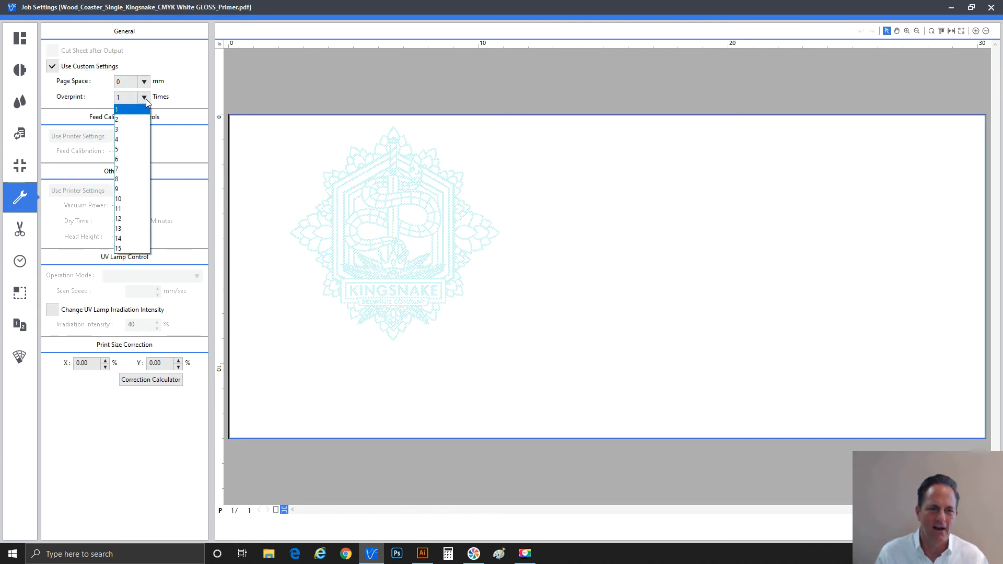
mouse_move(128, 129)
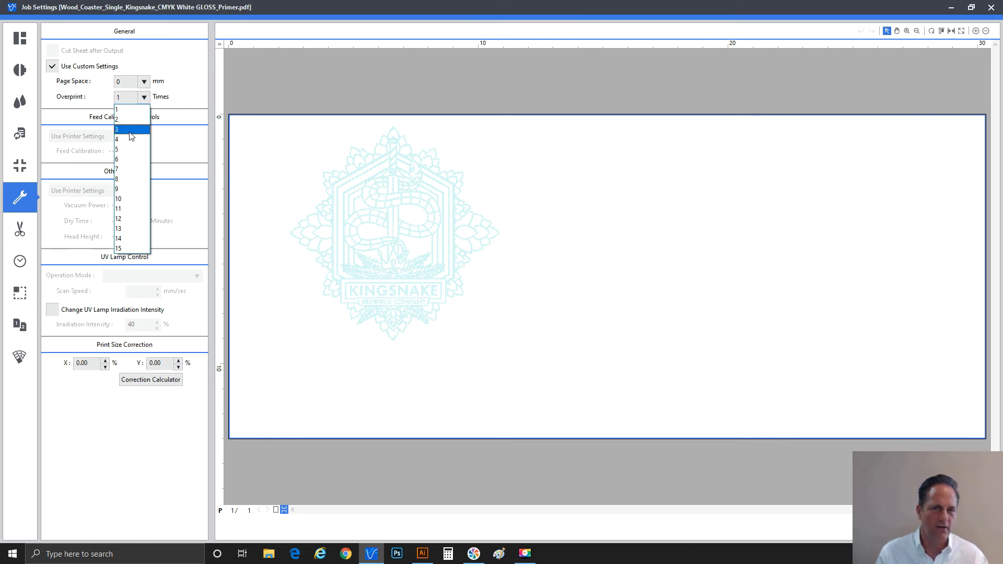
mouse_move(130, 150)
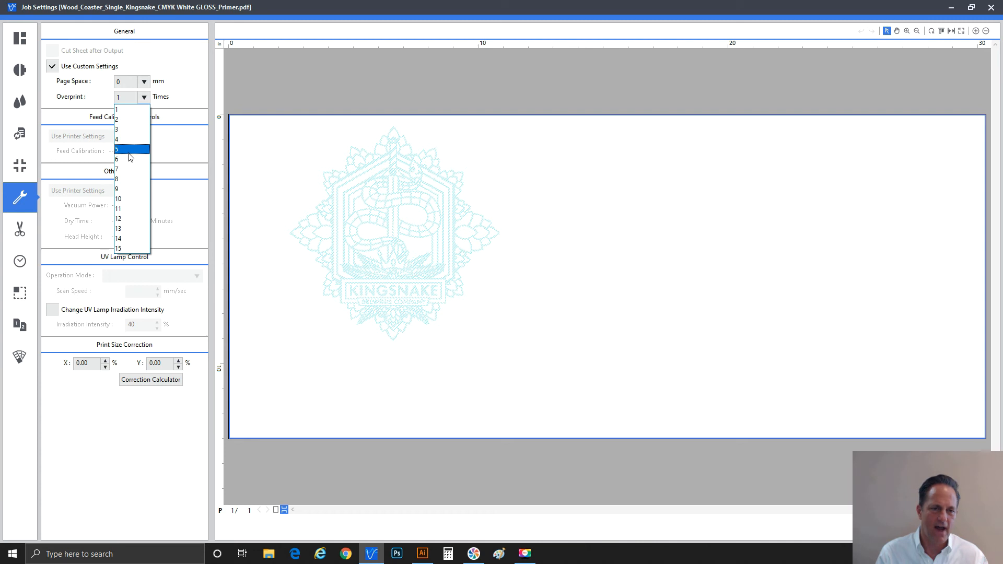
mouse_move(132, 159)
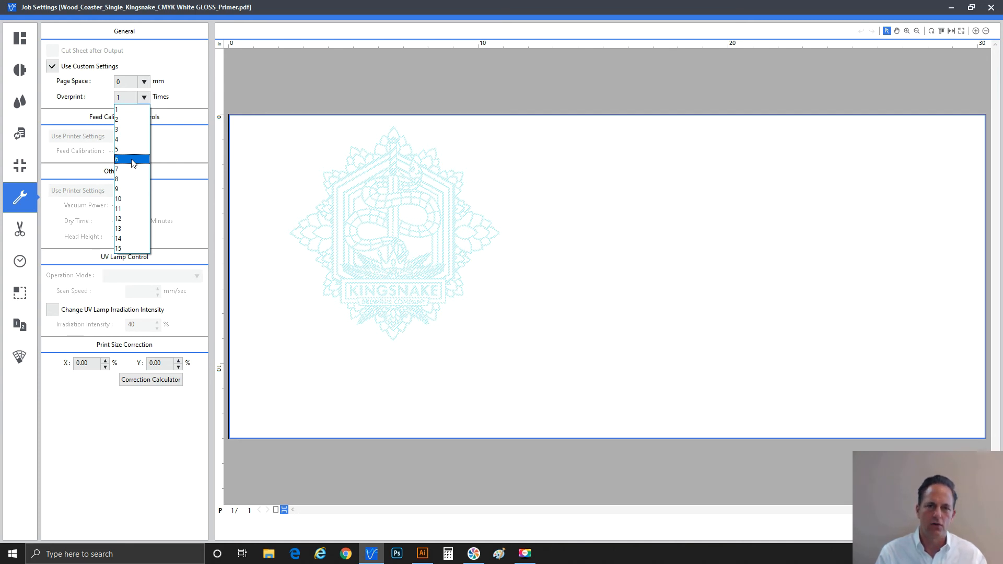
mouse_move(131, 179)
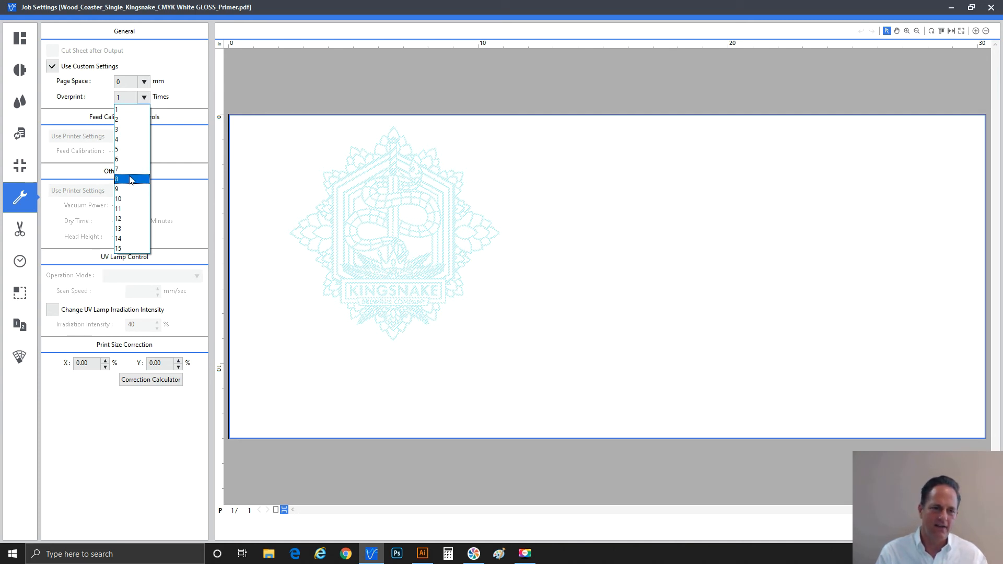
mouse_move(129, 188)
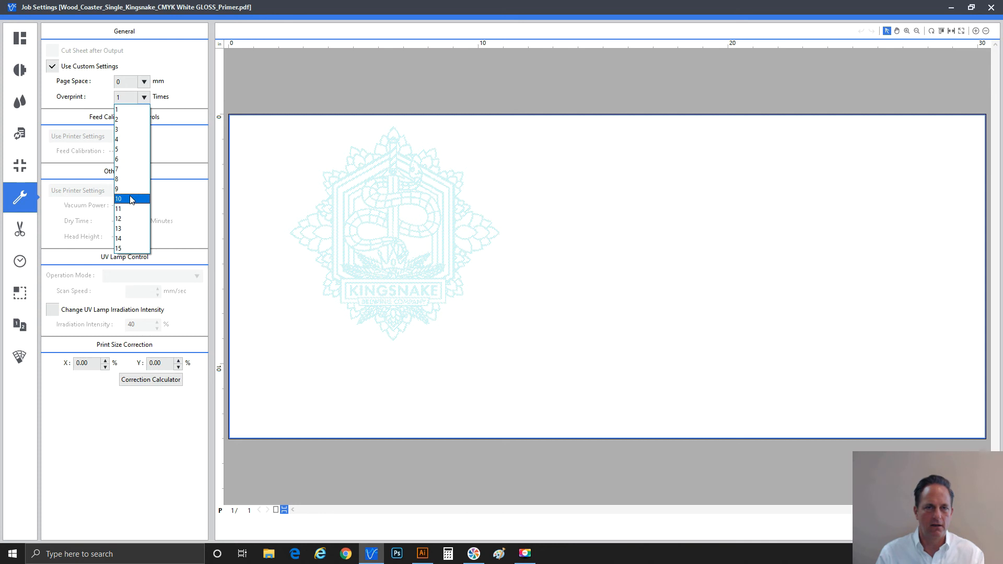
mouse_move(126, 249)
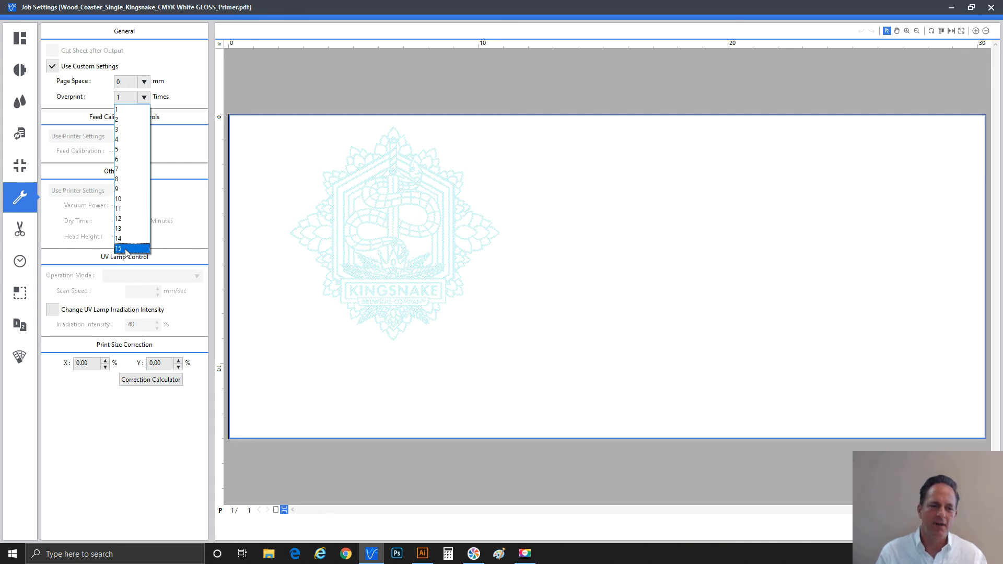
mouse_move(123, 199)
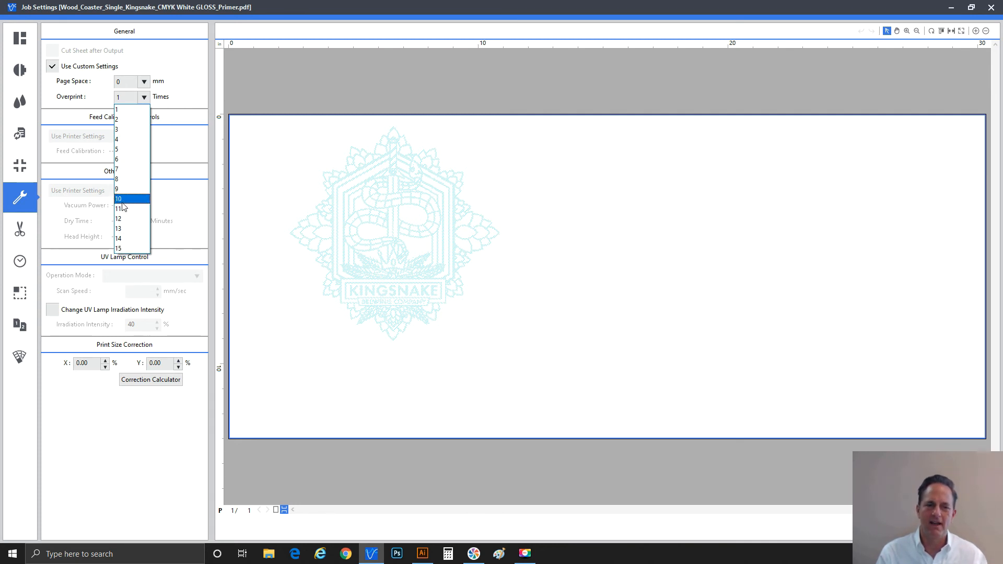
mouse_move(118, 209)
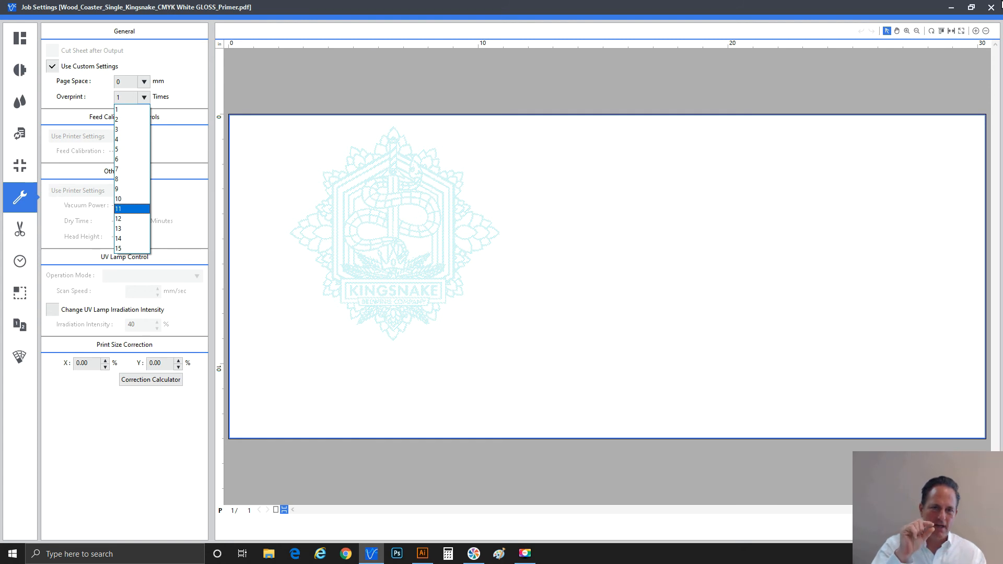
mouse_move(595, 158)
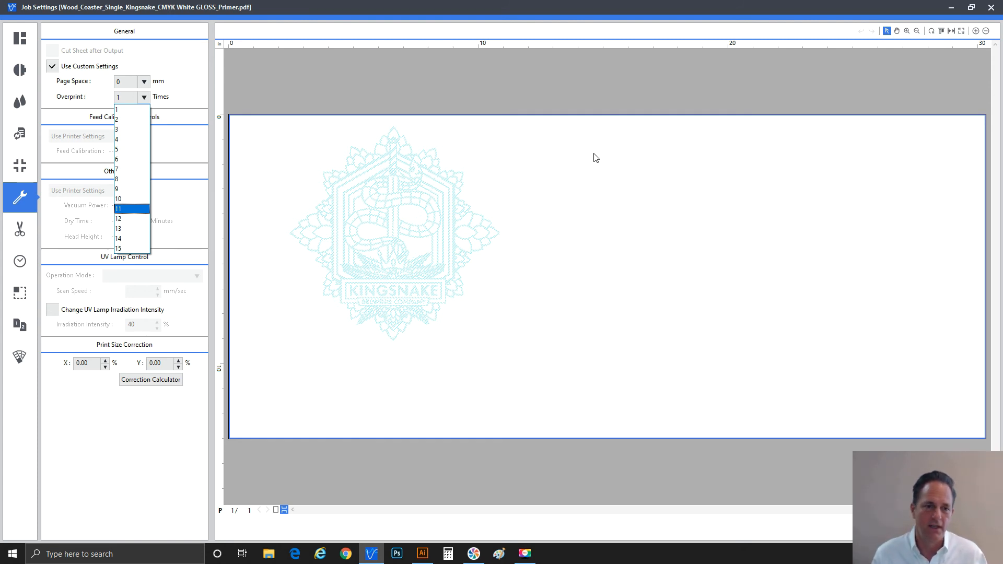
mouse_move(514, 186)
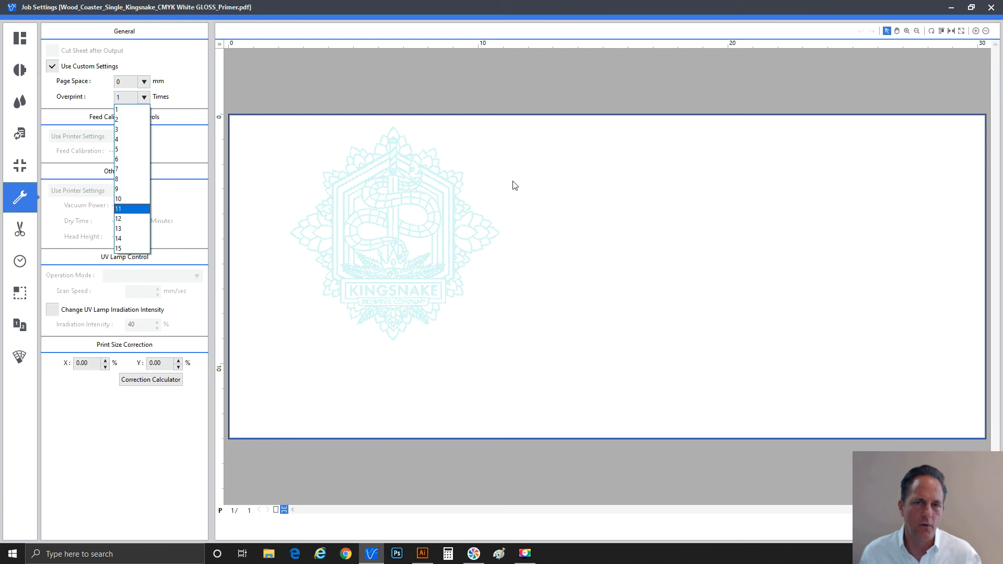
mouse_move(214, 170)
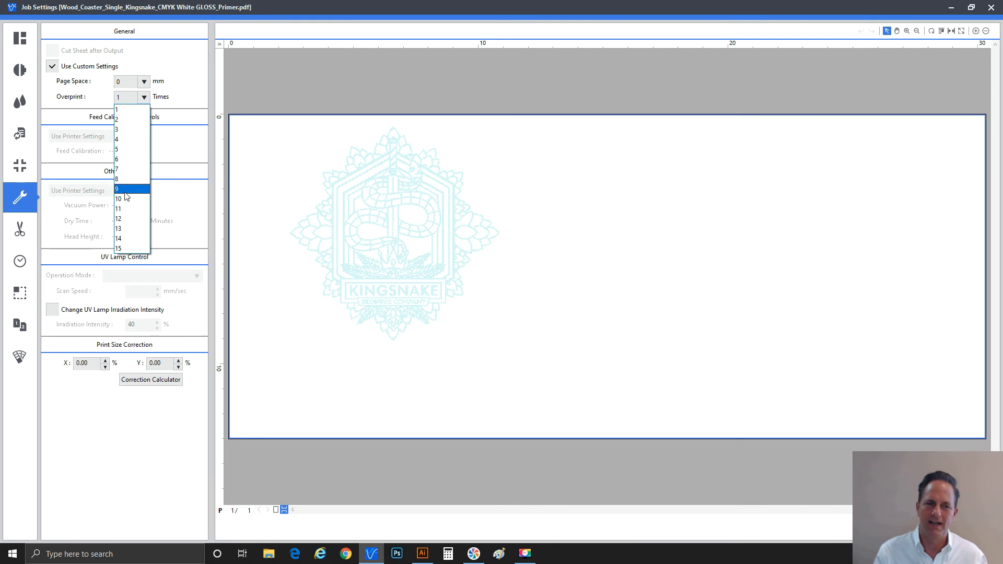
mouse_move(135, 229)
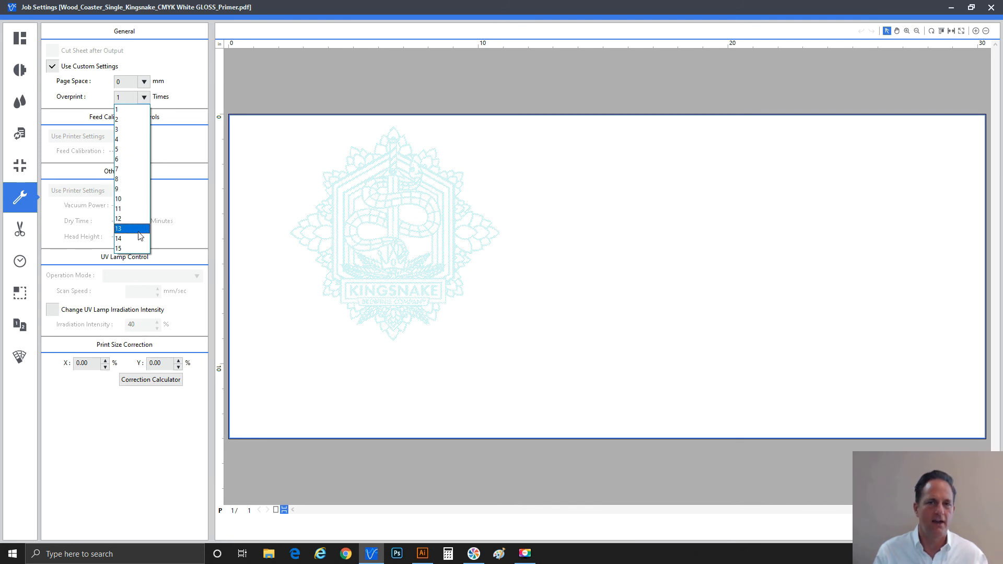
mouse_move(139, 238)
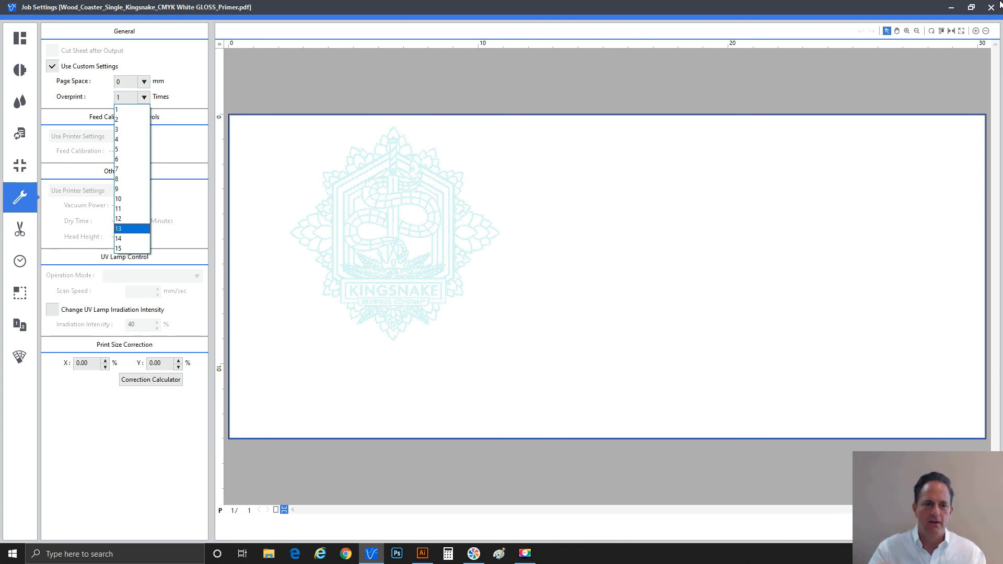
mouse_move(493, 287)
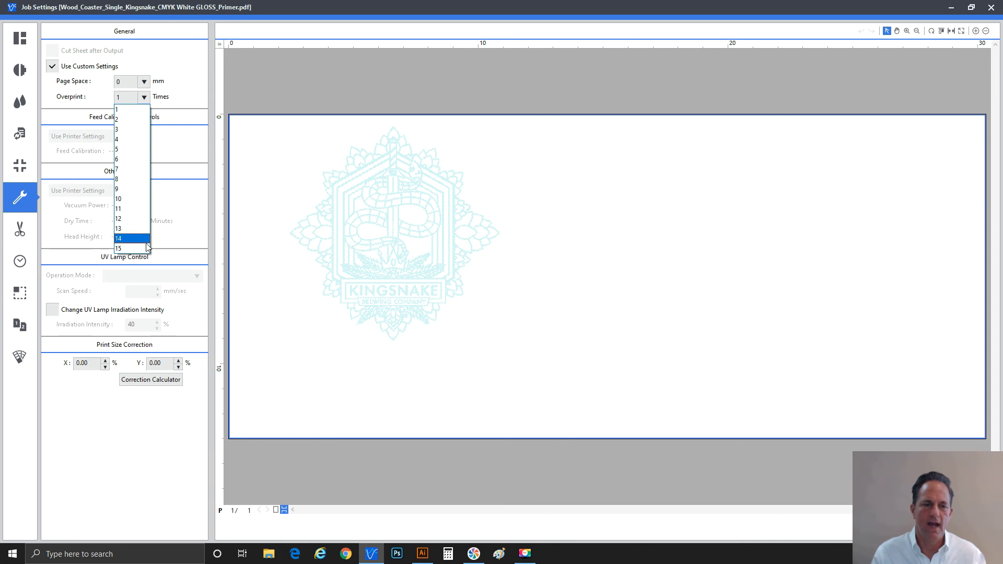
left_click(119, 249)
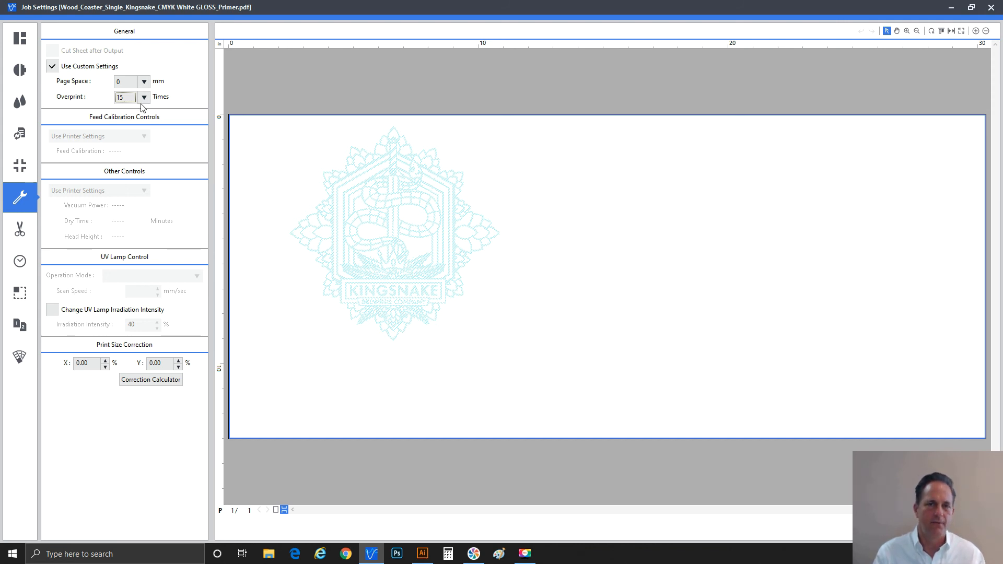
mouse_move(149, 132)
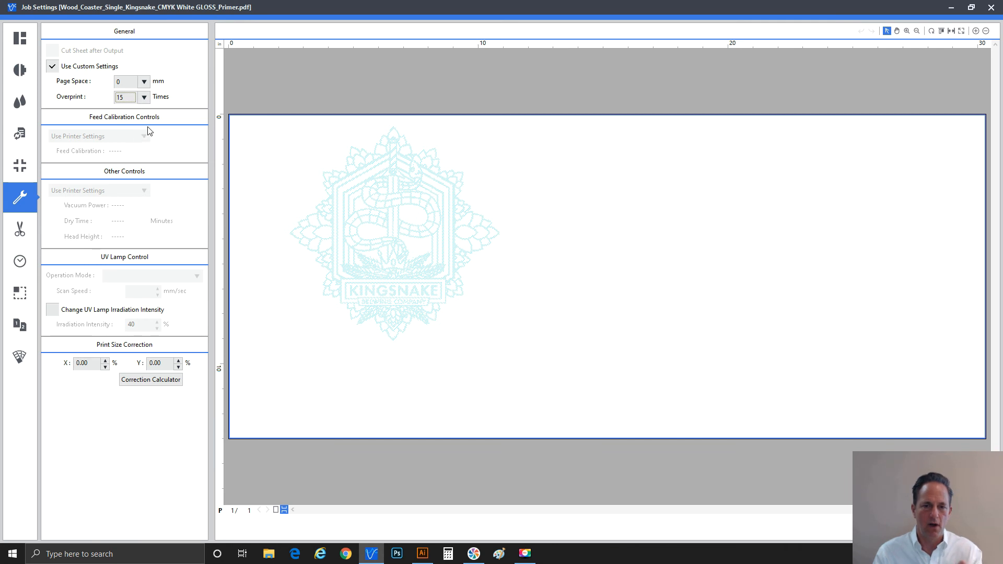
left_click(143, 96)
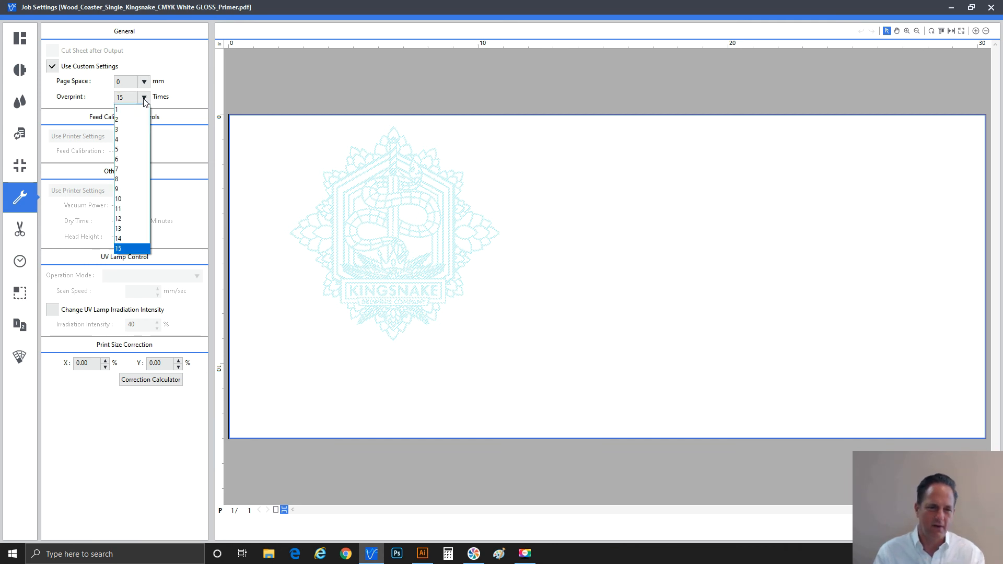
mouse_move(135, 159)
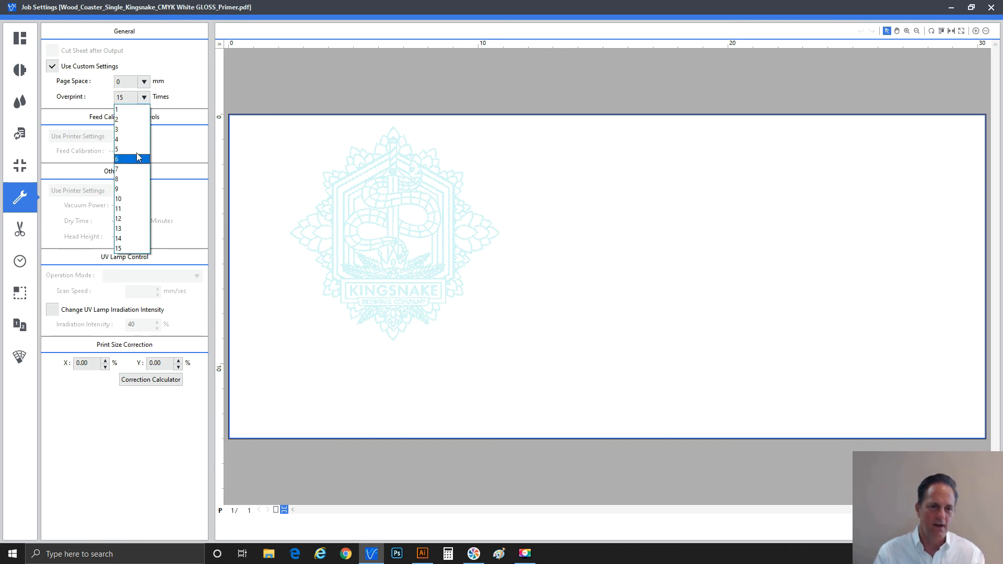
left_click(117, 150)
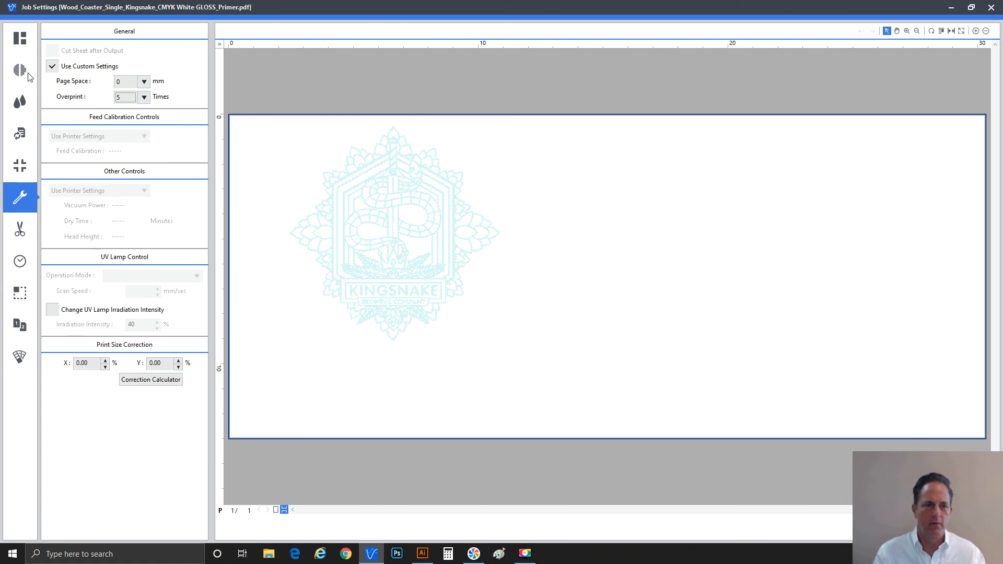
left_click(20, 70)
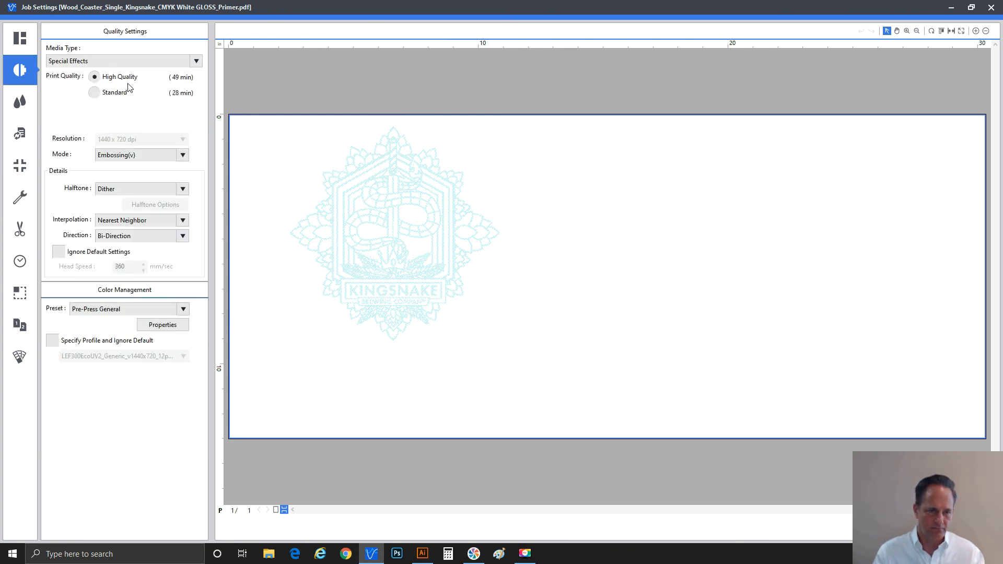
mouse_move(151, 155)
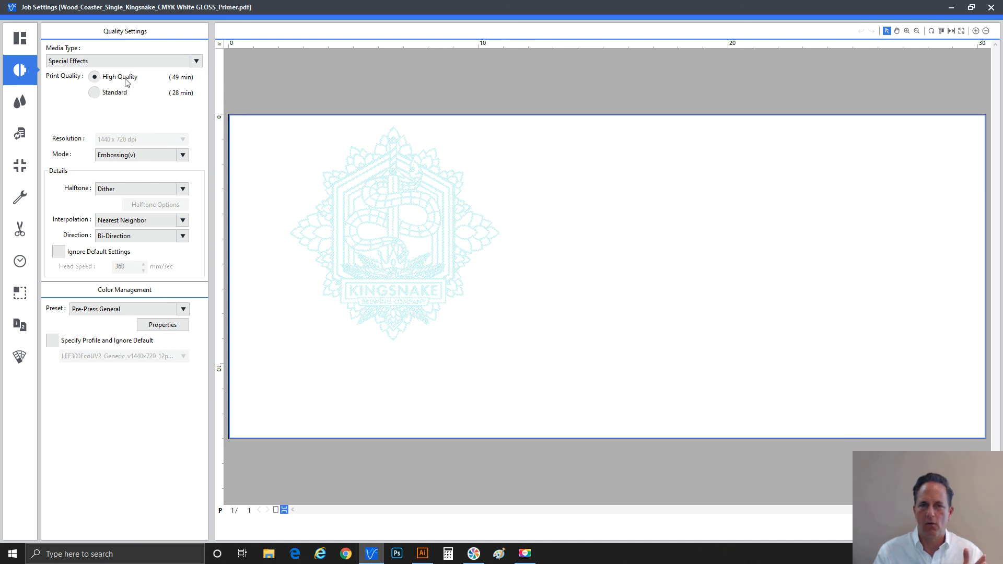
mouse_move(434, 5)
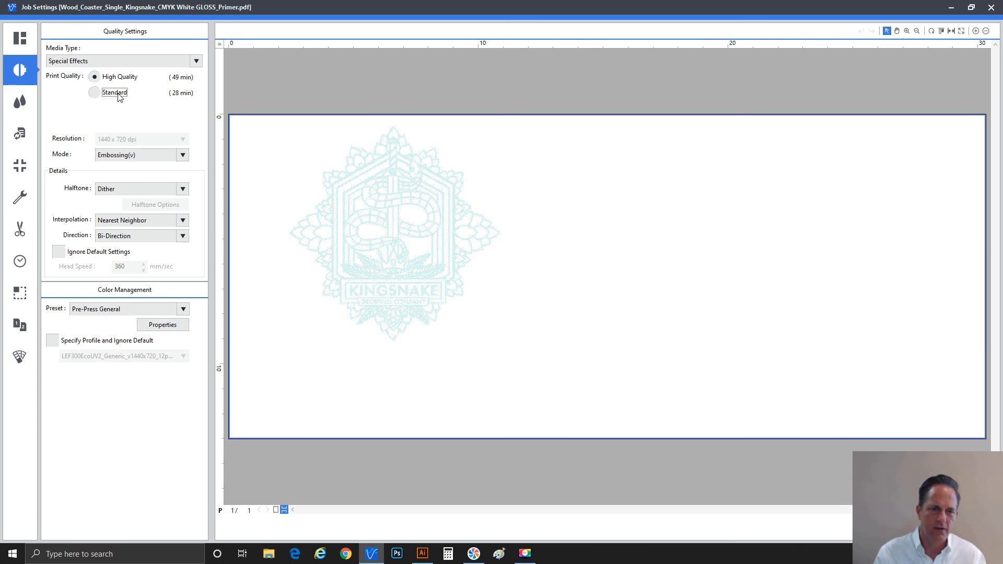
left_click(95, 92)
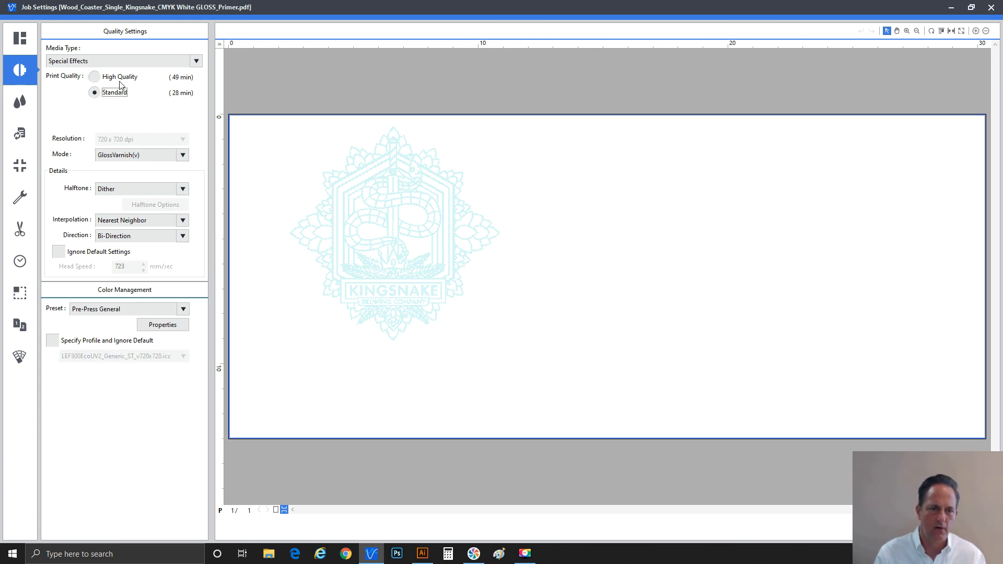
left_click(94, 76)
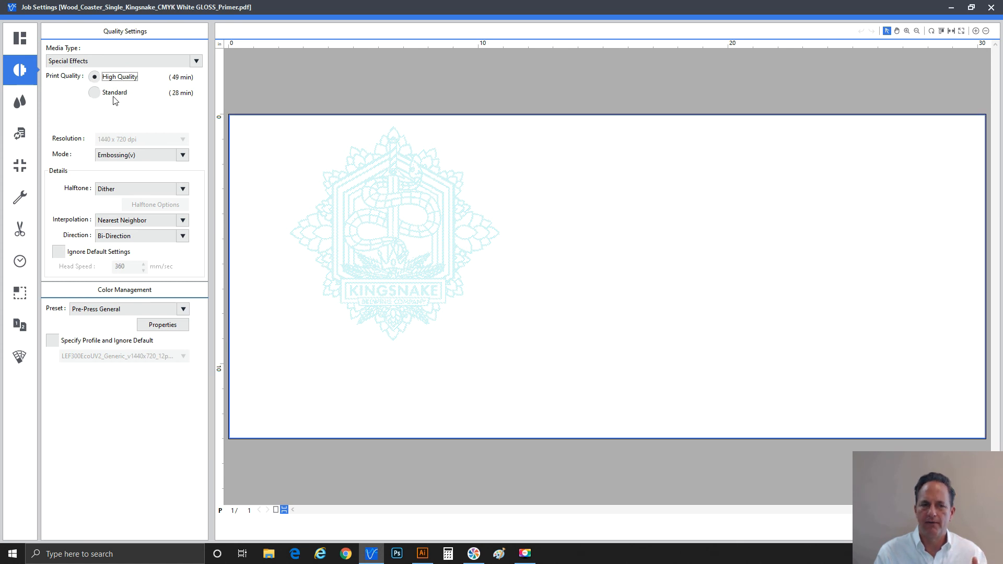
mouse_move(118, 108)
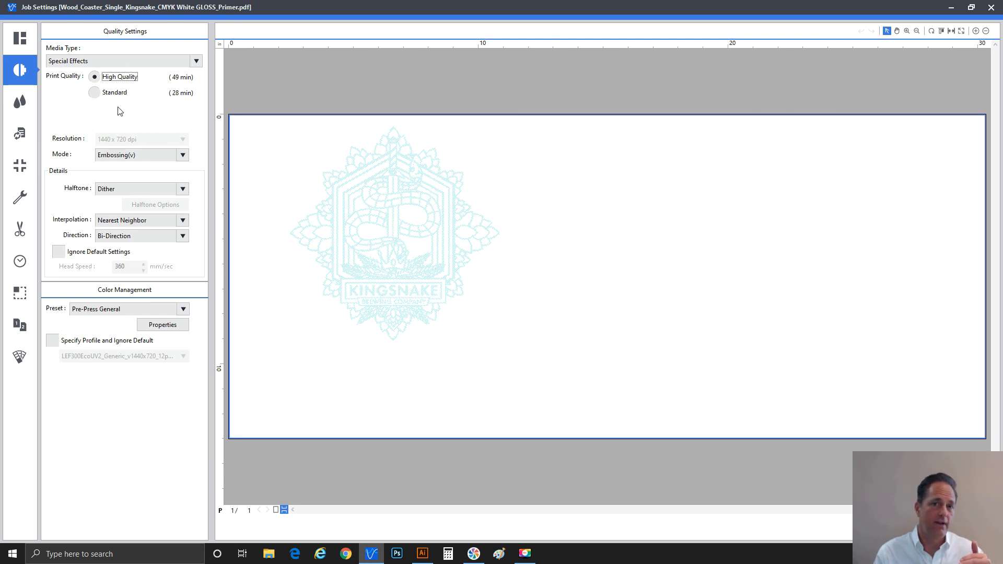
mouse_move(121, 118)
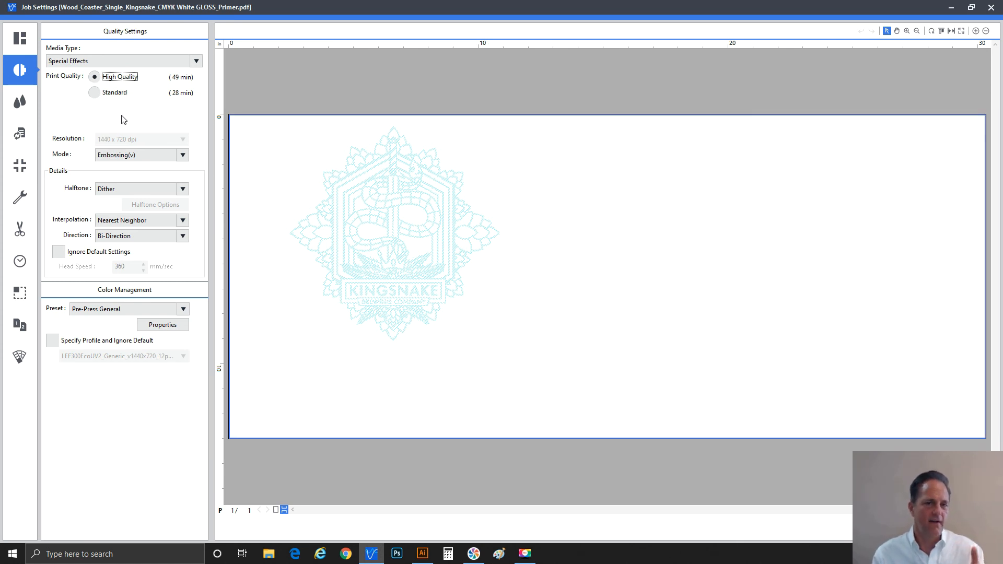
mouse_move(108, 241)
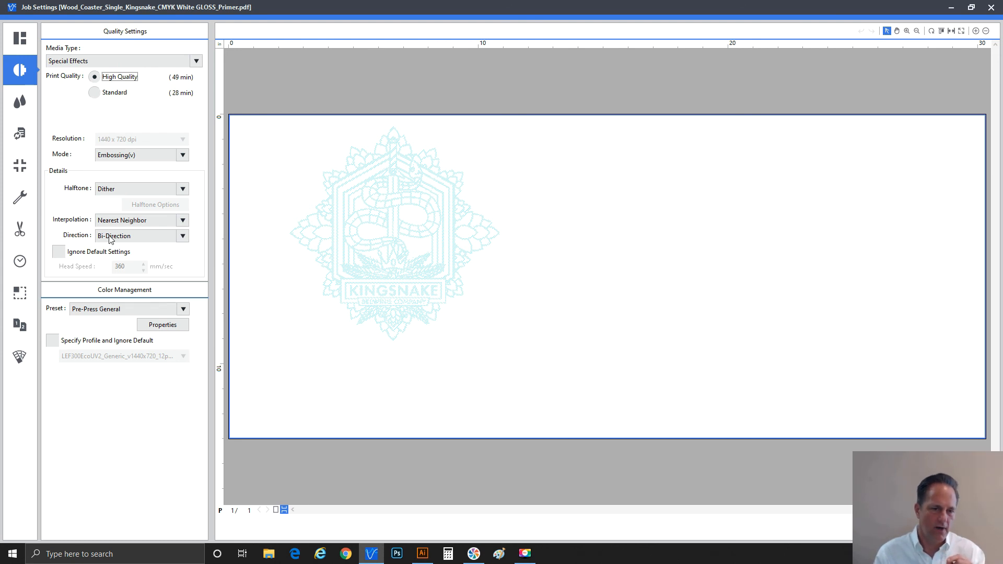
left_click(182, 235)
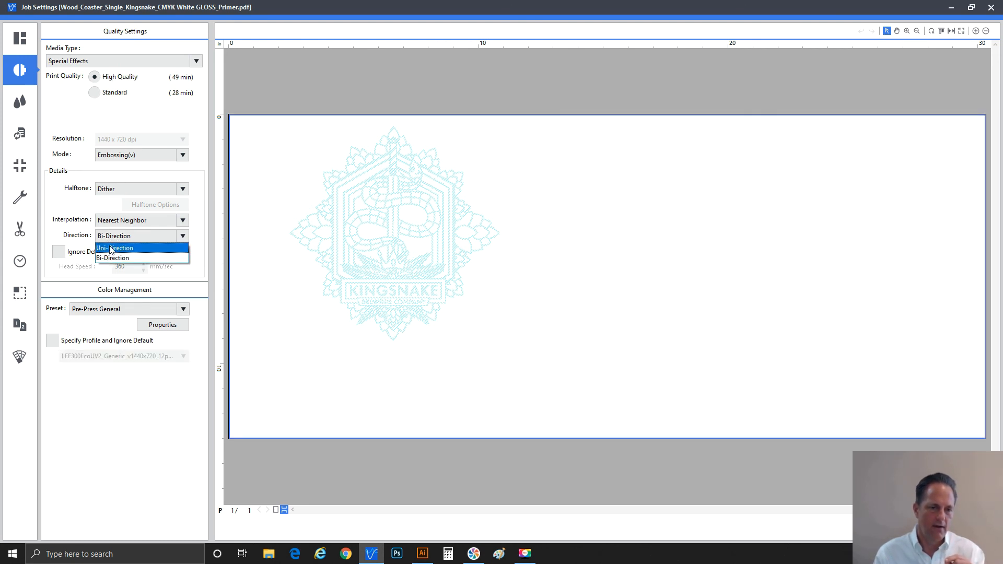
left_click(116, 248)
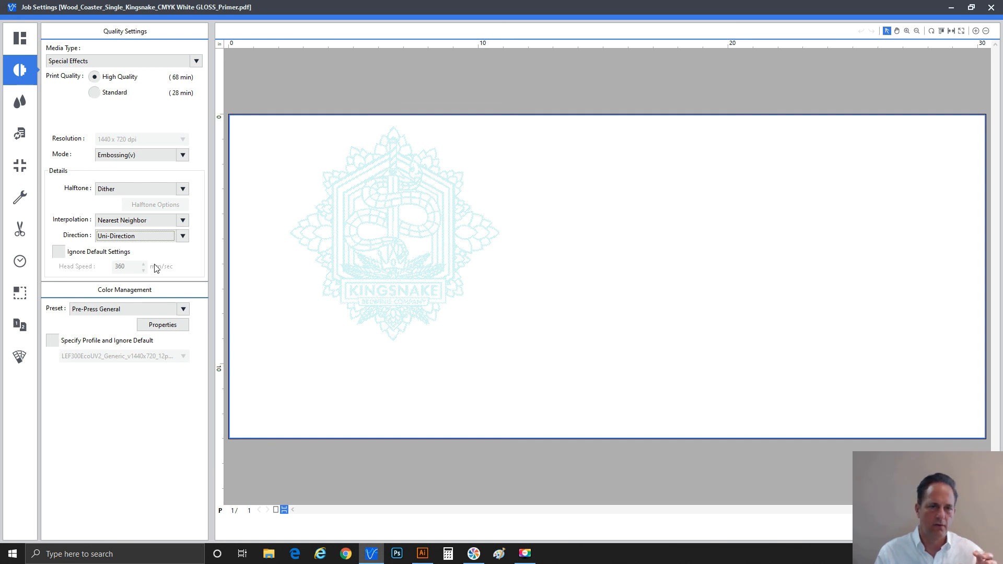
mouse_move(151, 264)
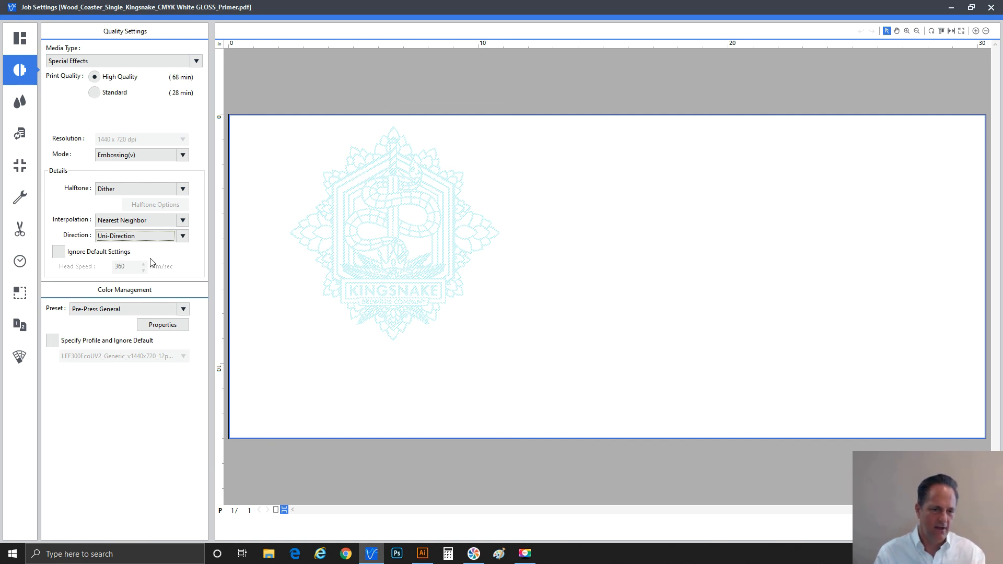
left_click(182, 235)
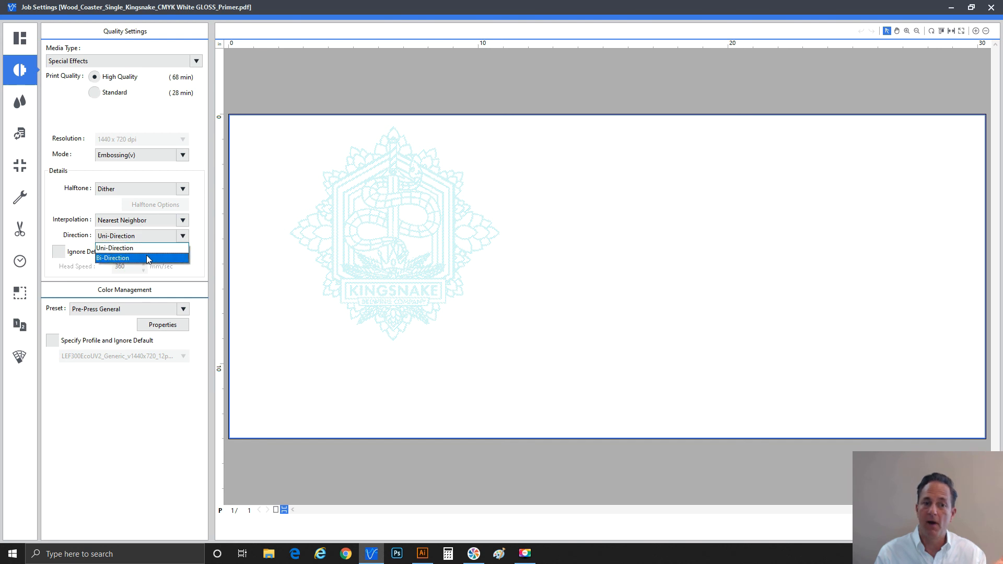
left_click(113, 258)
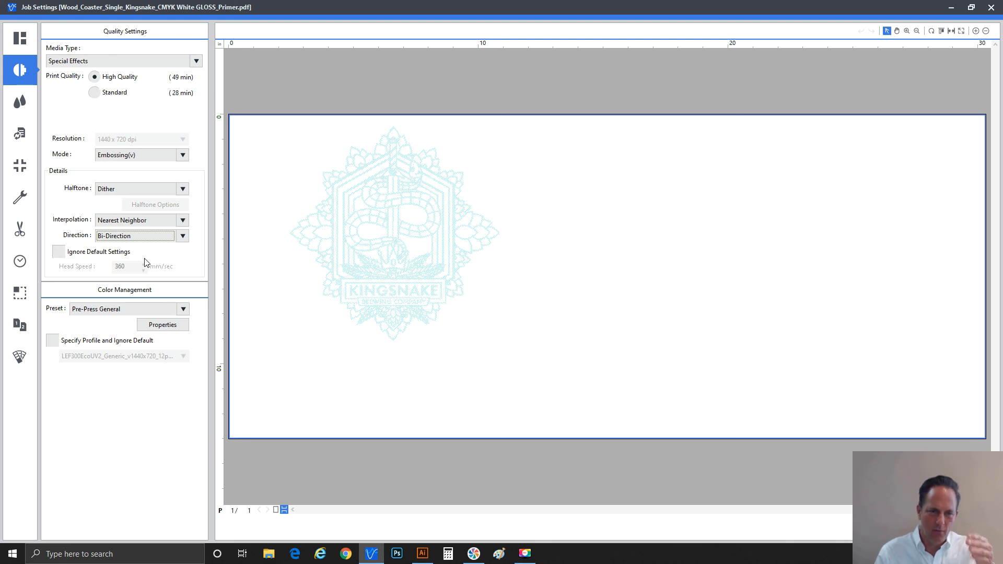
mouse_move(863, 4)
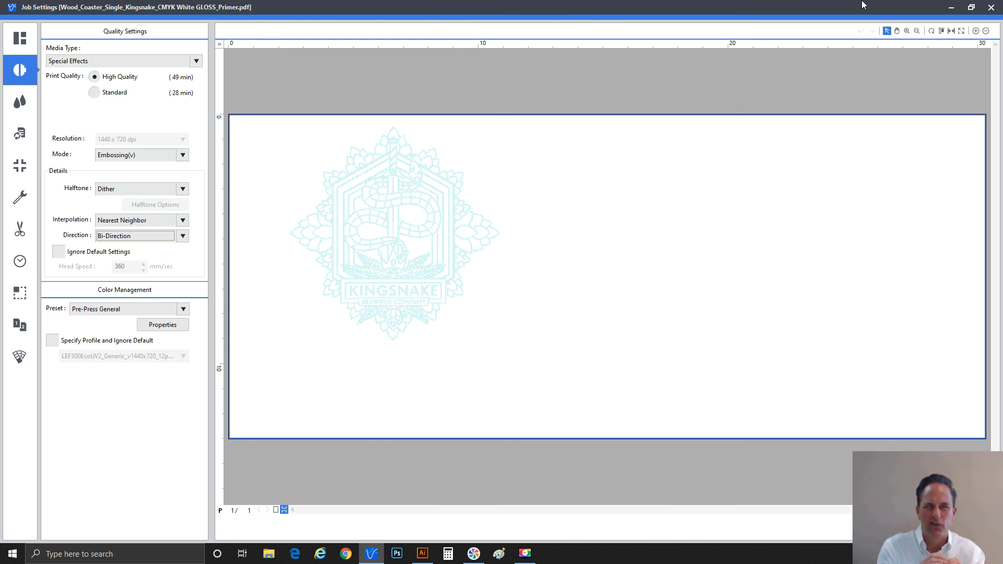
mouse_move(233, 213)
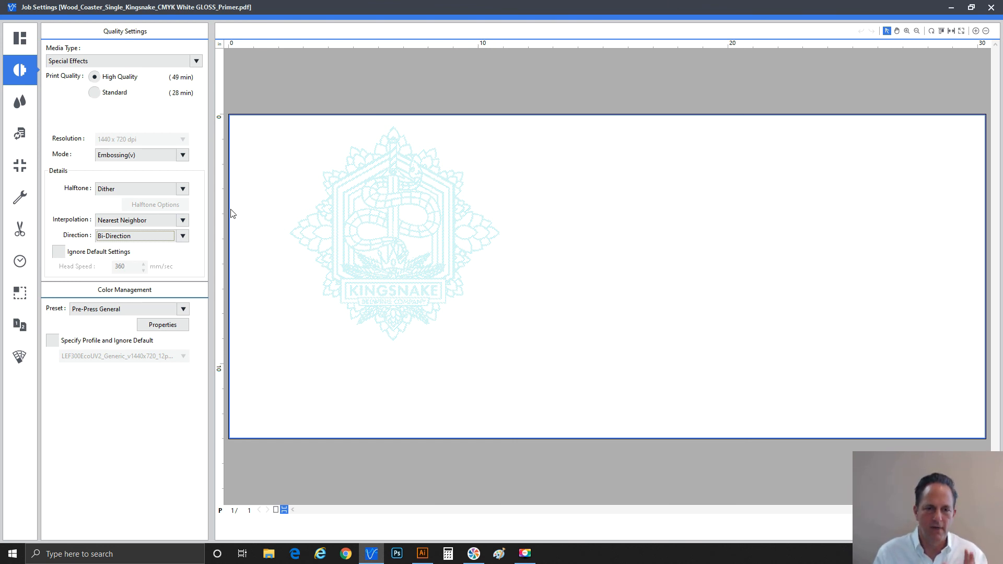
mouse_move(135, 125)
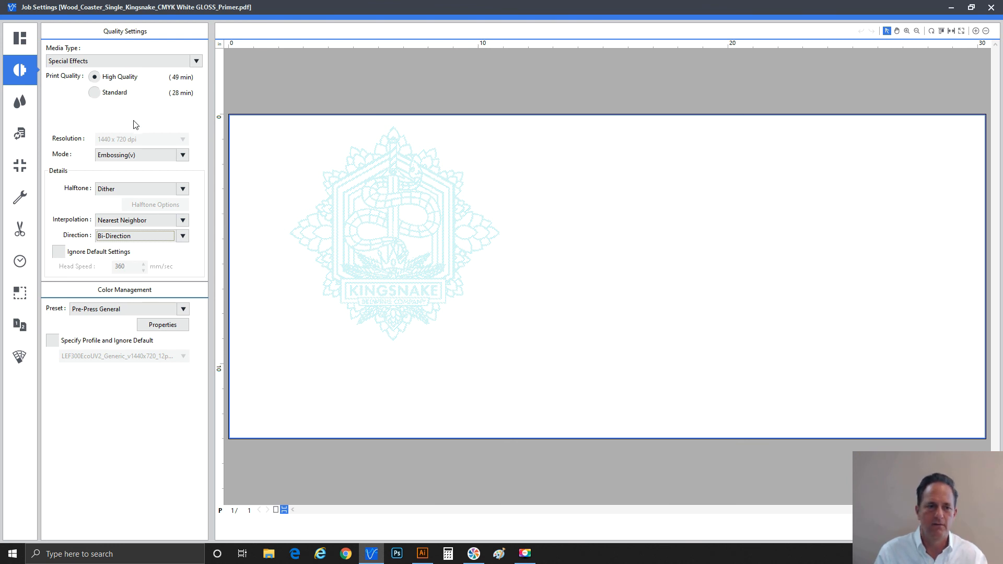
mouse_move(123, 239)
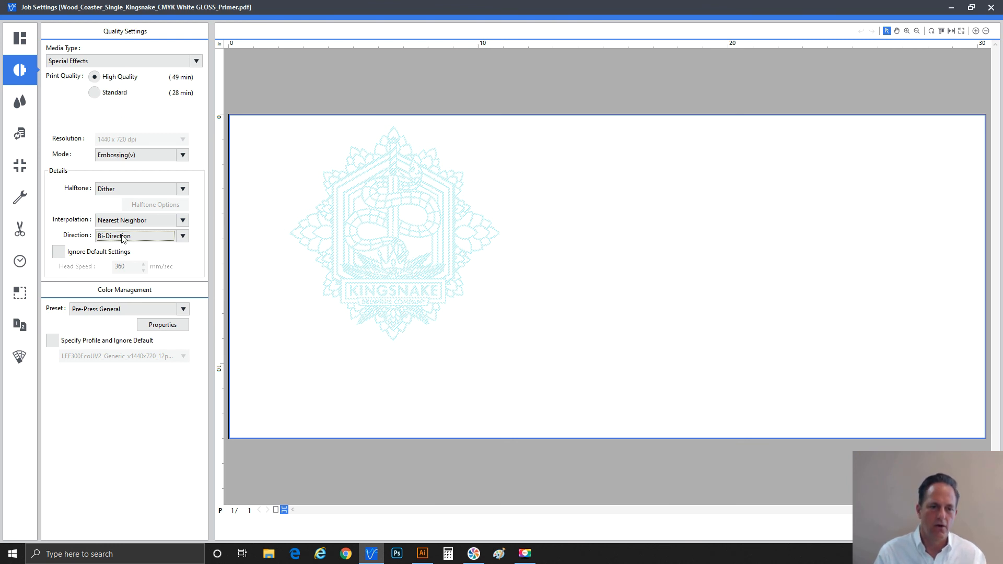
Review the properties of the Primer, Generic and Special Effects coaster jobs in Queue A
left_click(182, 235)
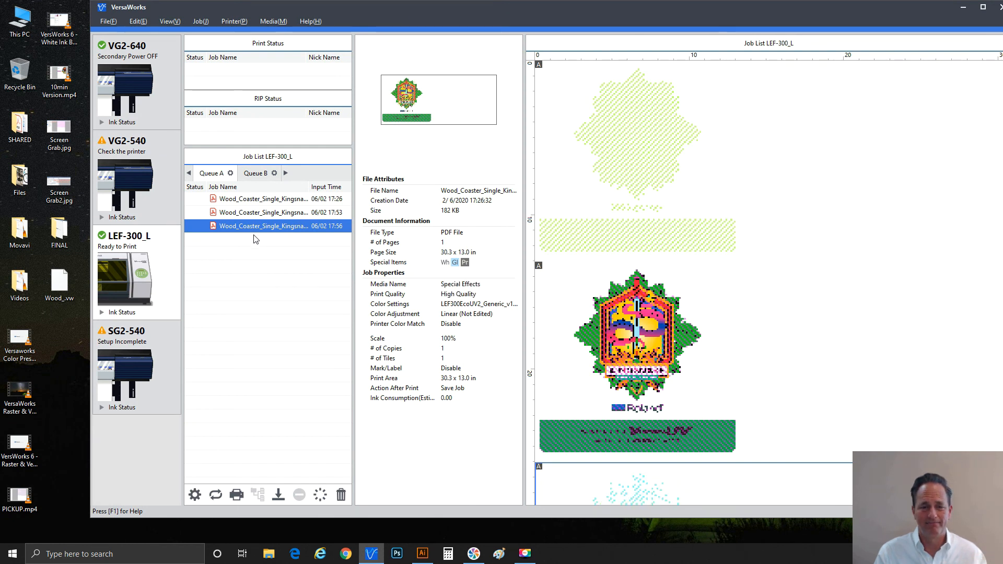
mouse_move(255, 204)
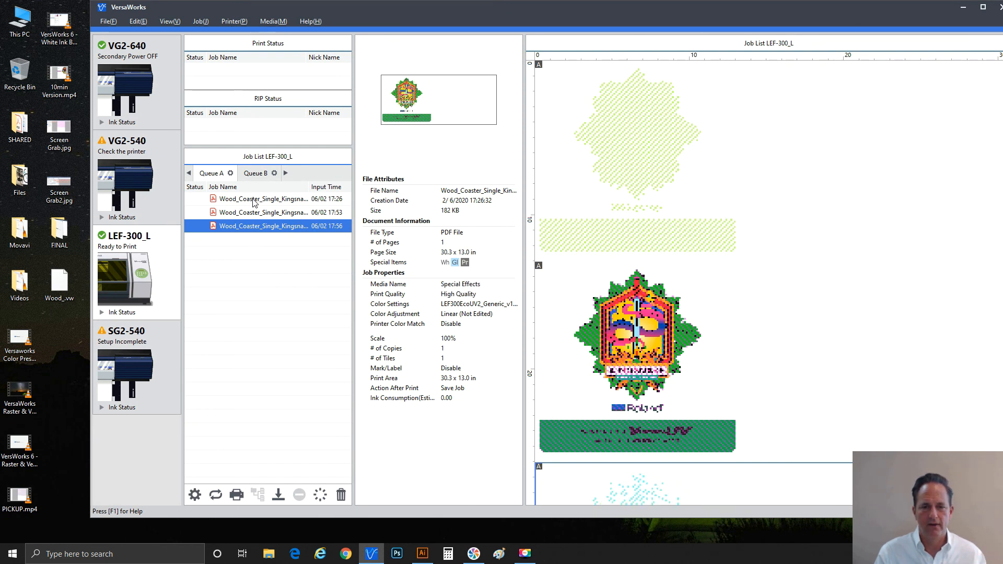
left_click(262, 199)
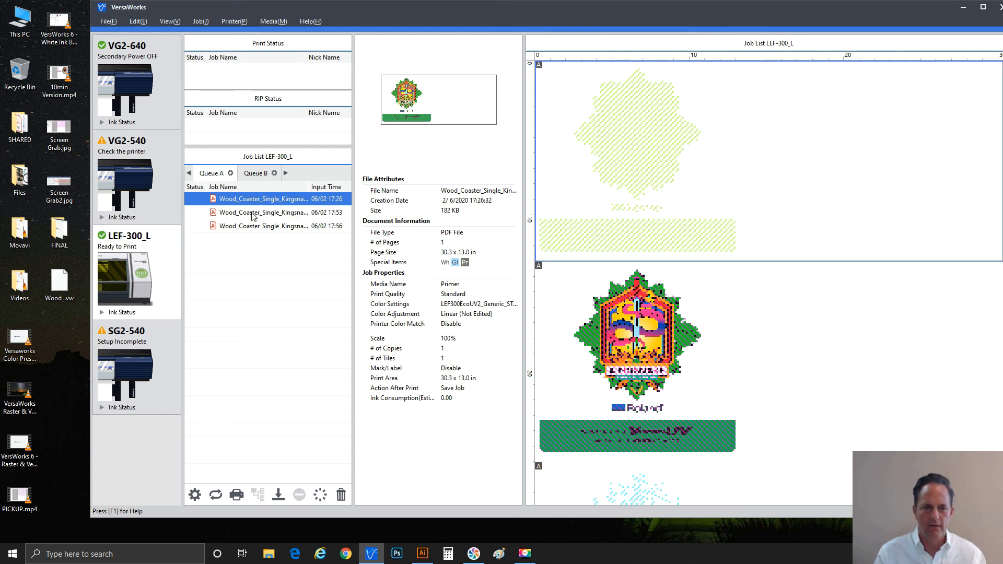
left_click(262, 213)
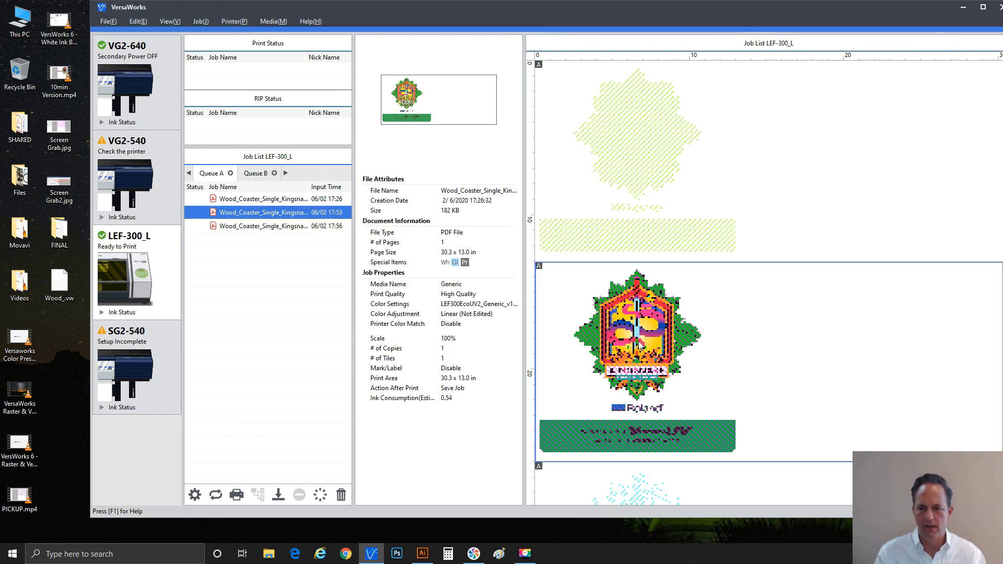
mouse_move(450, 275)
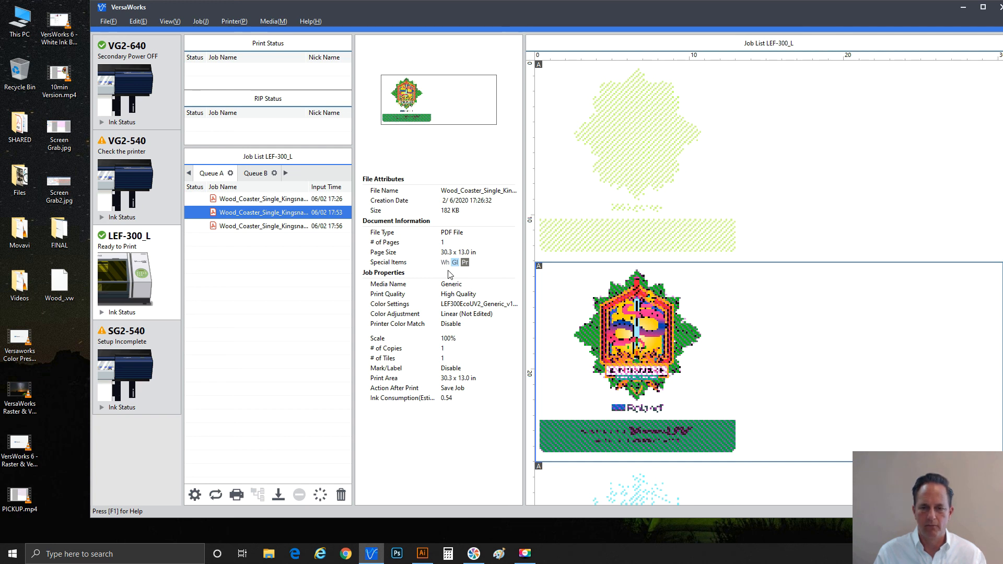
mouse_move(263, 230)
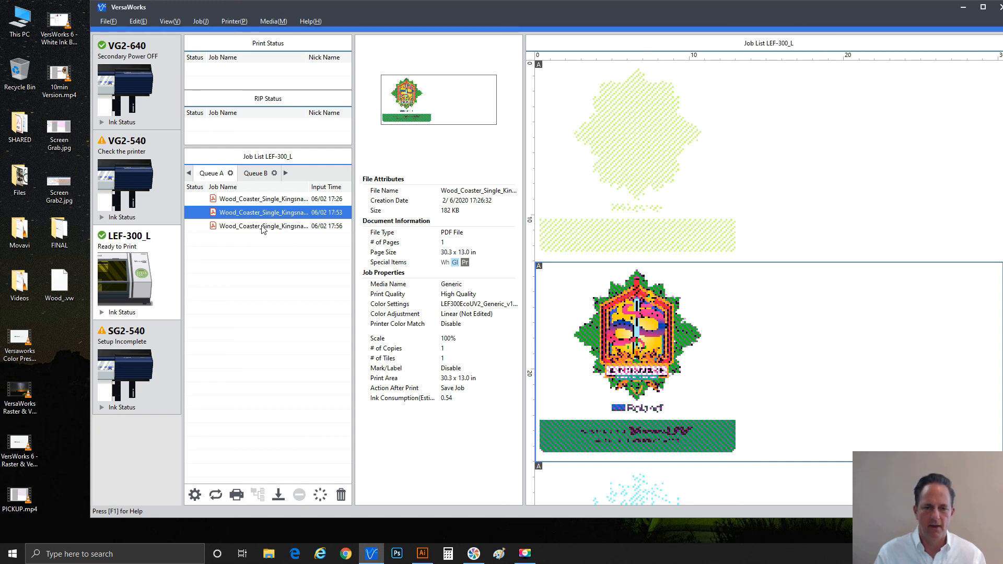
left_click(262, 225)
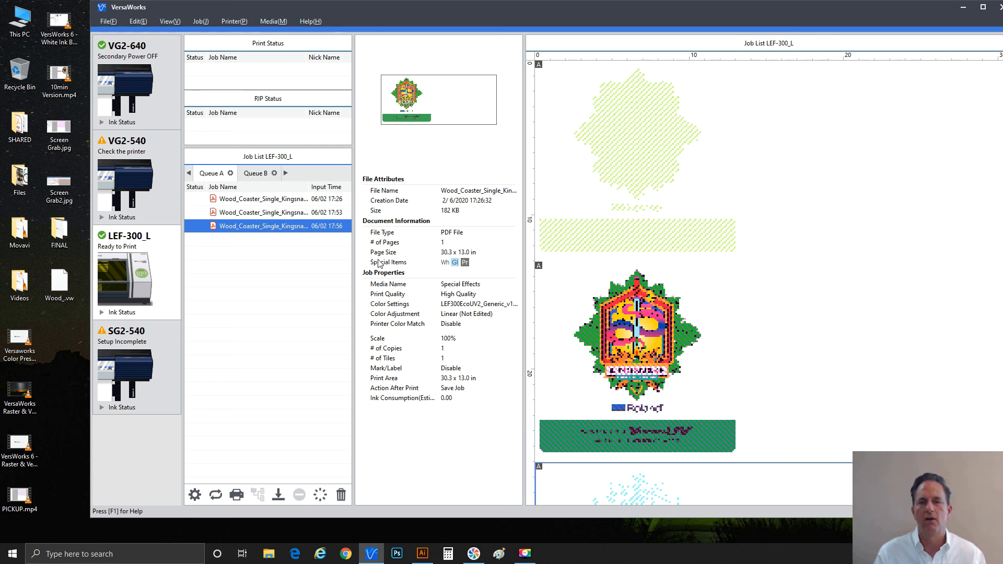
mouse_move(395, 292)
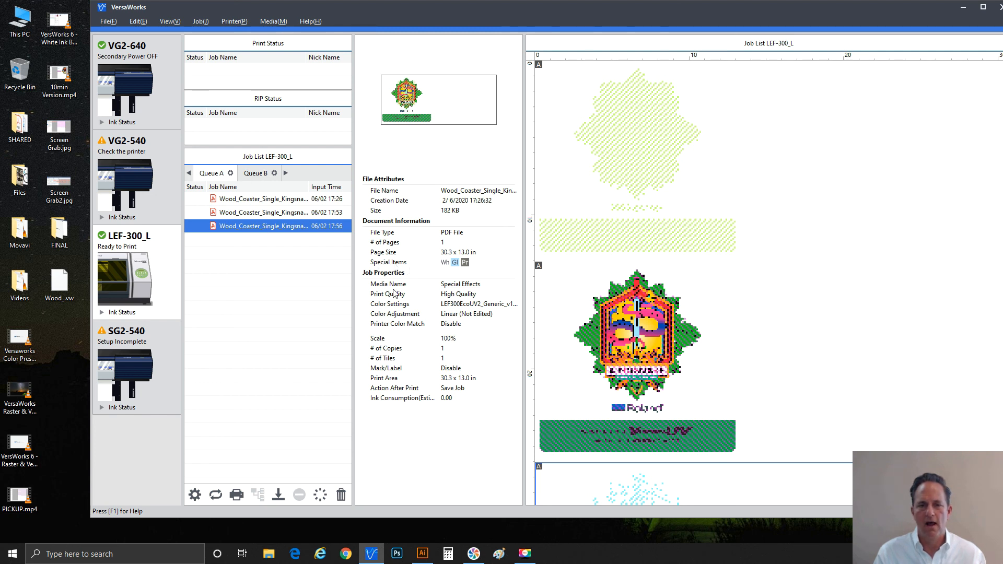
left_click(263, 199)
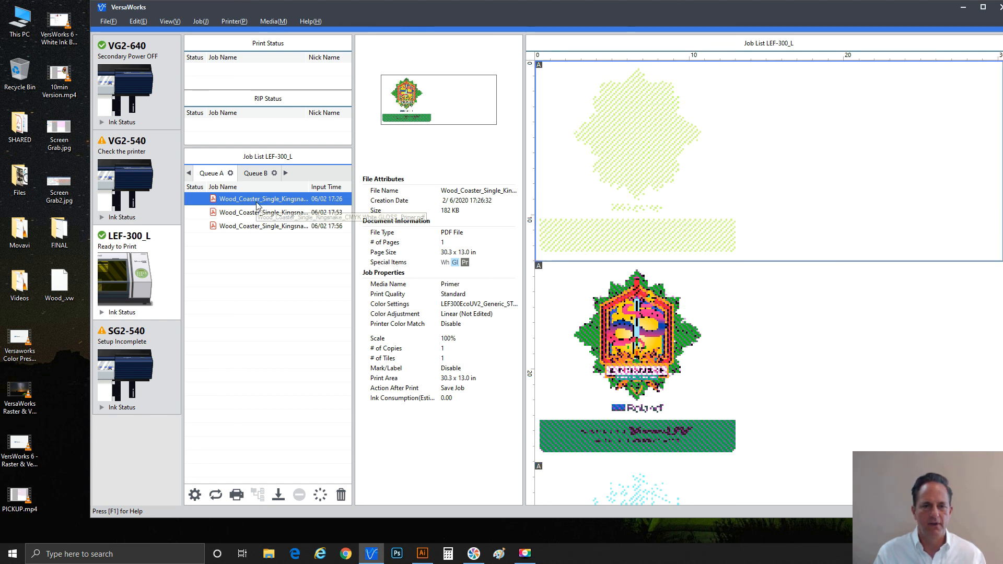
mouse_move(262, 212)
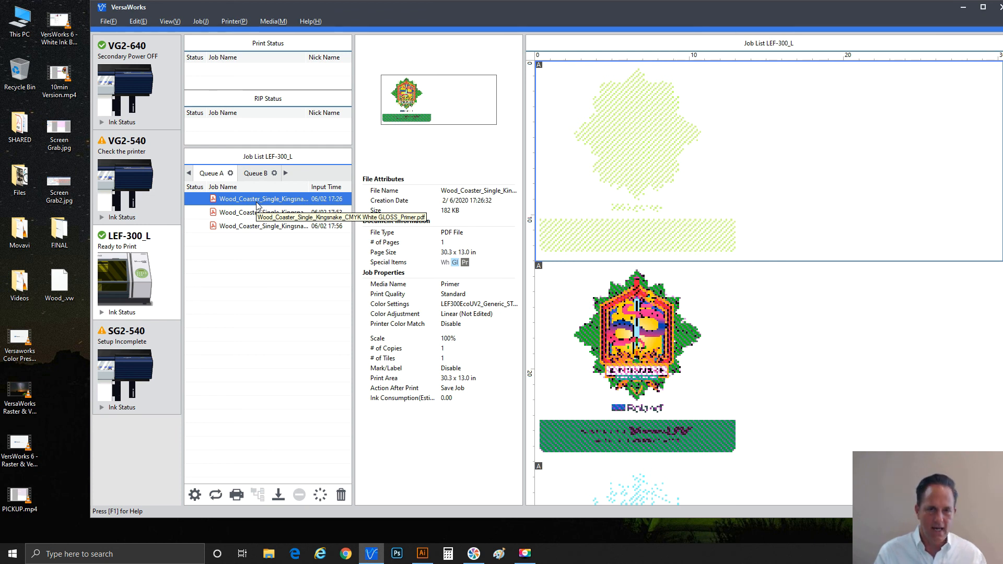
mouse_move(253, 202)
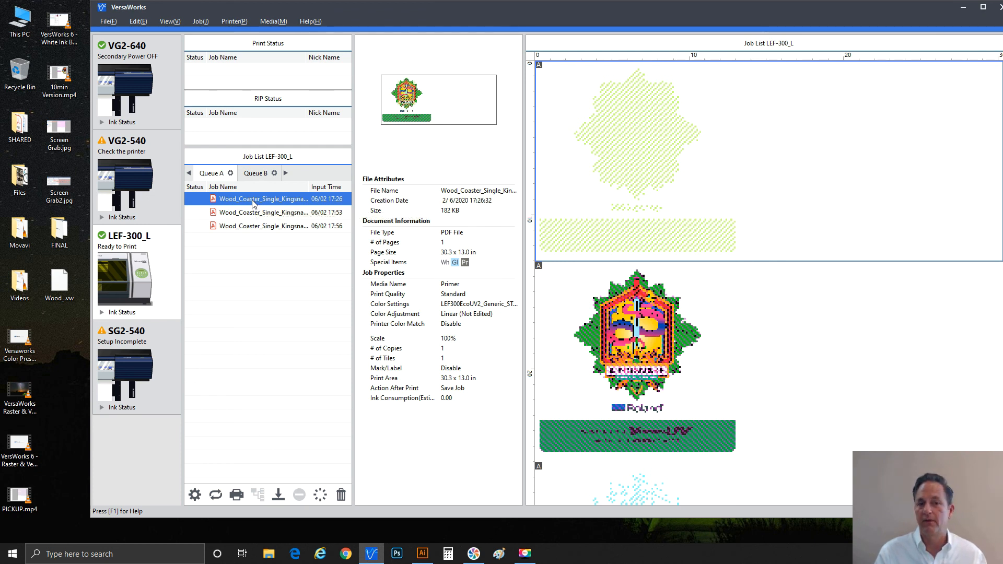
mouse_move(252, 218)
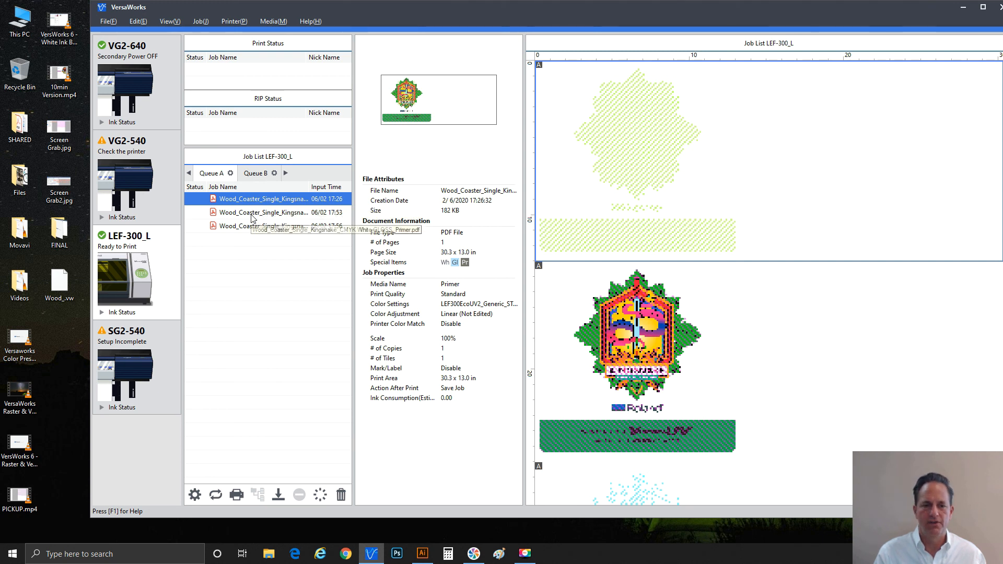
Shift-select all three Kingsnake coaster jobs so they print sequentially
left_click(262, 226)
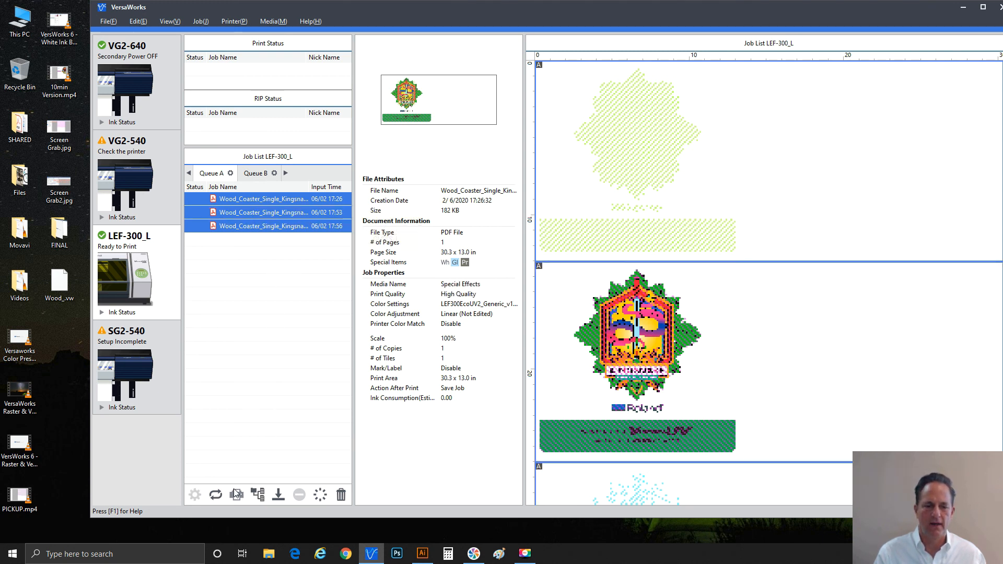
mouse_move(237, 495)
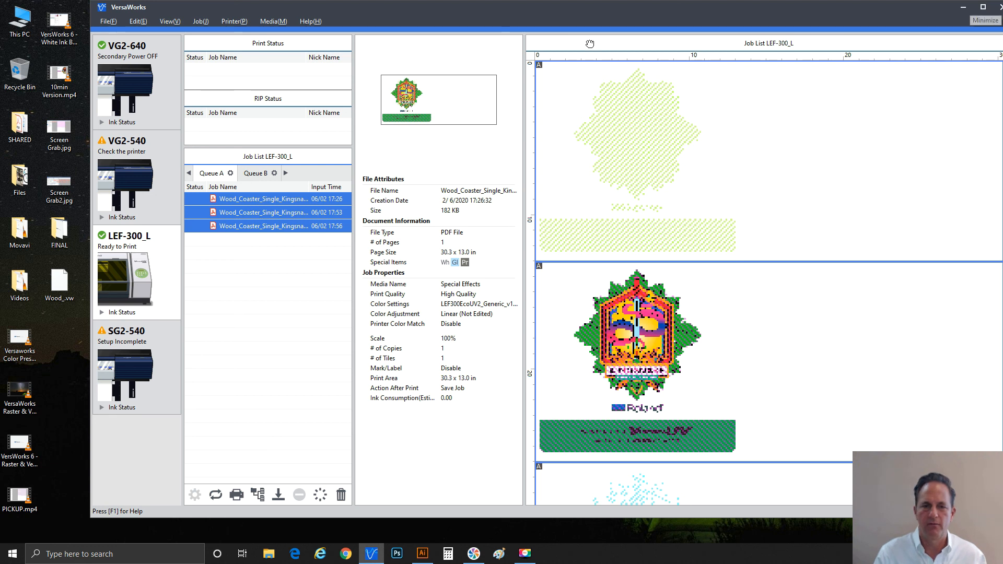
mouse_move(386, 166)
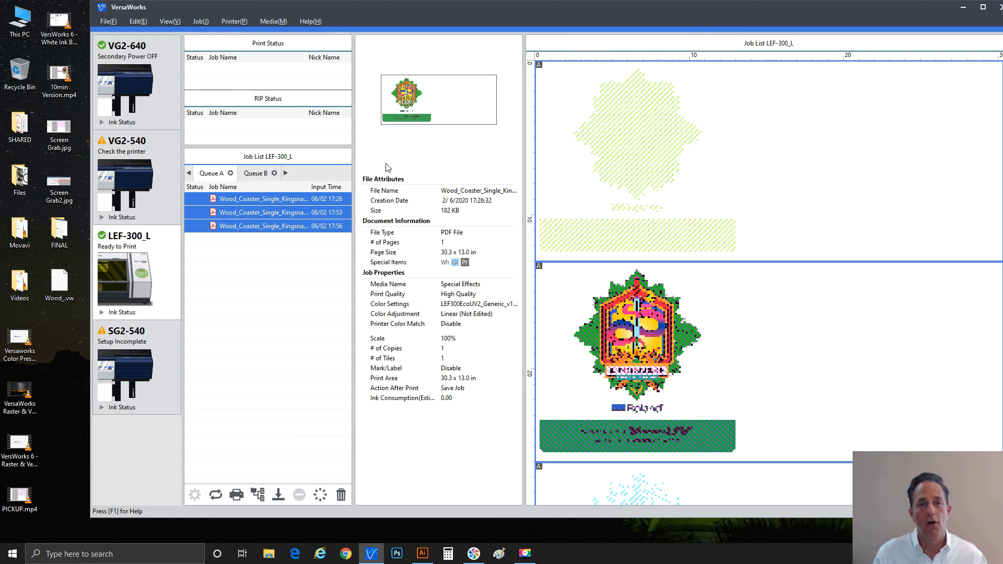
mouse_move(390, 169)
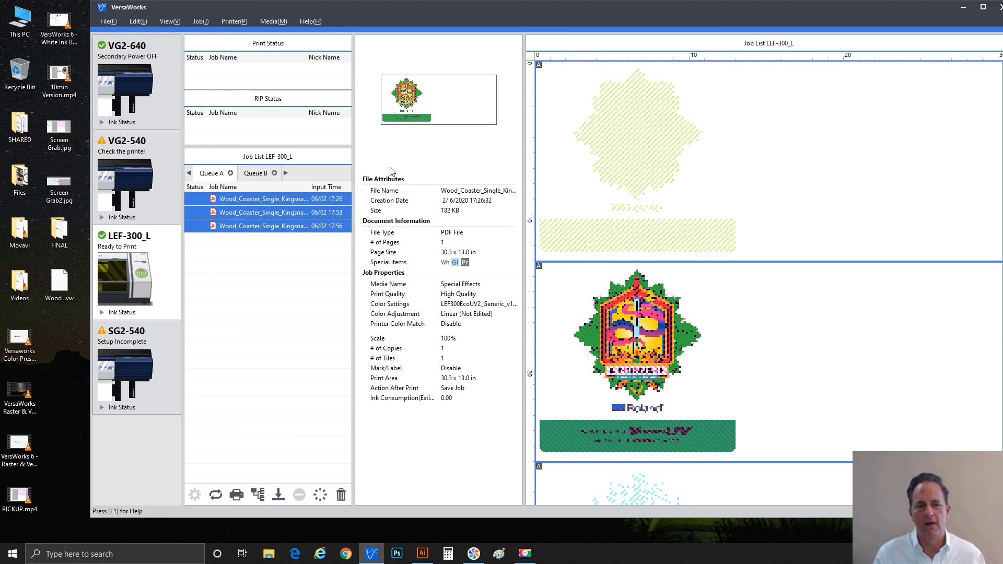